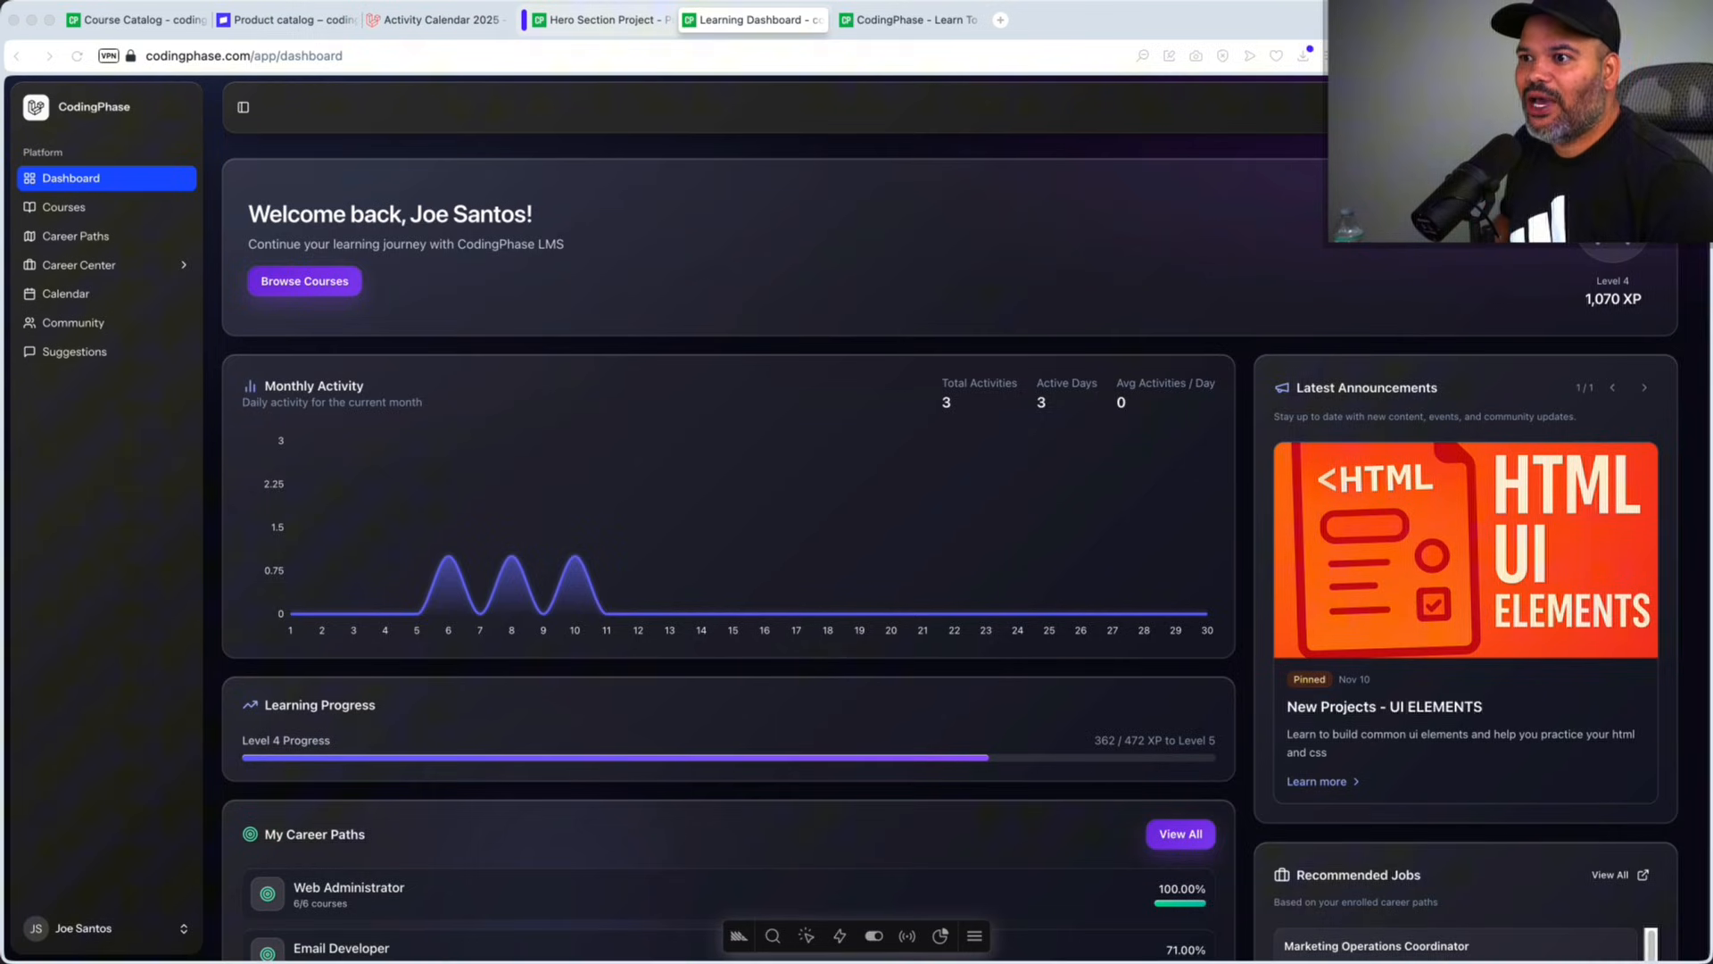
mouse_move(578, 215)
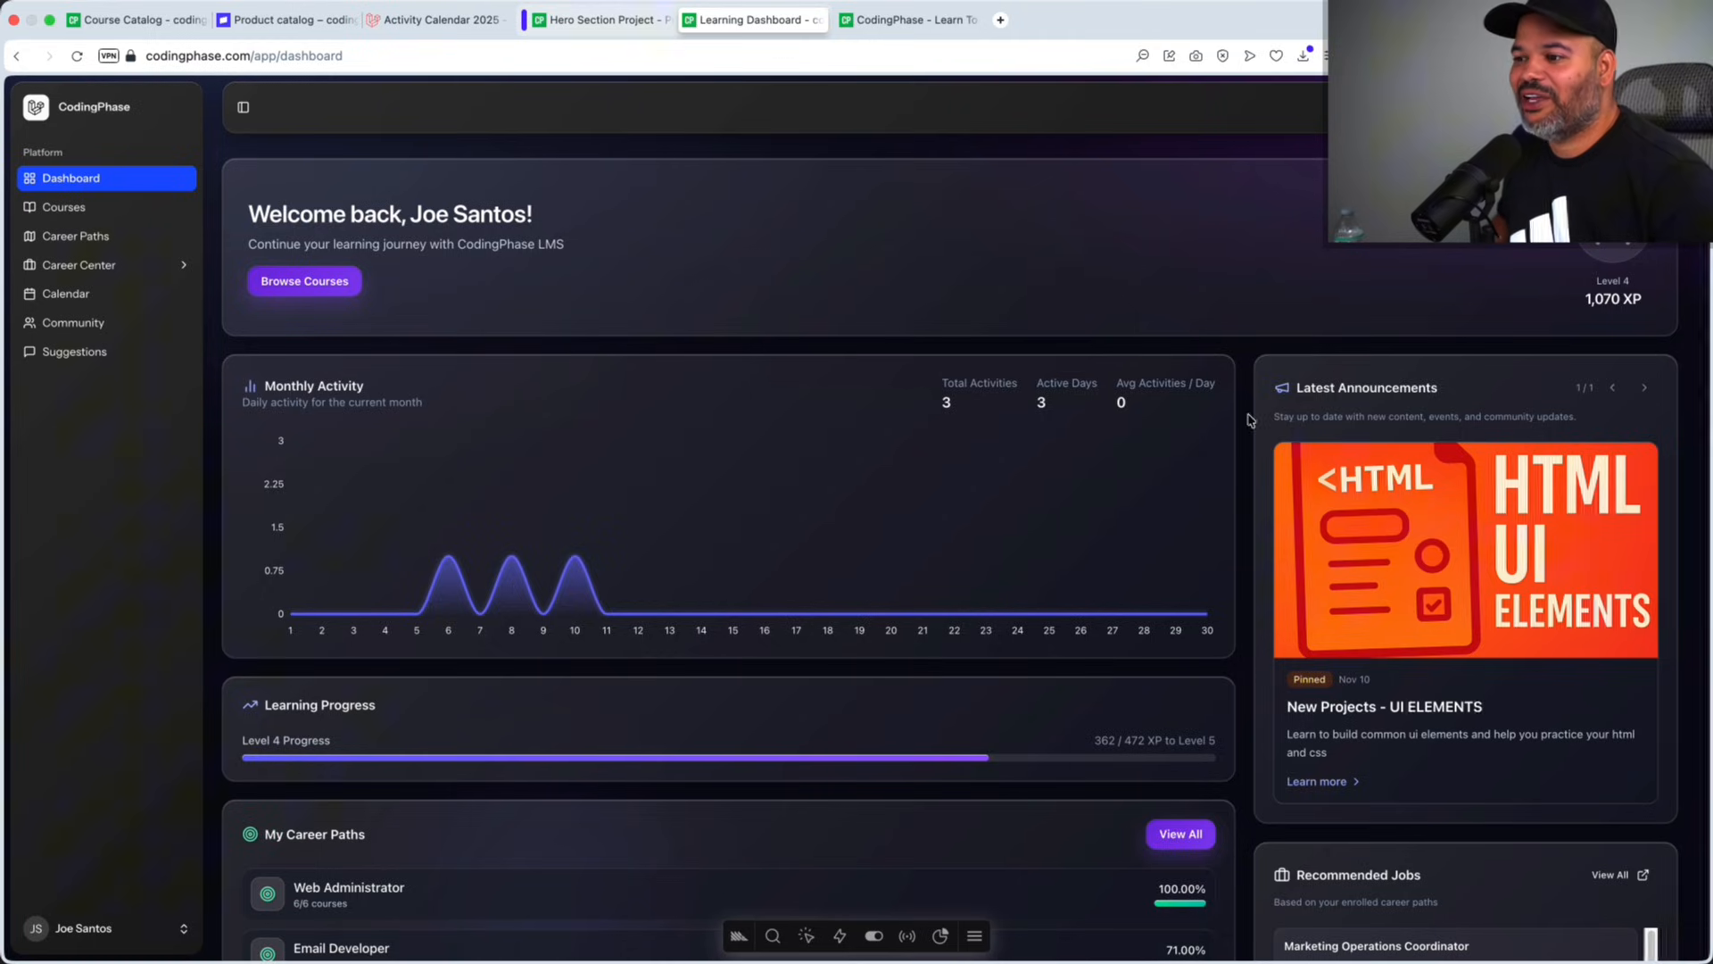
mouse_move(818, 408)
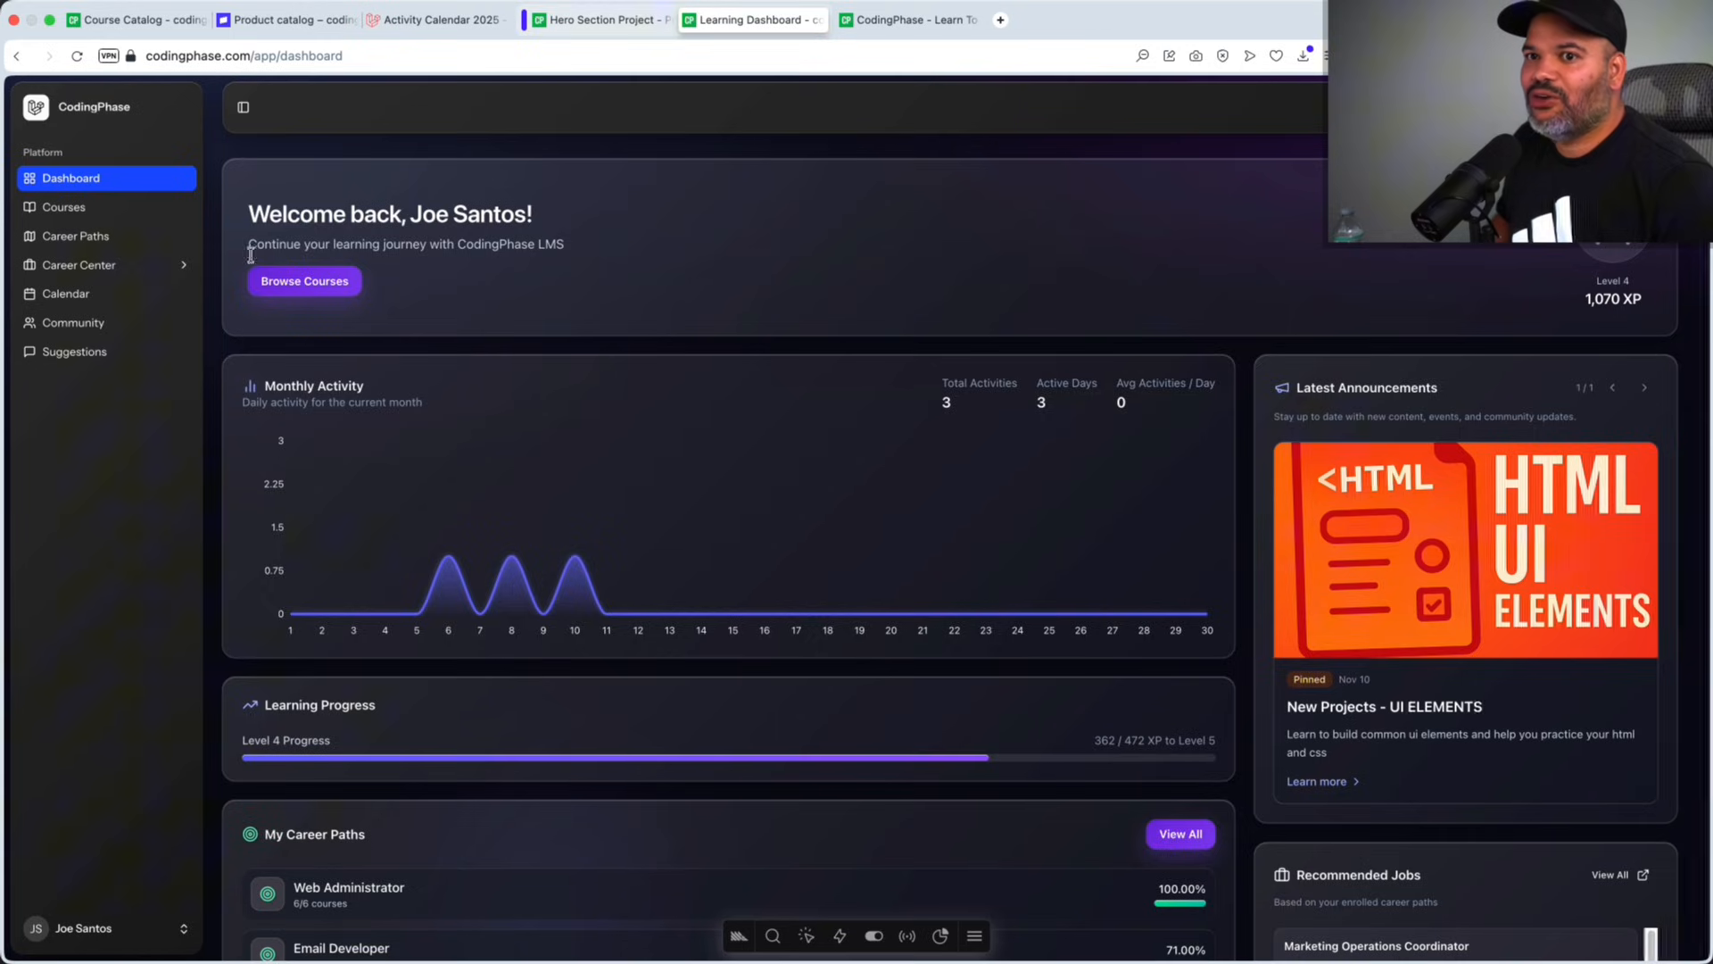
mouse_move(1353, 501)
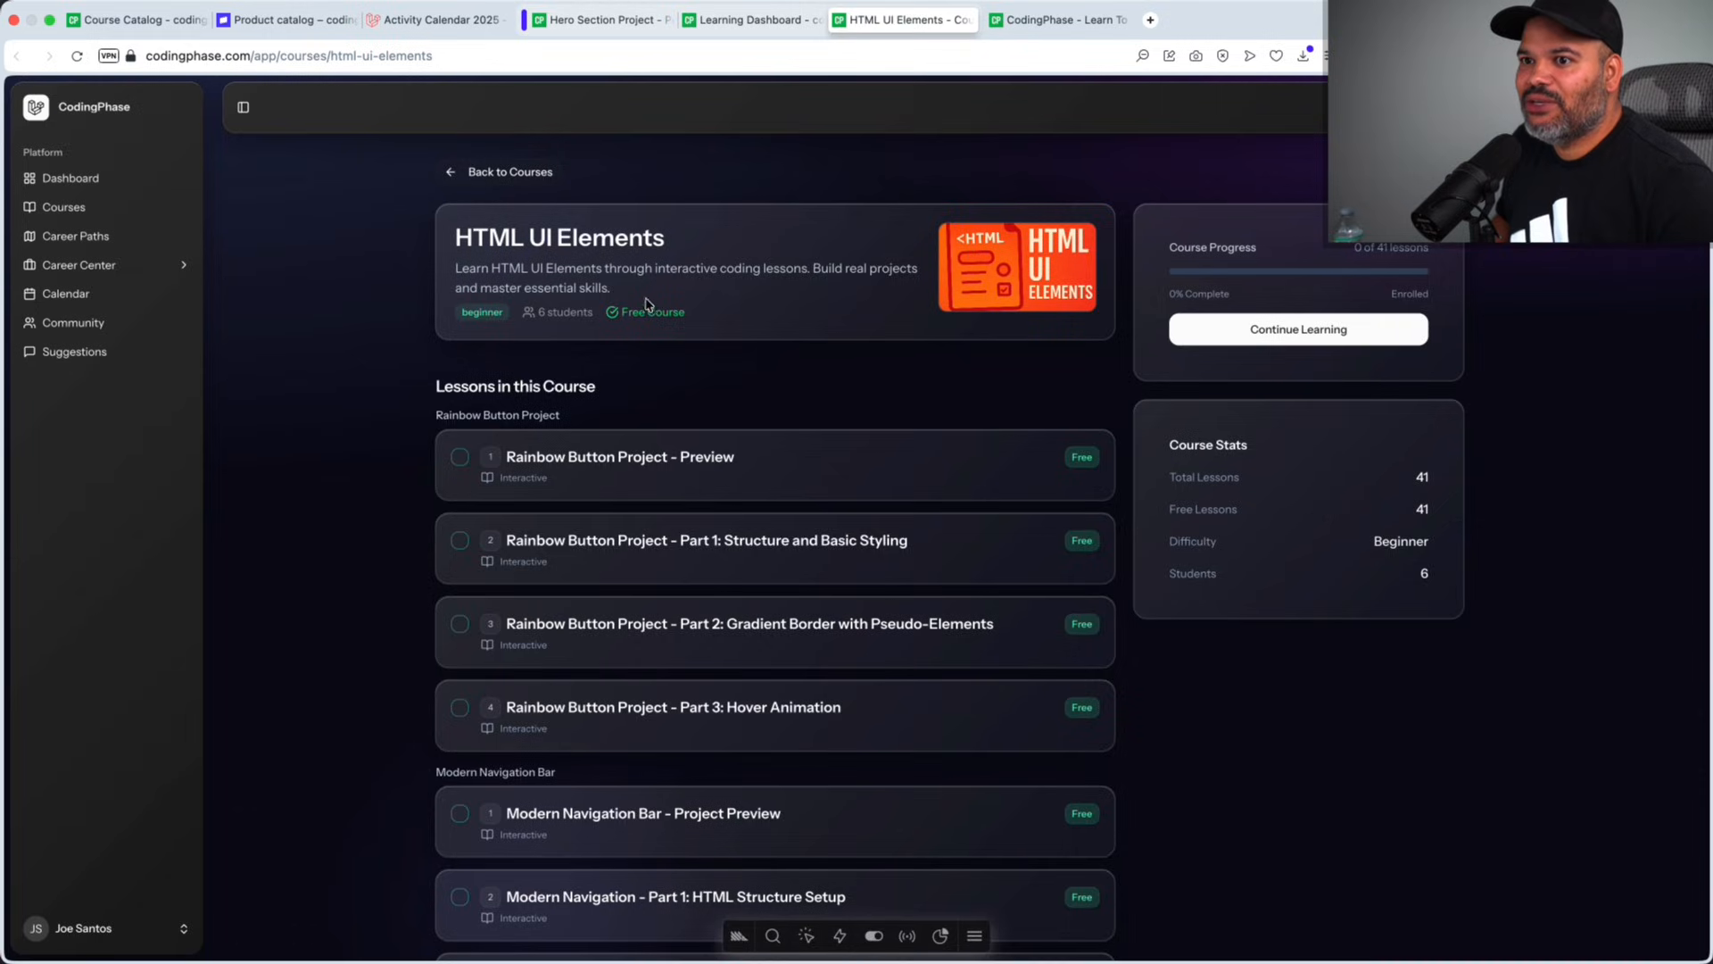
mouse_move(691, 259)
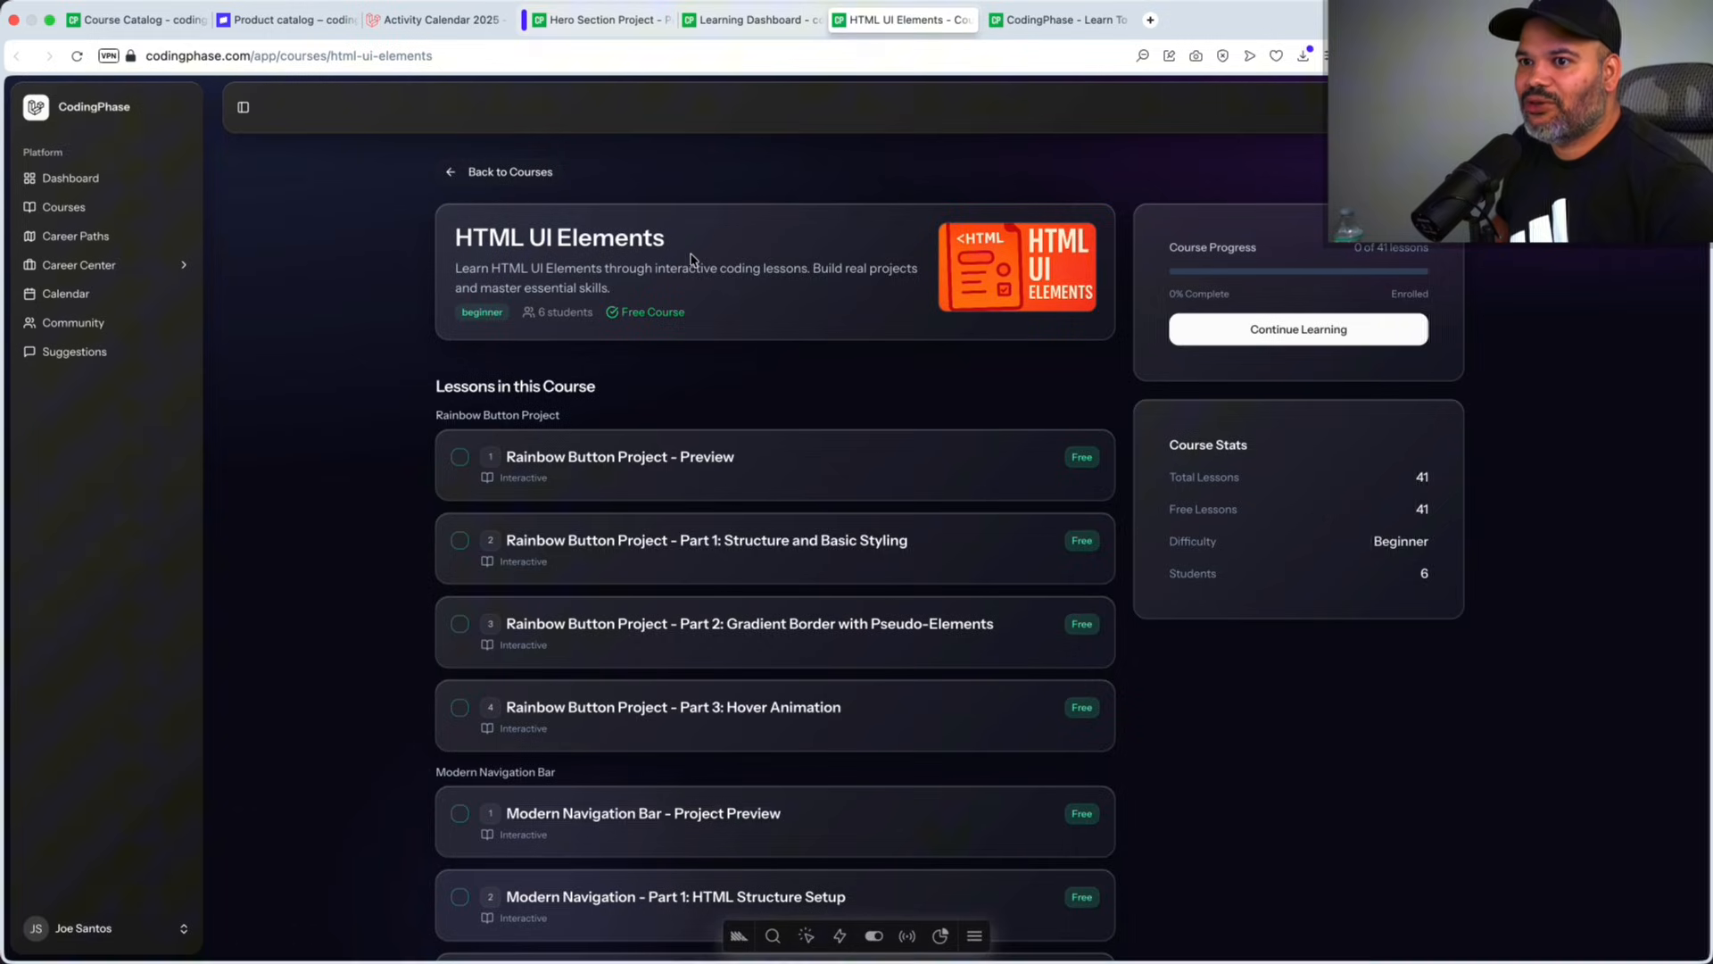
mouse_move(648, 69)
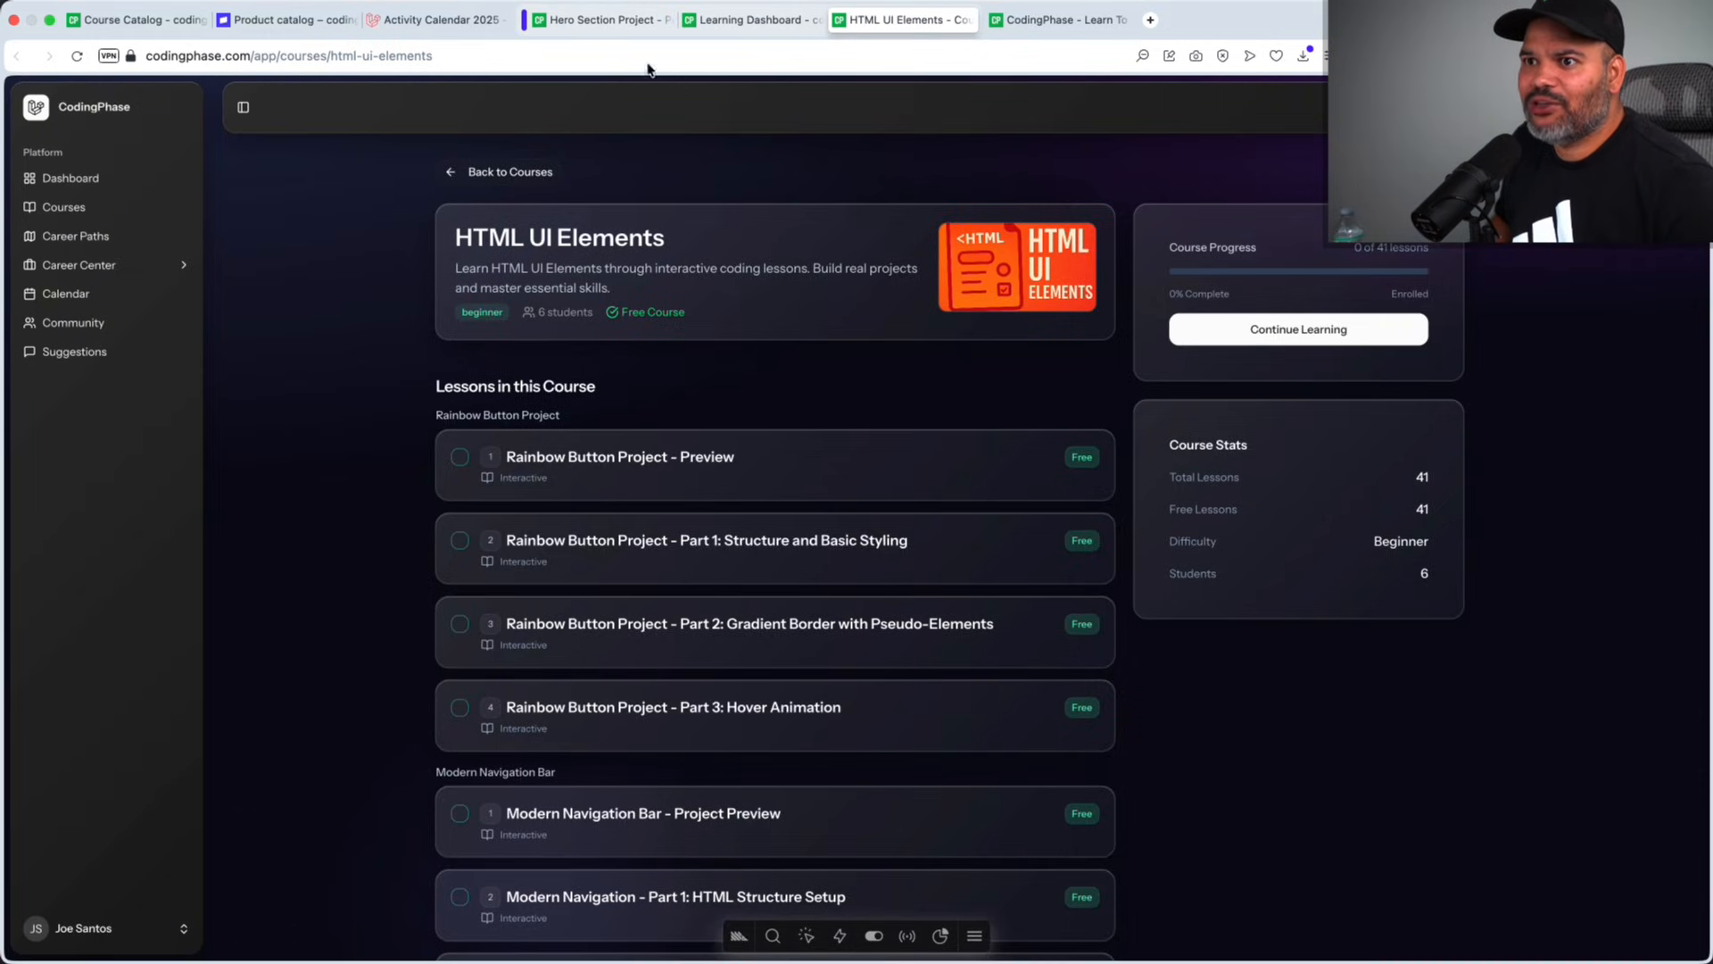
Step: Open the Rainbow Button Project - Preview lesson with its glowing button preview
left_click(1296, 329)
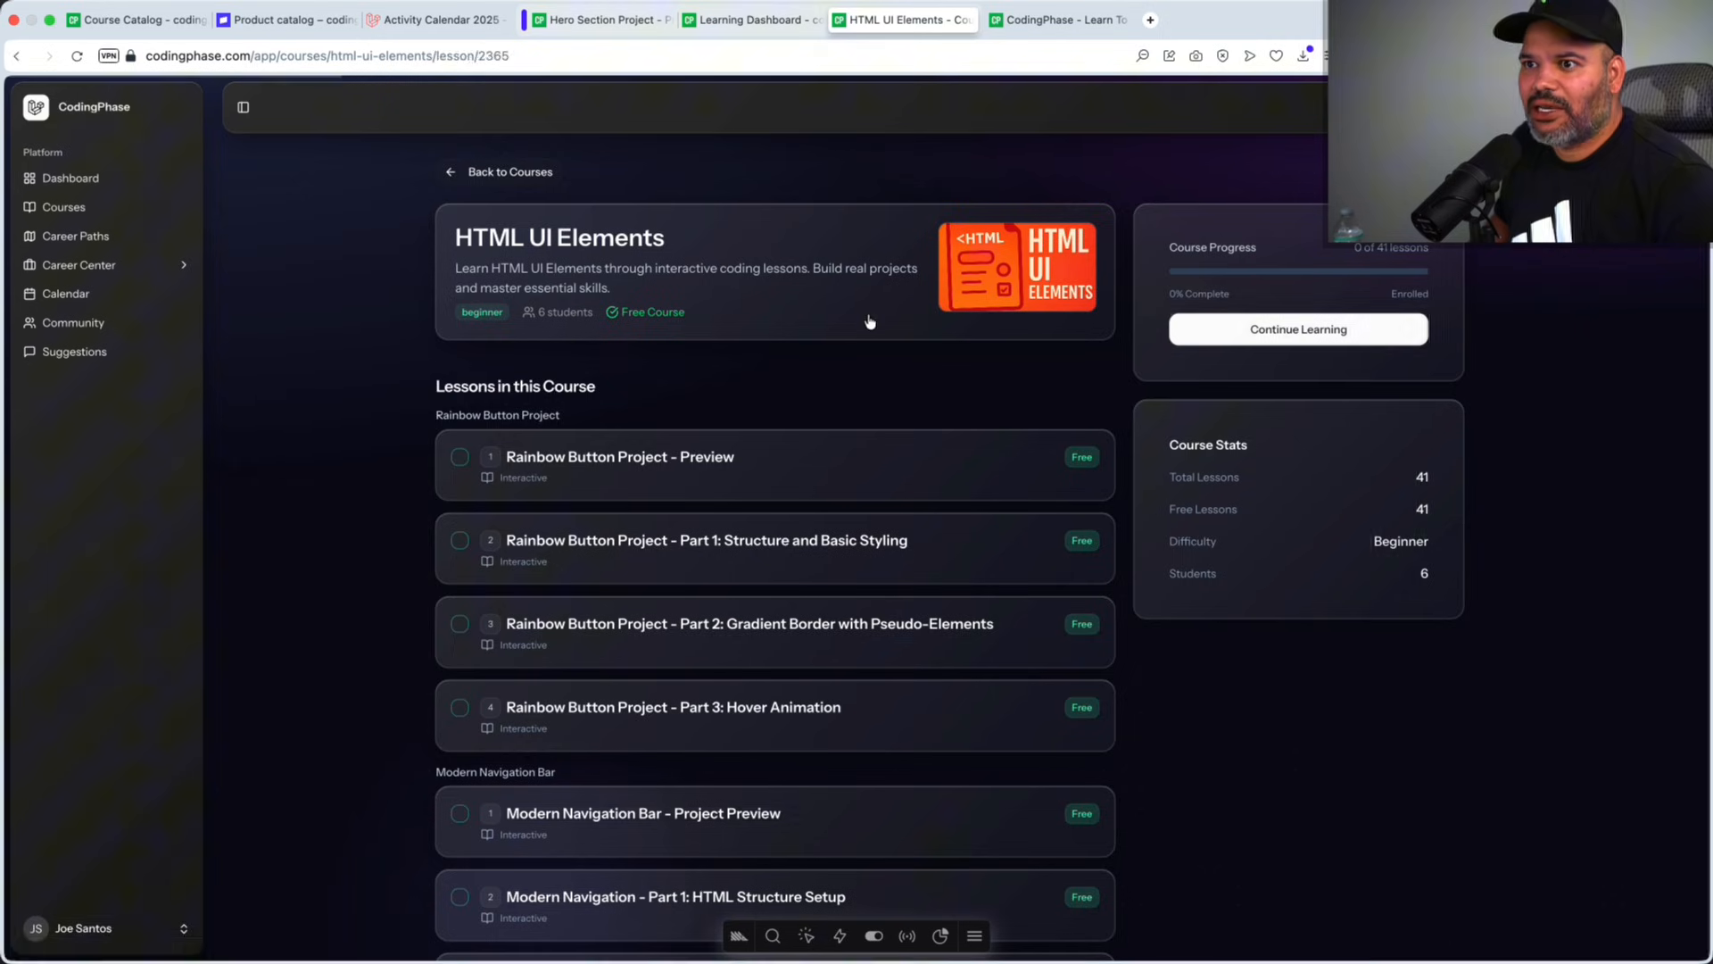
left_click(619, 457)
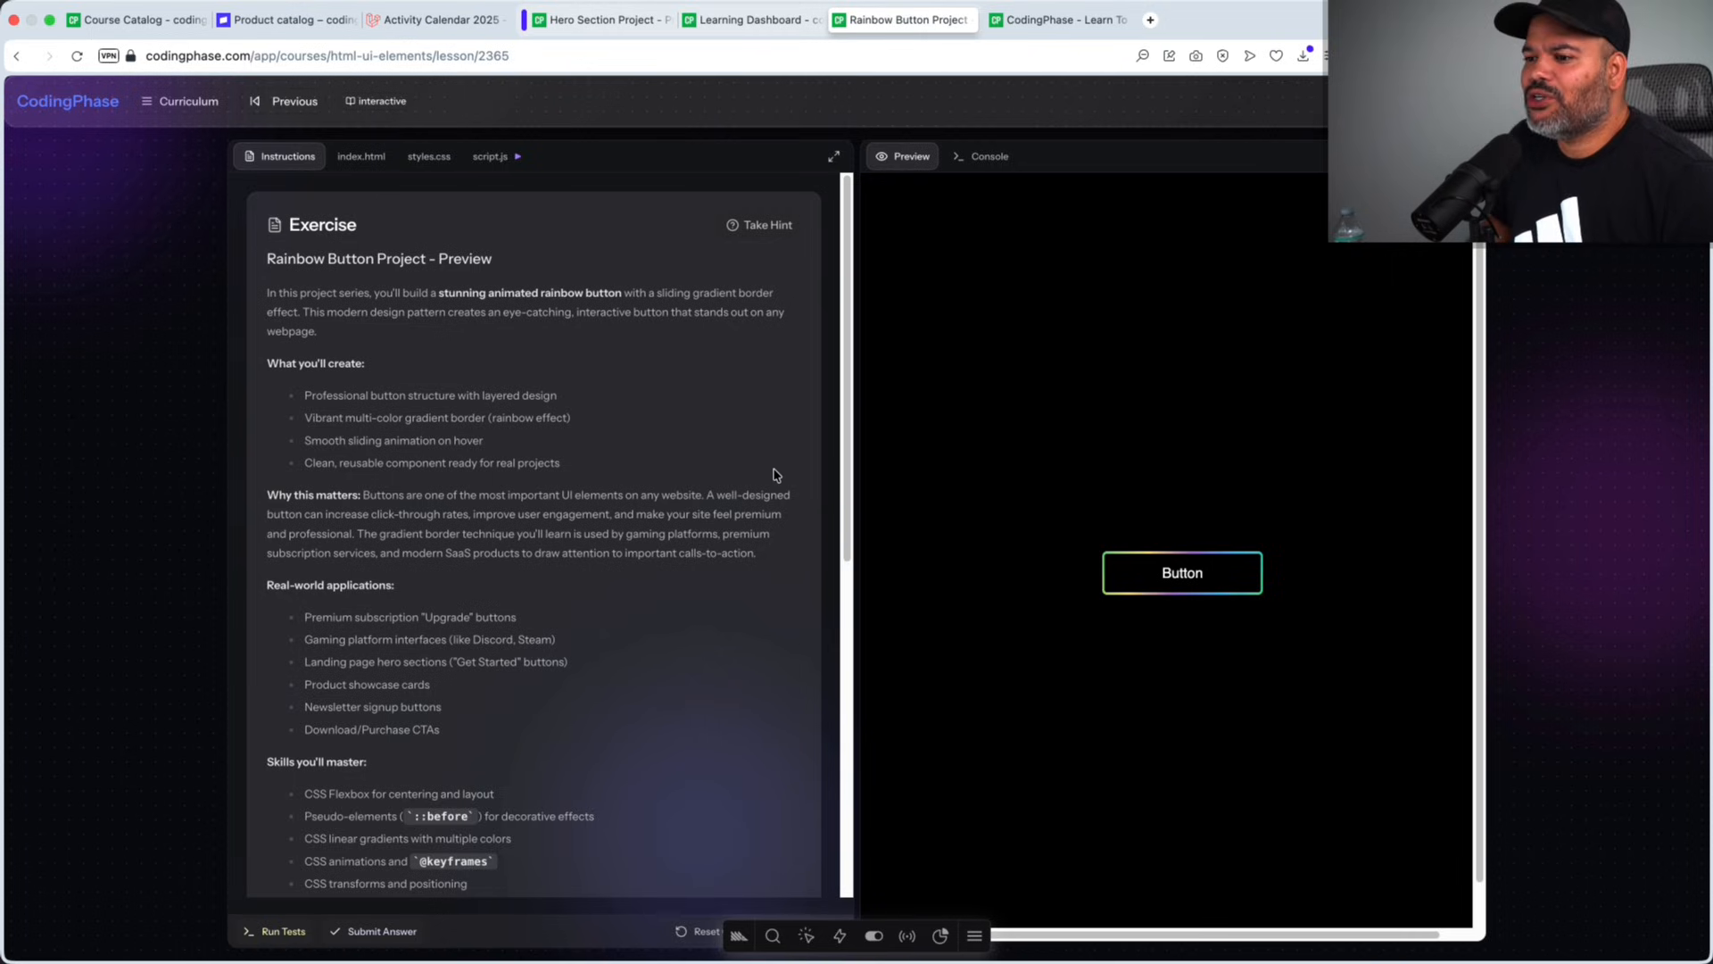
mouse_move(1294, 474)
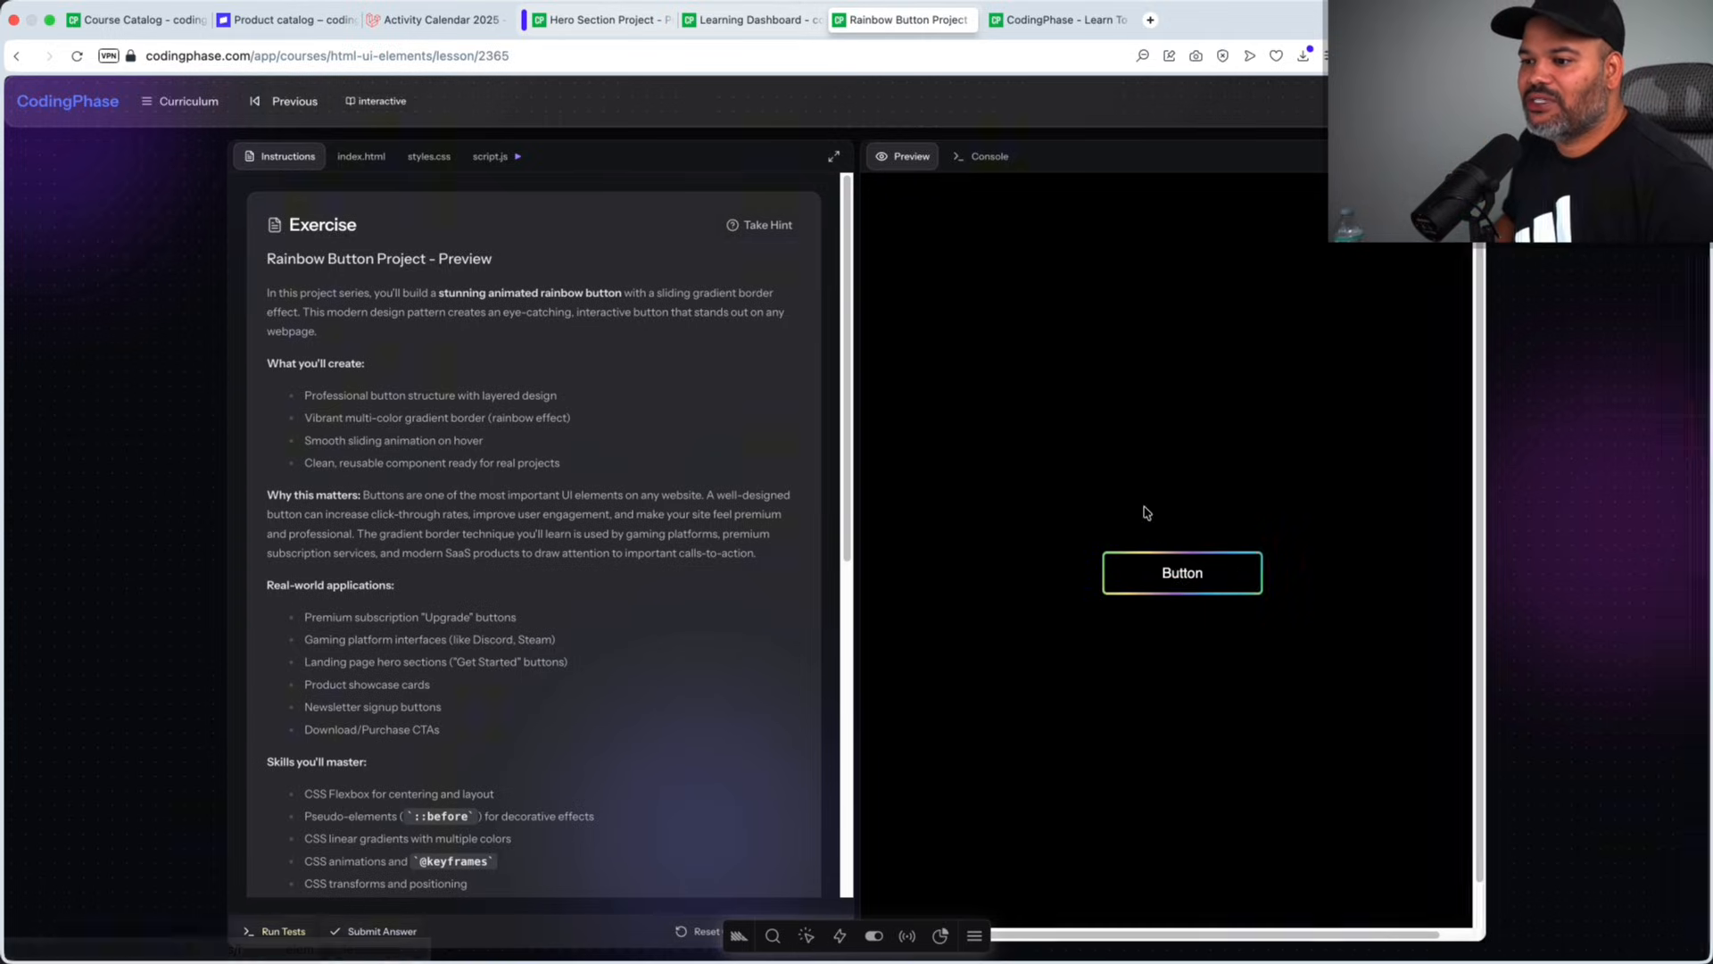
Step: Open the Modern Navigation Bar Project Preview lesson, then reopen the curriculum outline
left_click(179, 100)
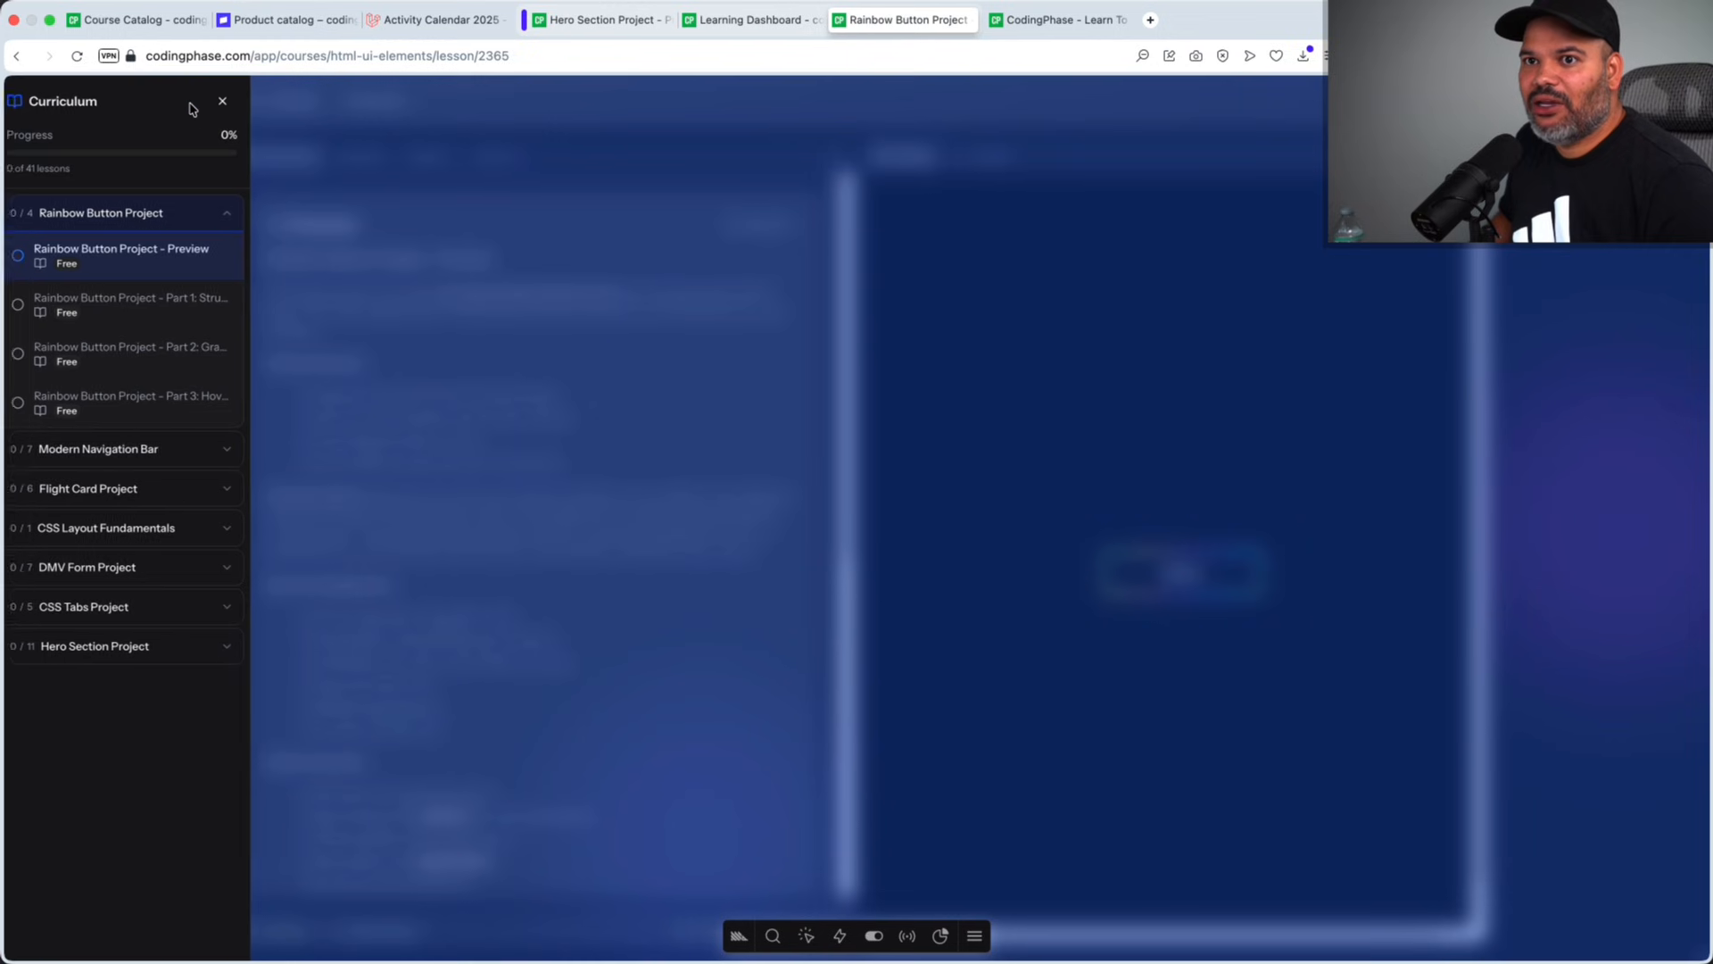
left_click(108, 448)
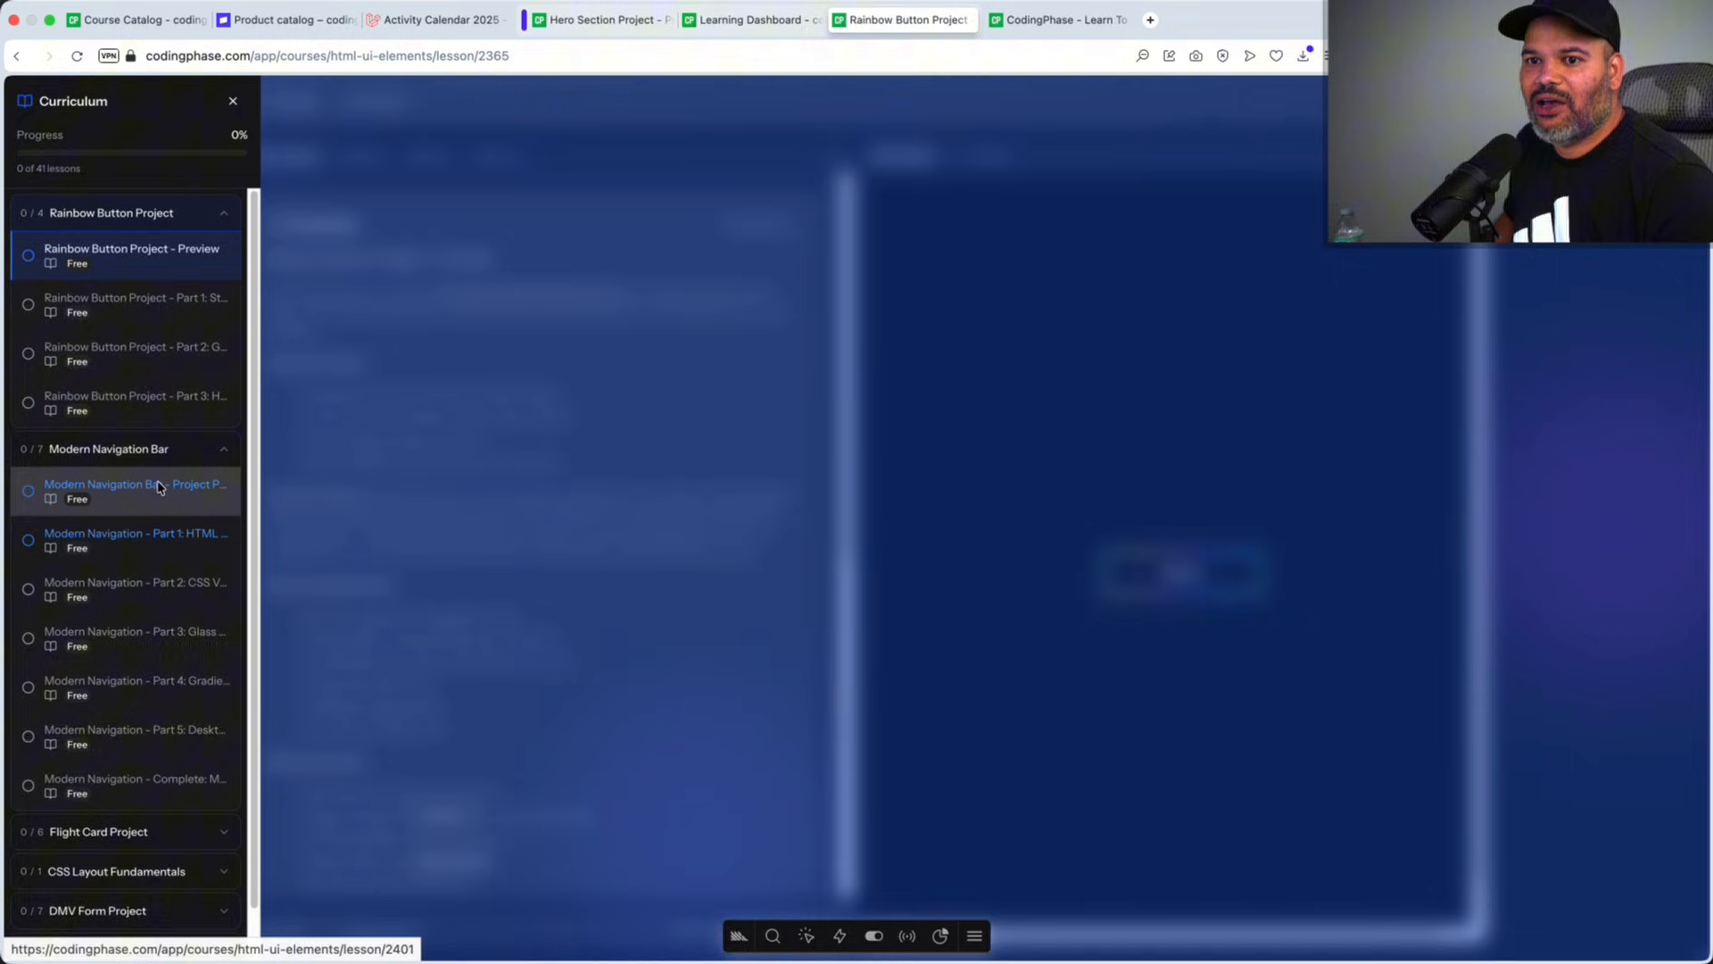
left_click(135, 490)
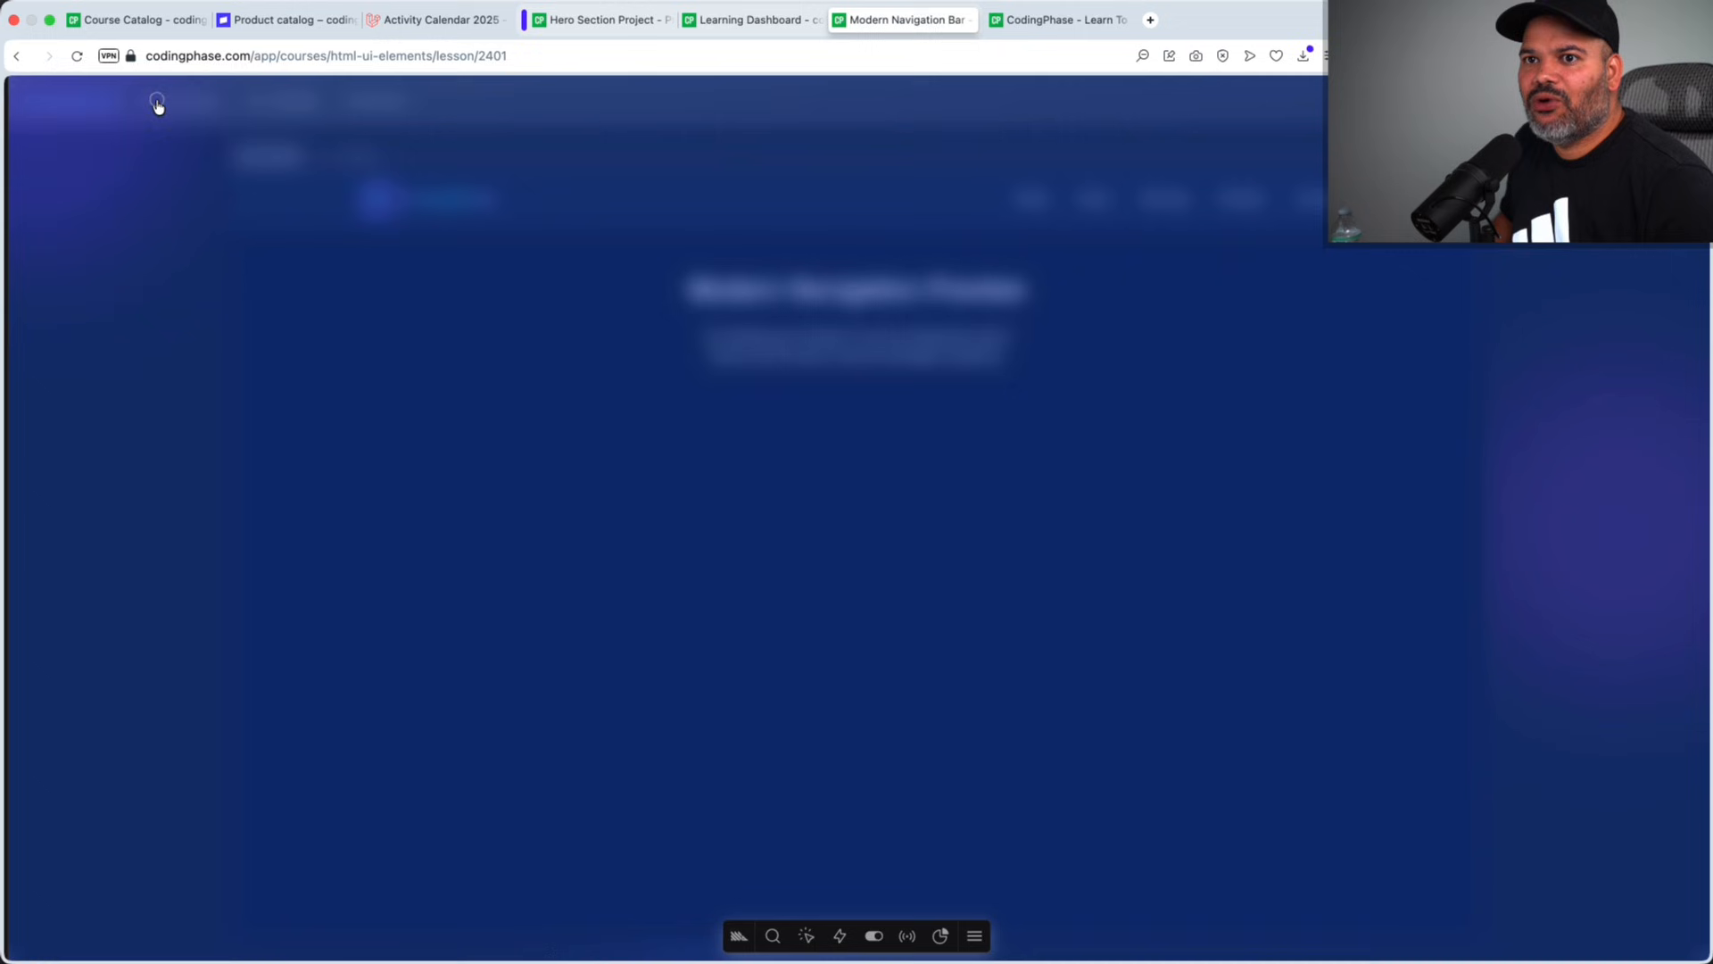
left_click(156, 102)
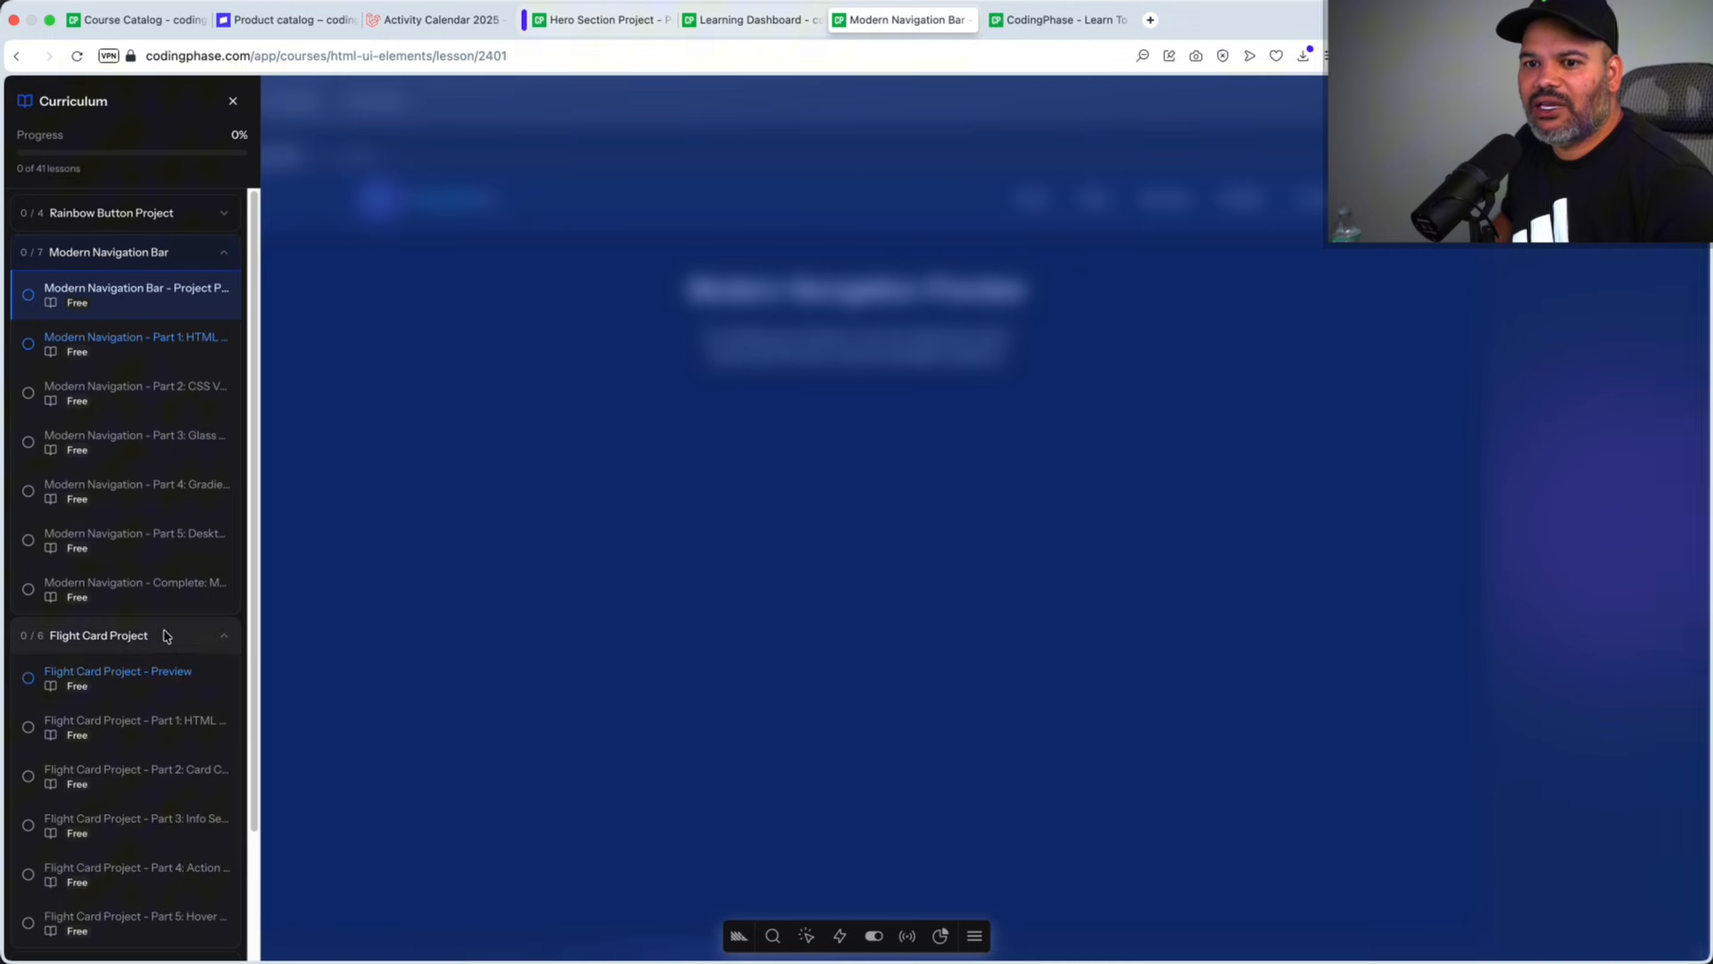
Step: Open 'Flight Card Project - Preview' from the curriculum panel
left_click(118, 677)
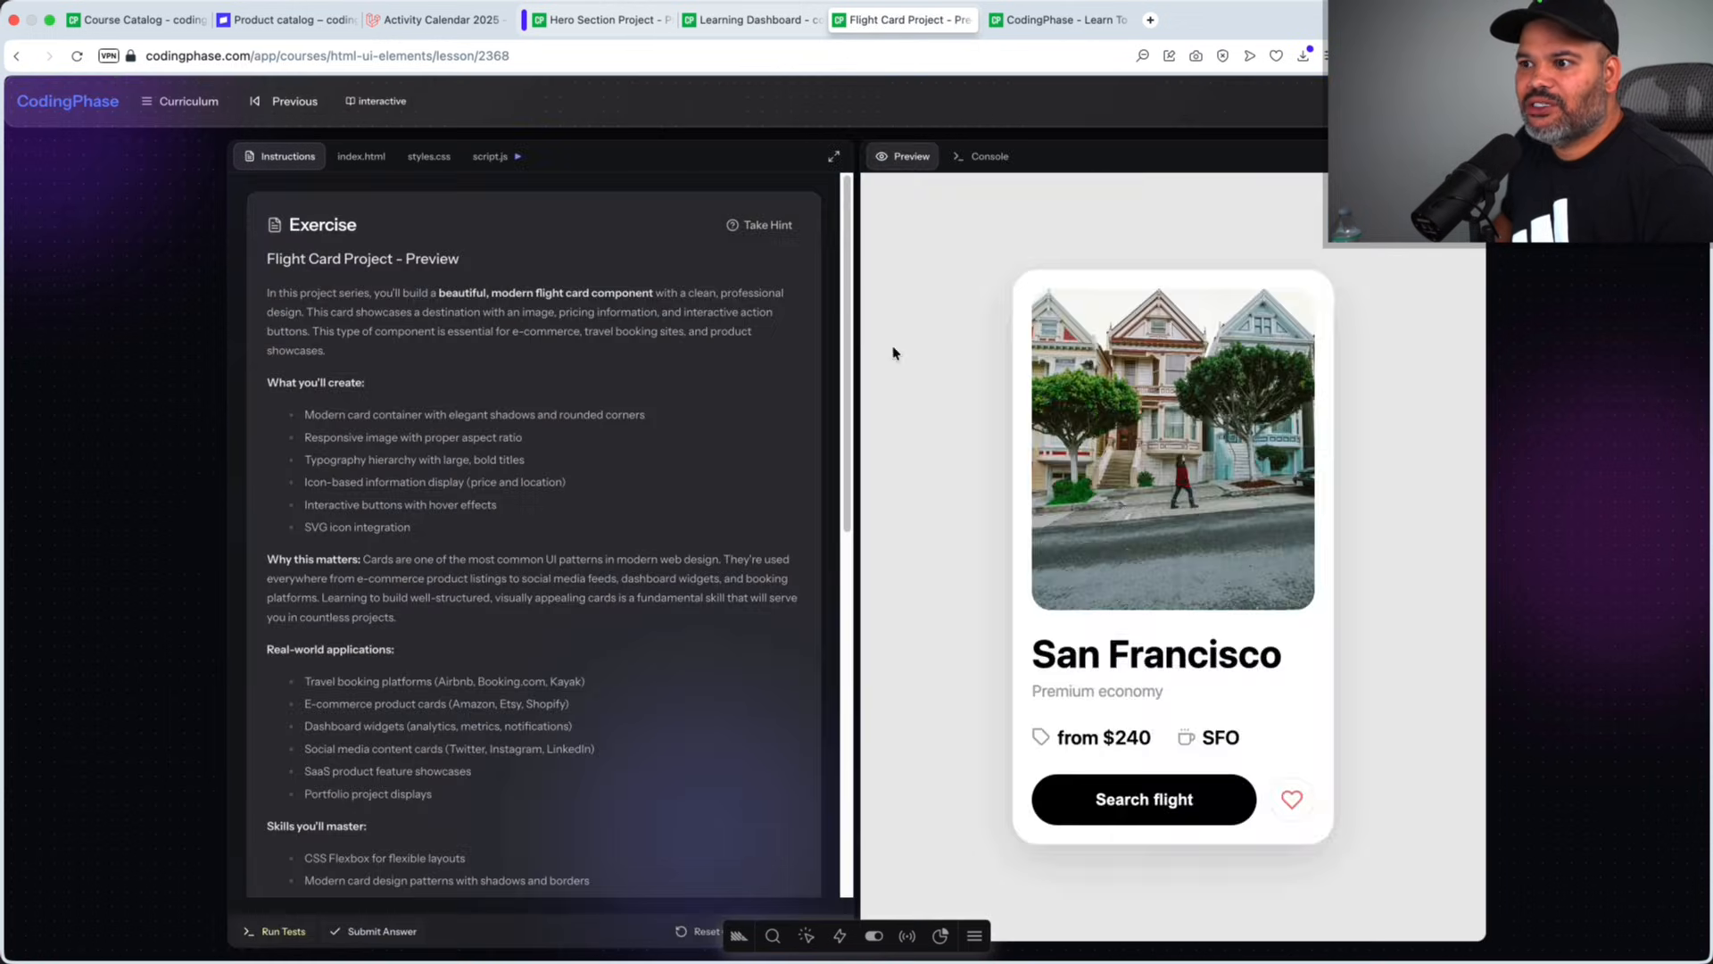
mouse_move(1322, 624)
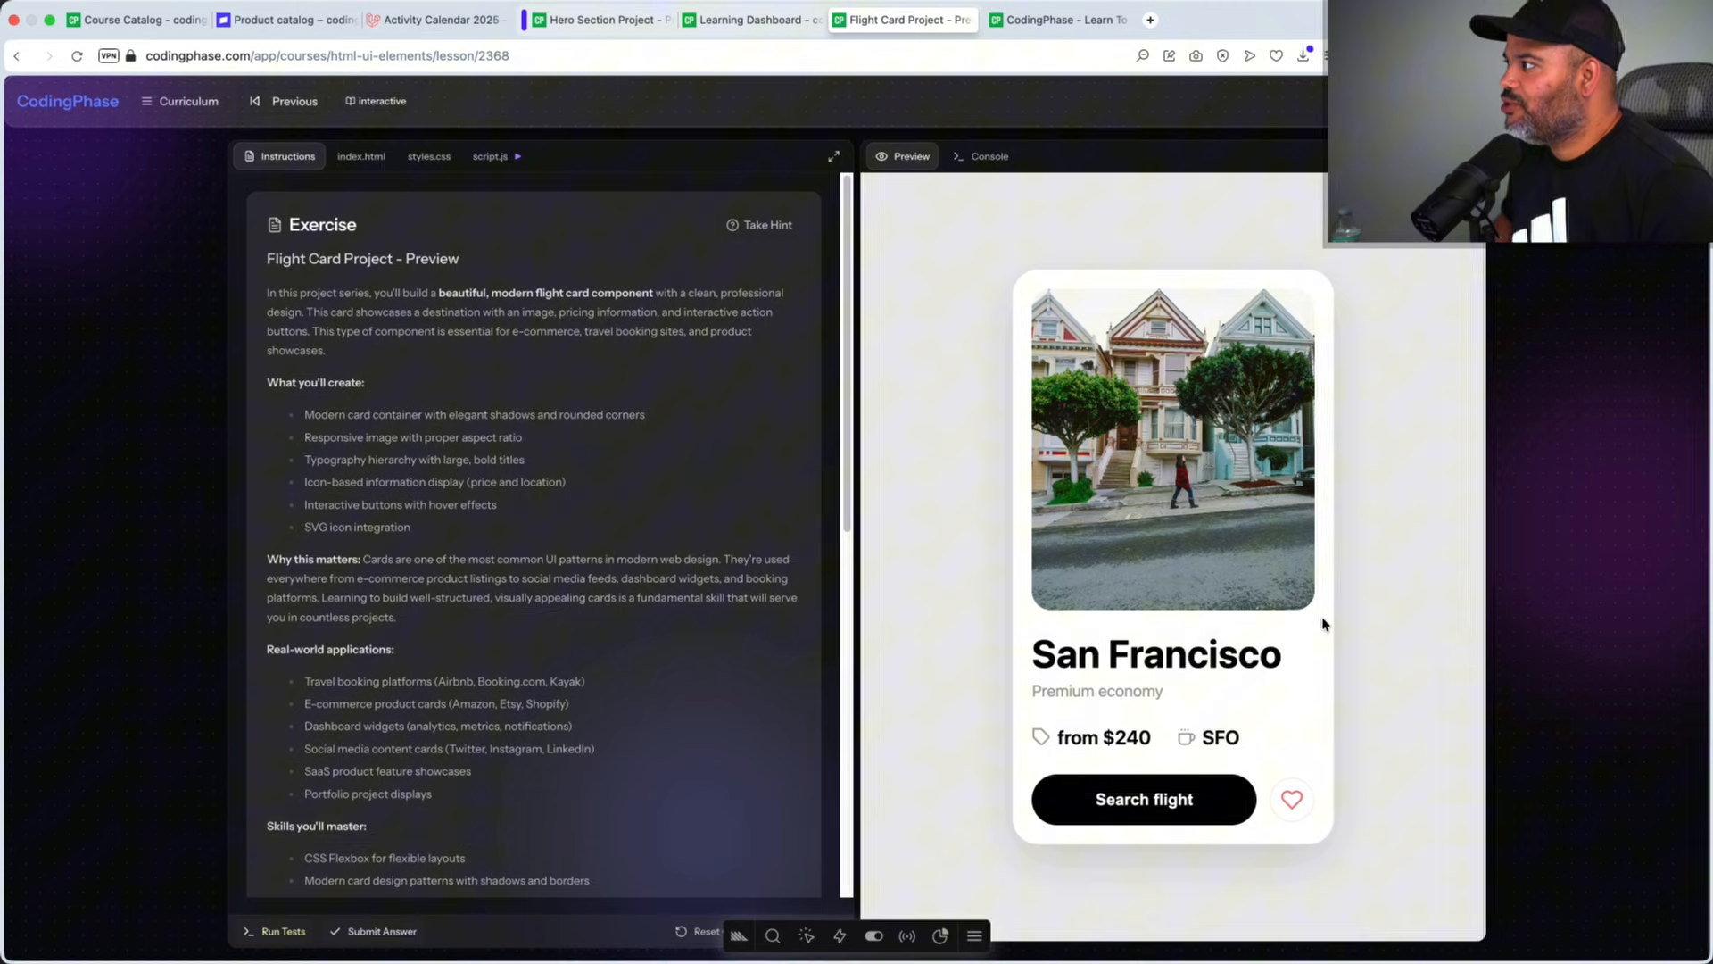
mouse_move(1176, 720)
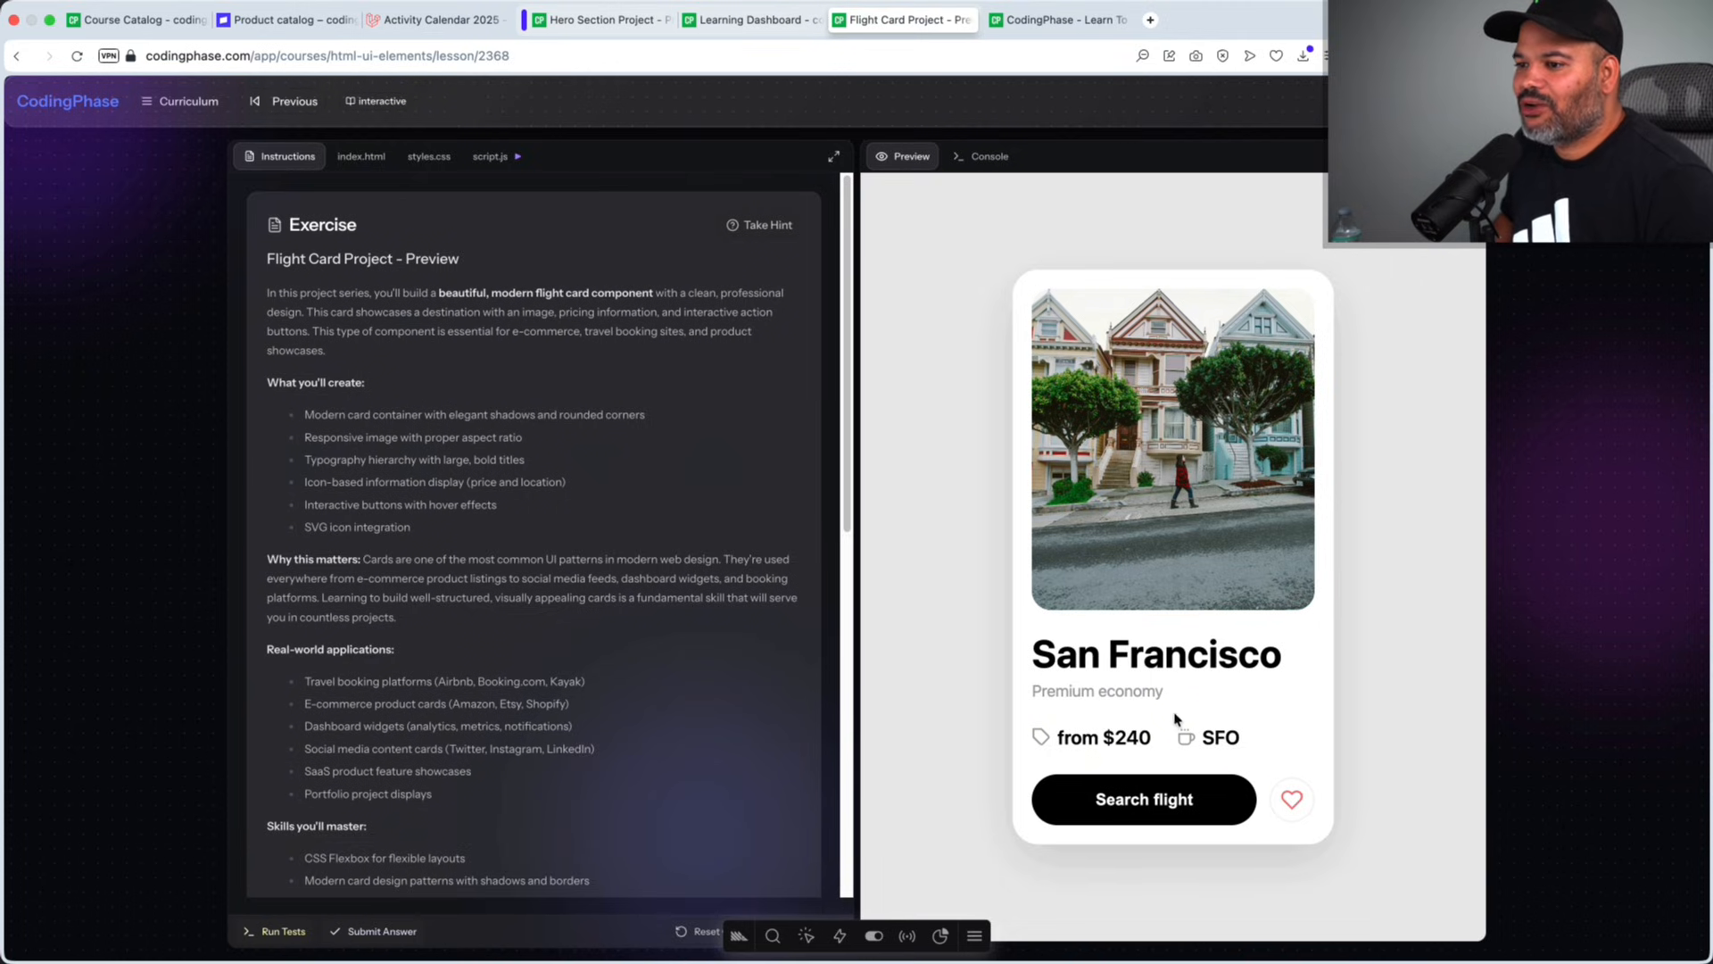
mouse_move(1330, 816)
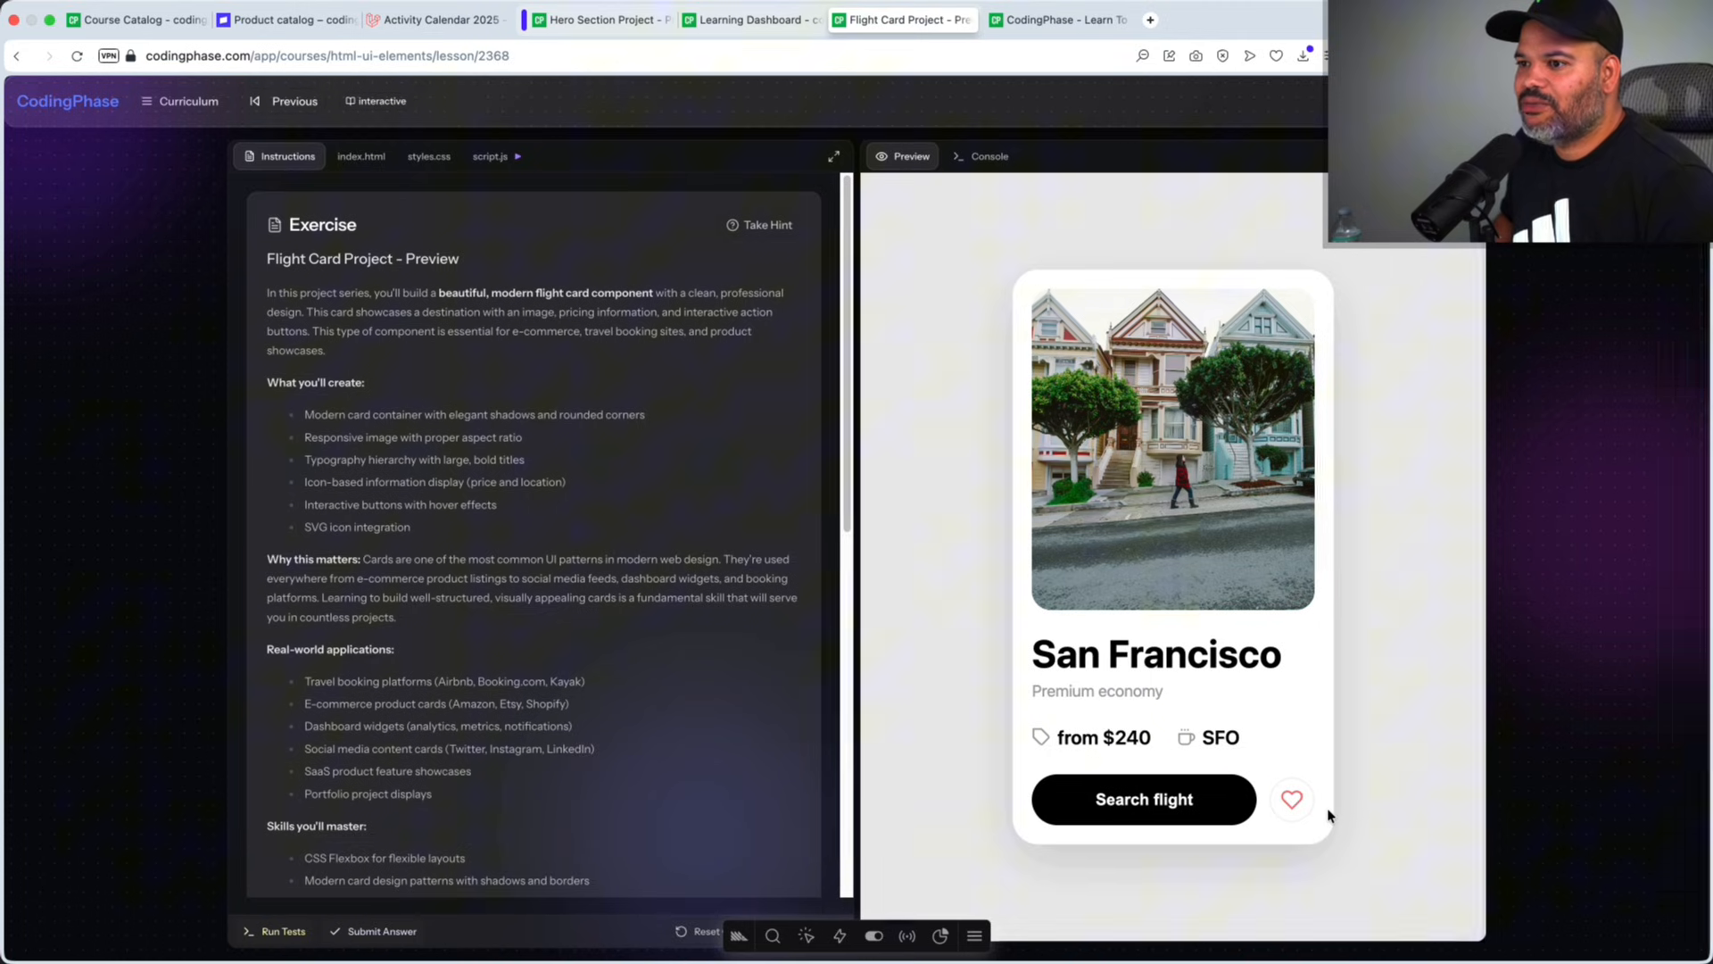
mouse_move(1274, 855)
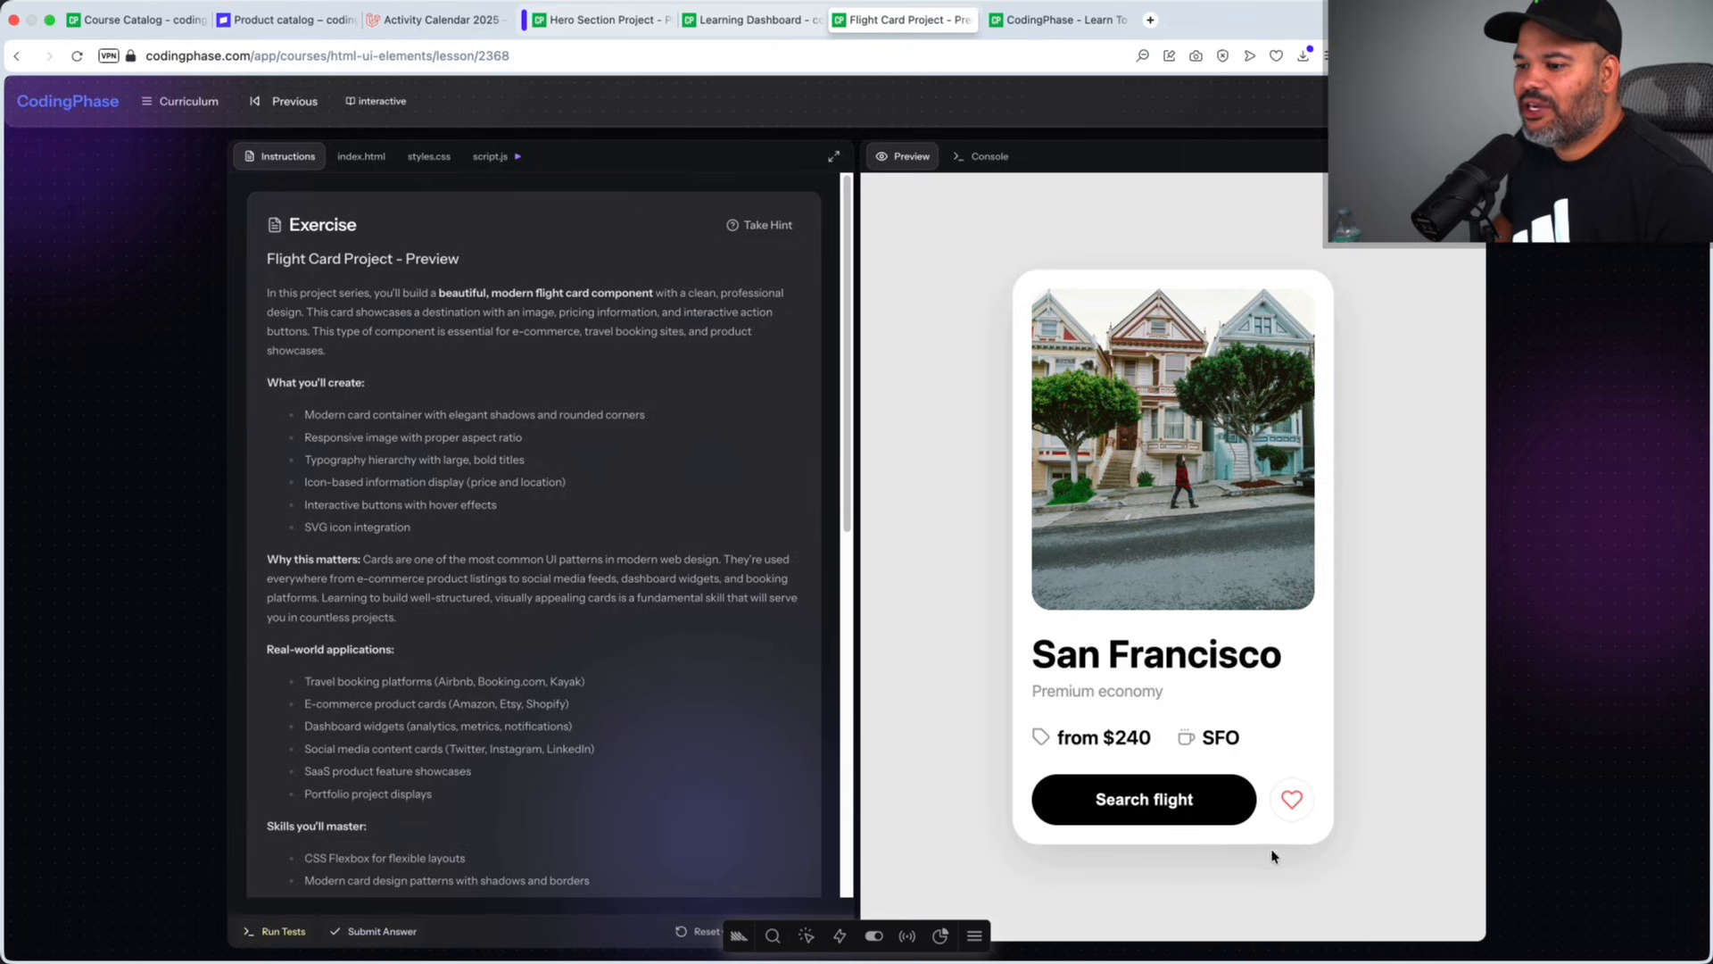
mouse_move(1032, 736)
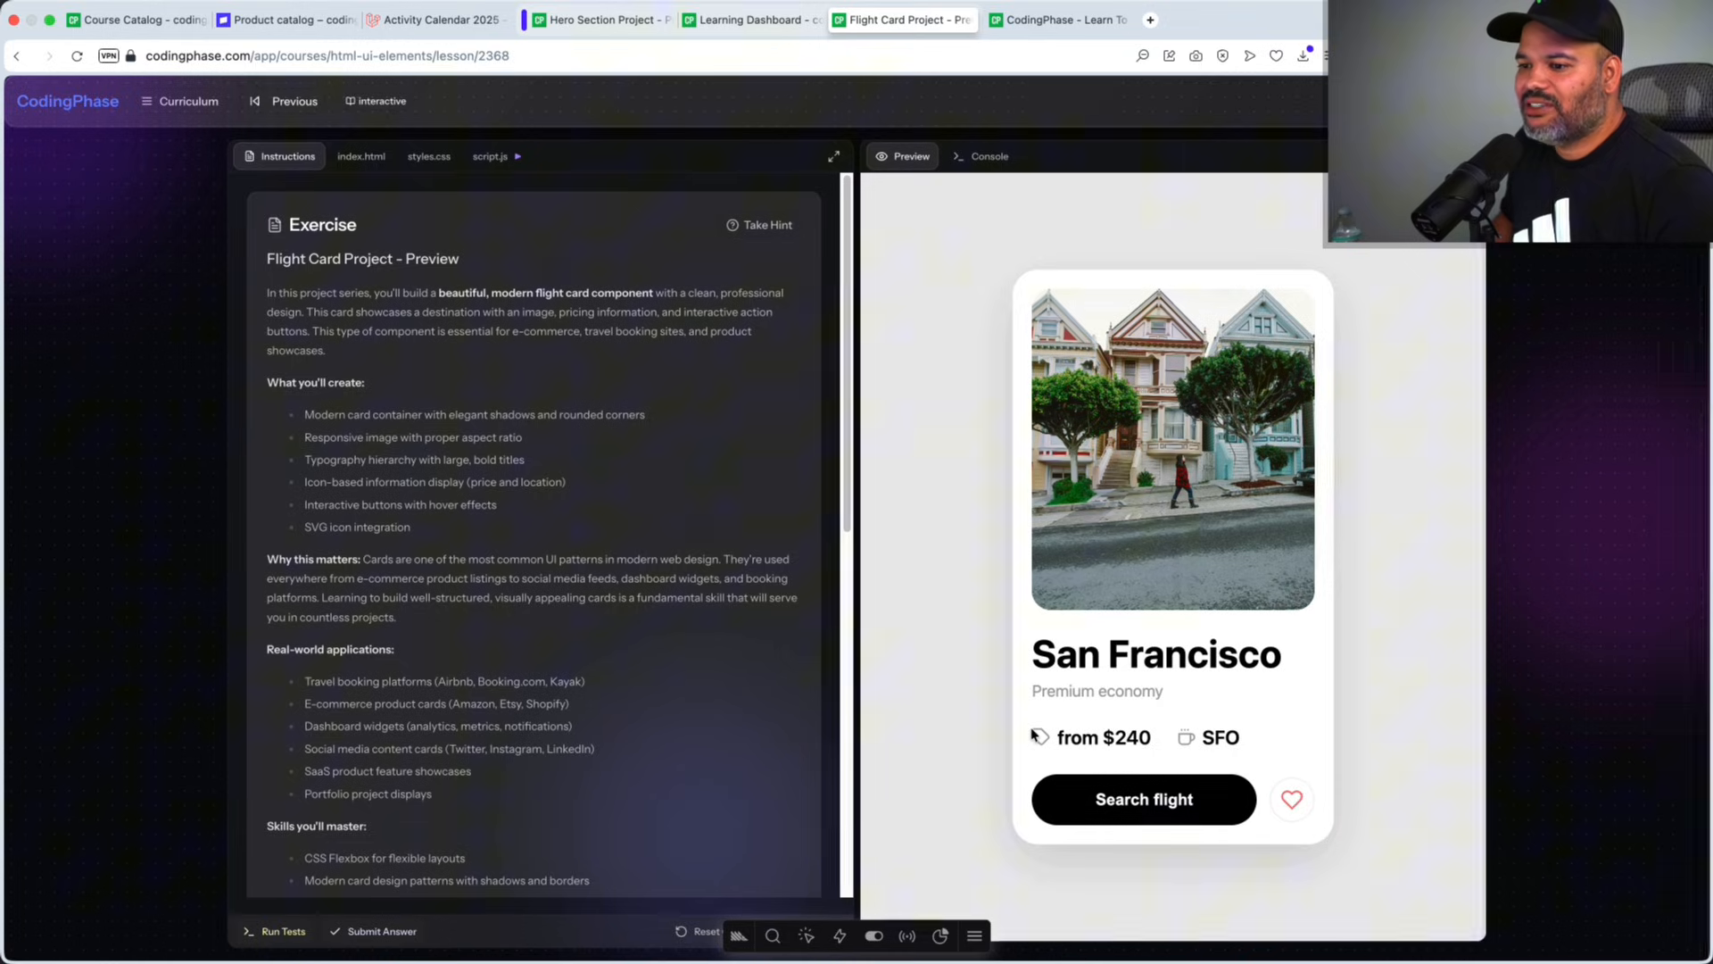
mouse_move(754, 530)
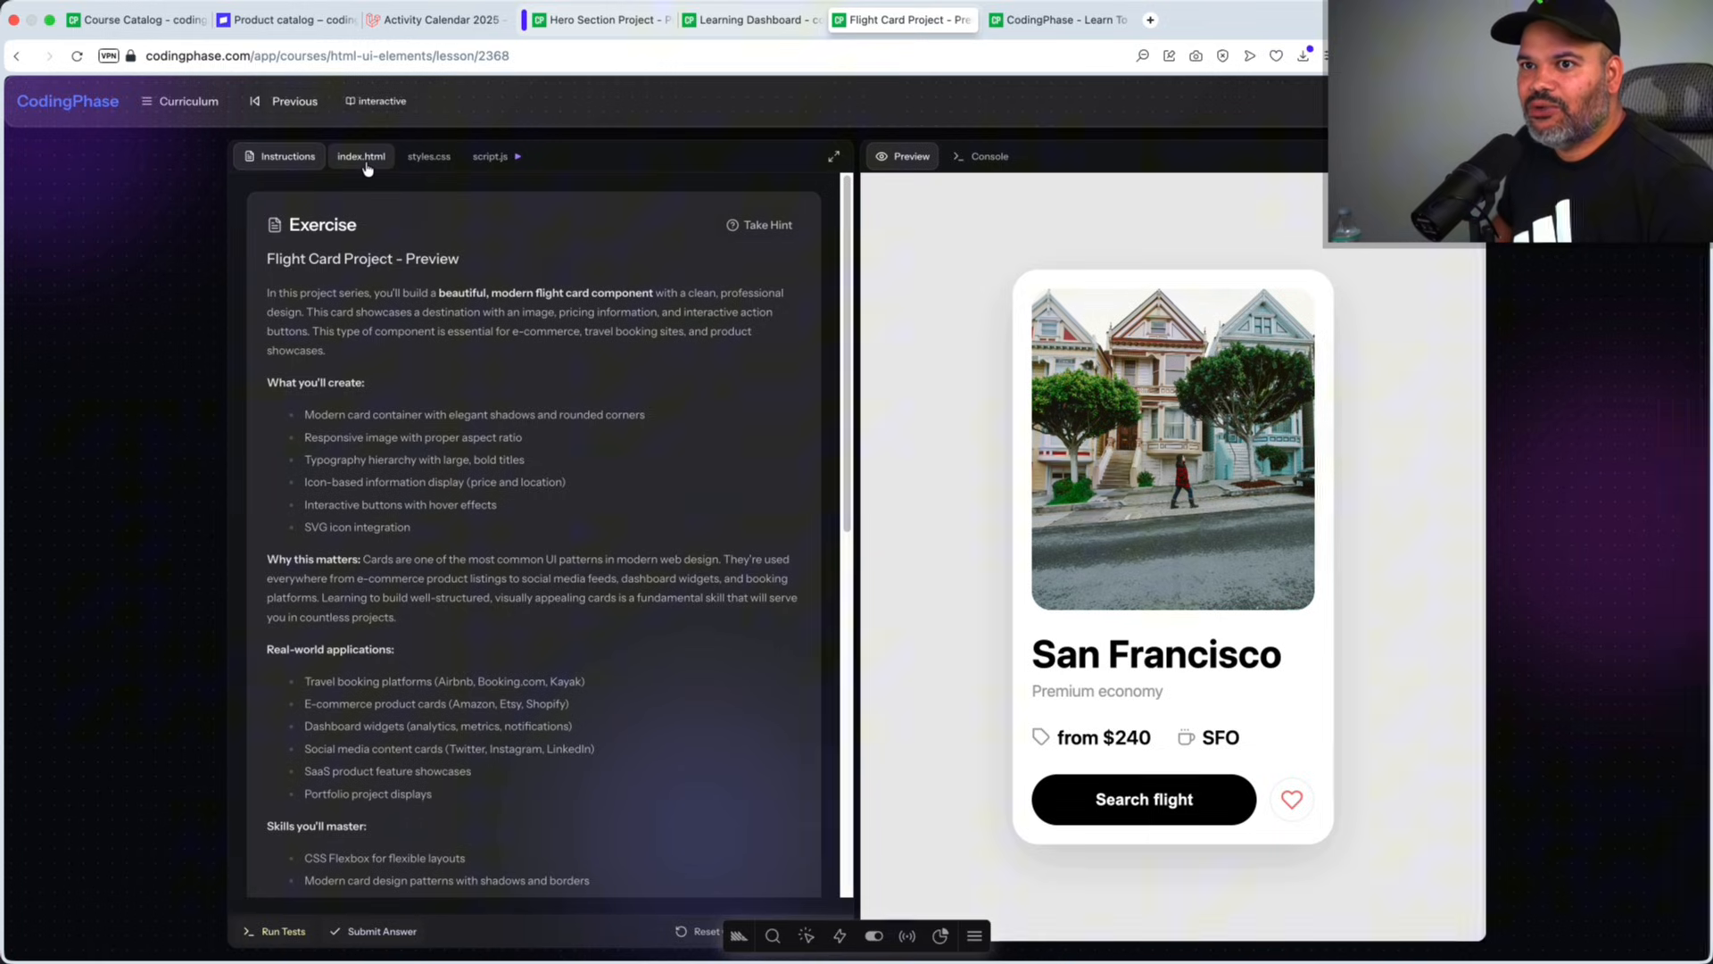
Step: View the flight card's index.html source and scroll through the code
left_click(360, 156)
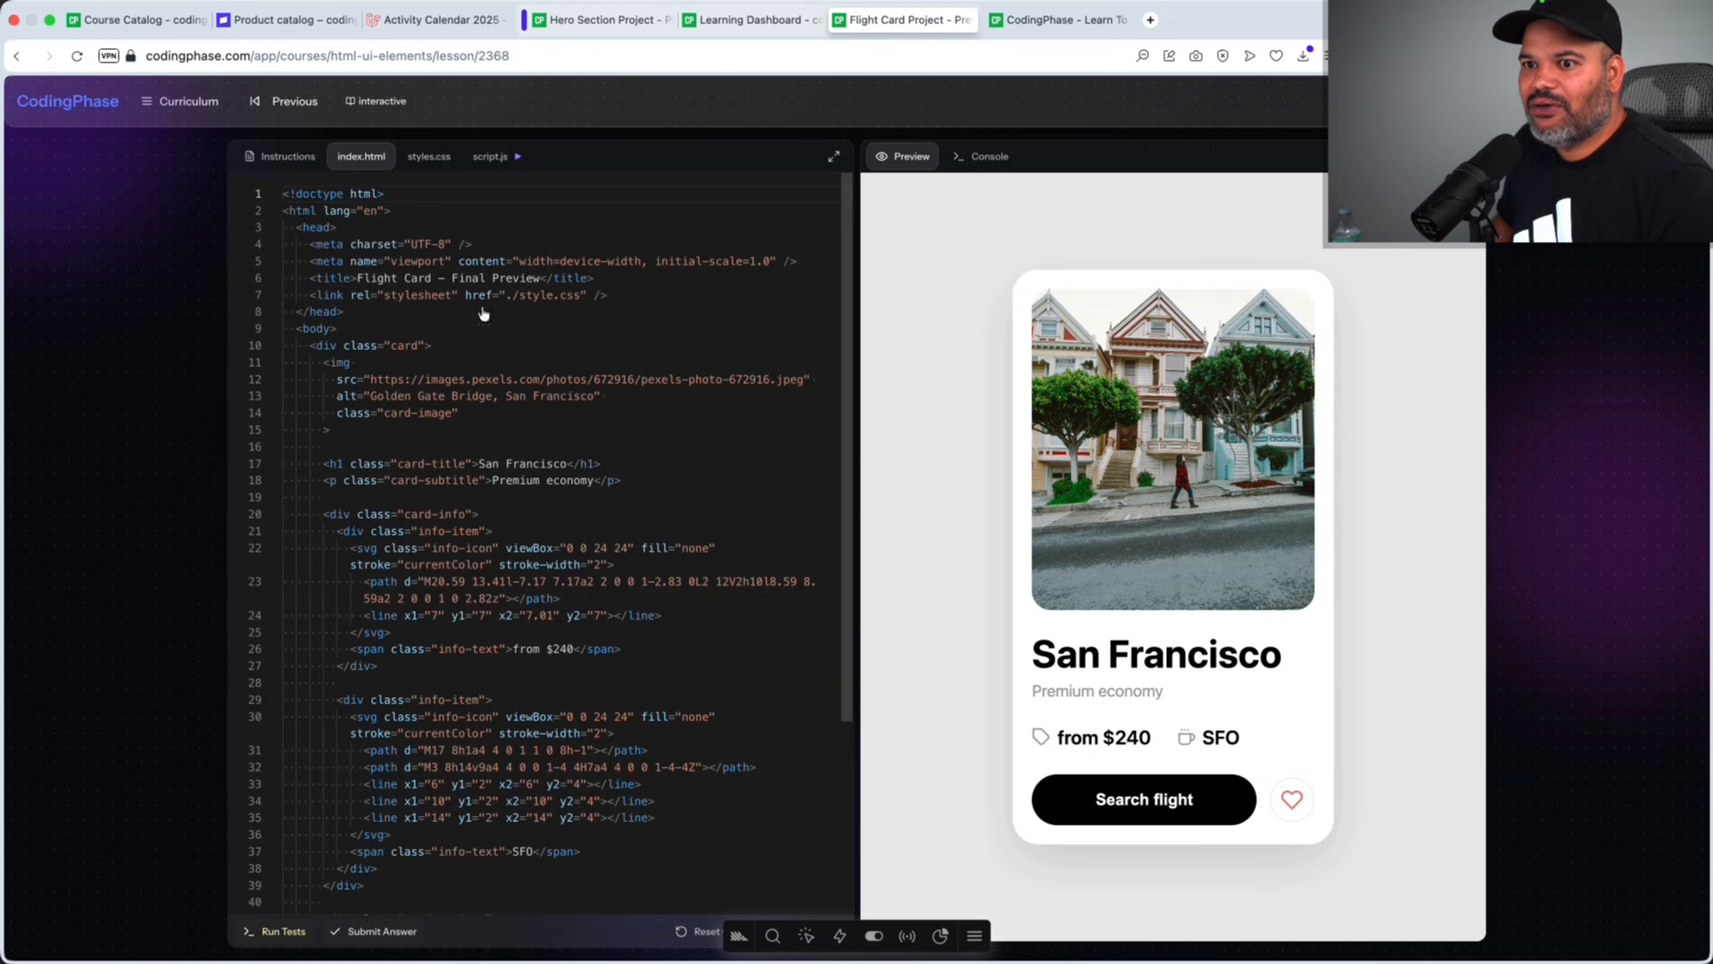
scroll("down", 3)
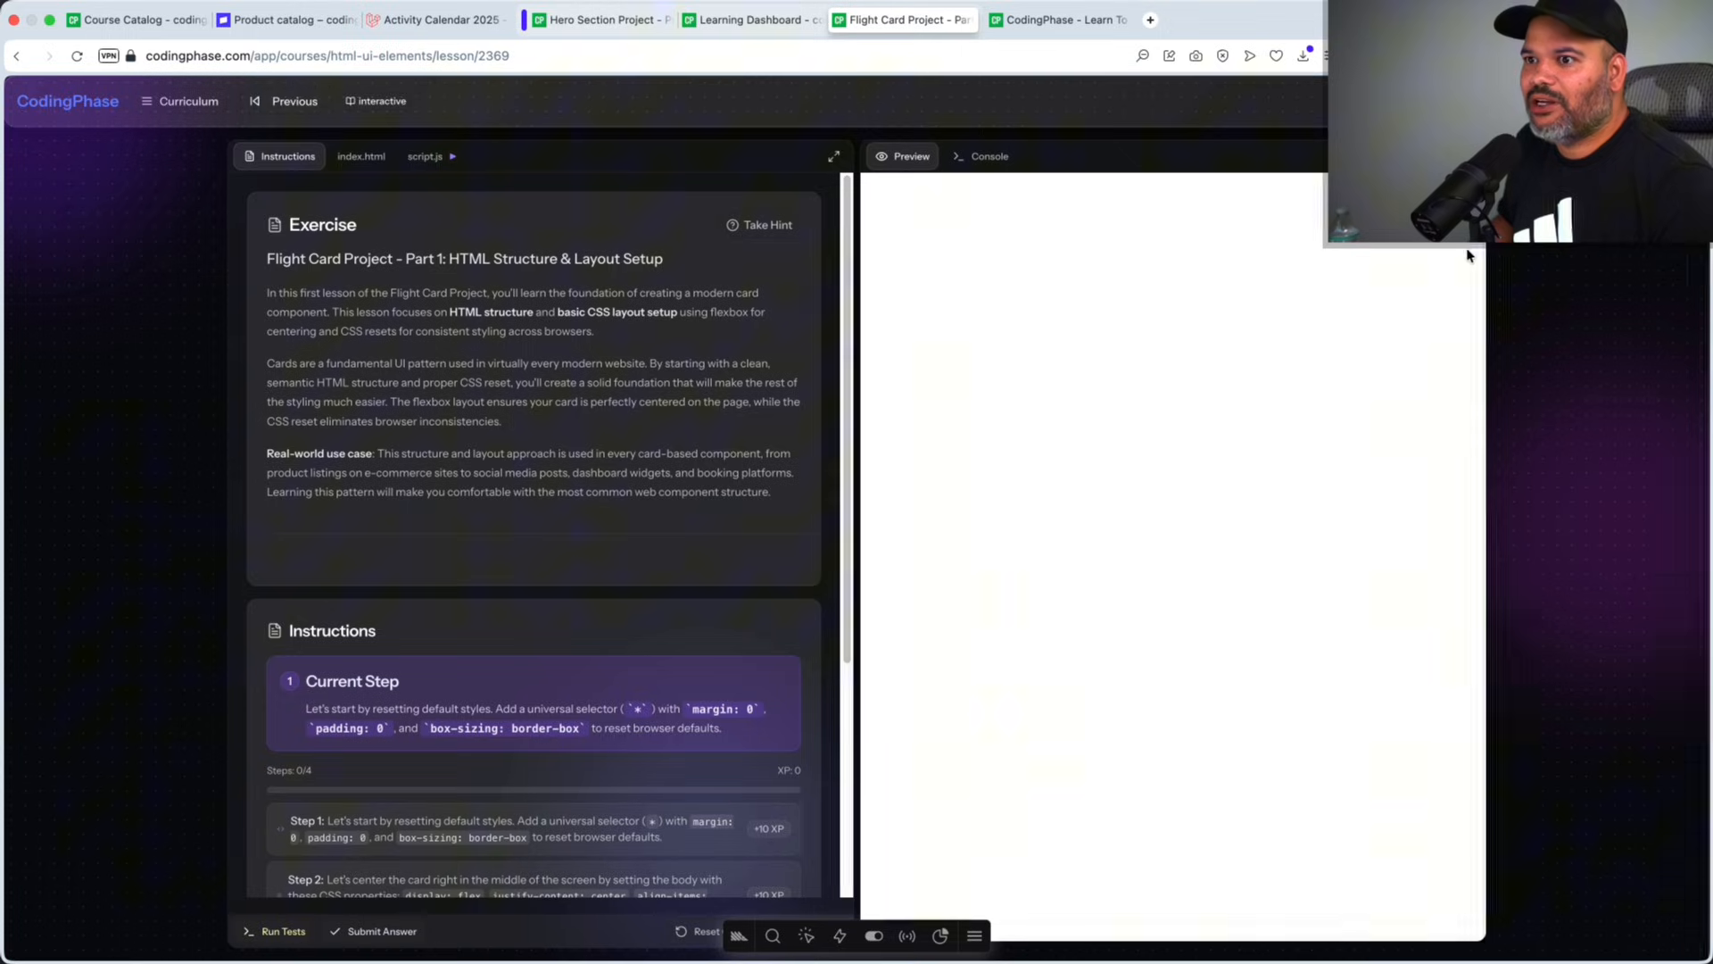
Step: Scroll through the Part 1 steps, then open the curriculum panel
scroll("down", 3)
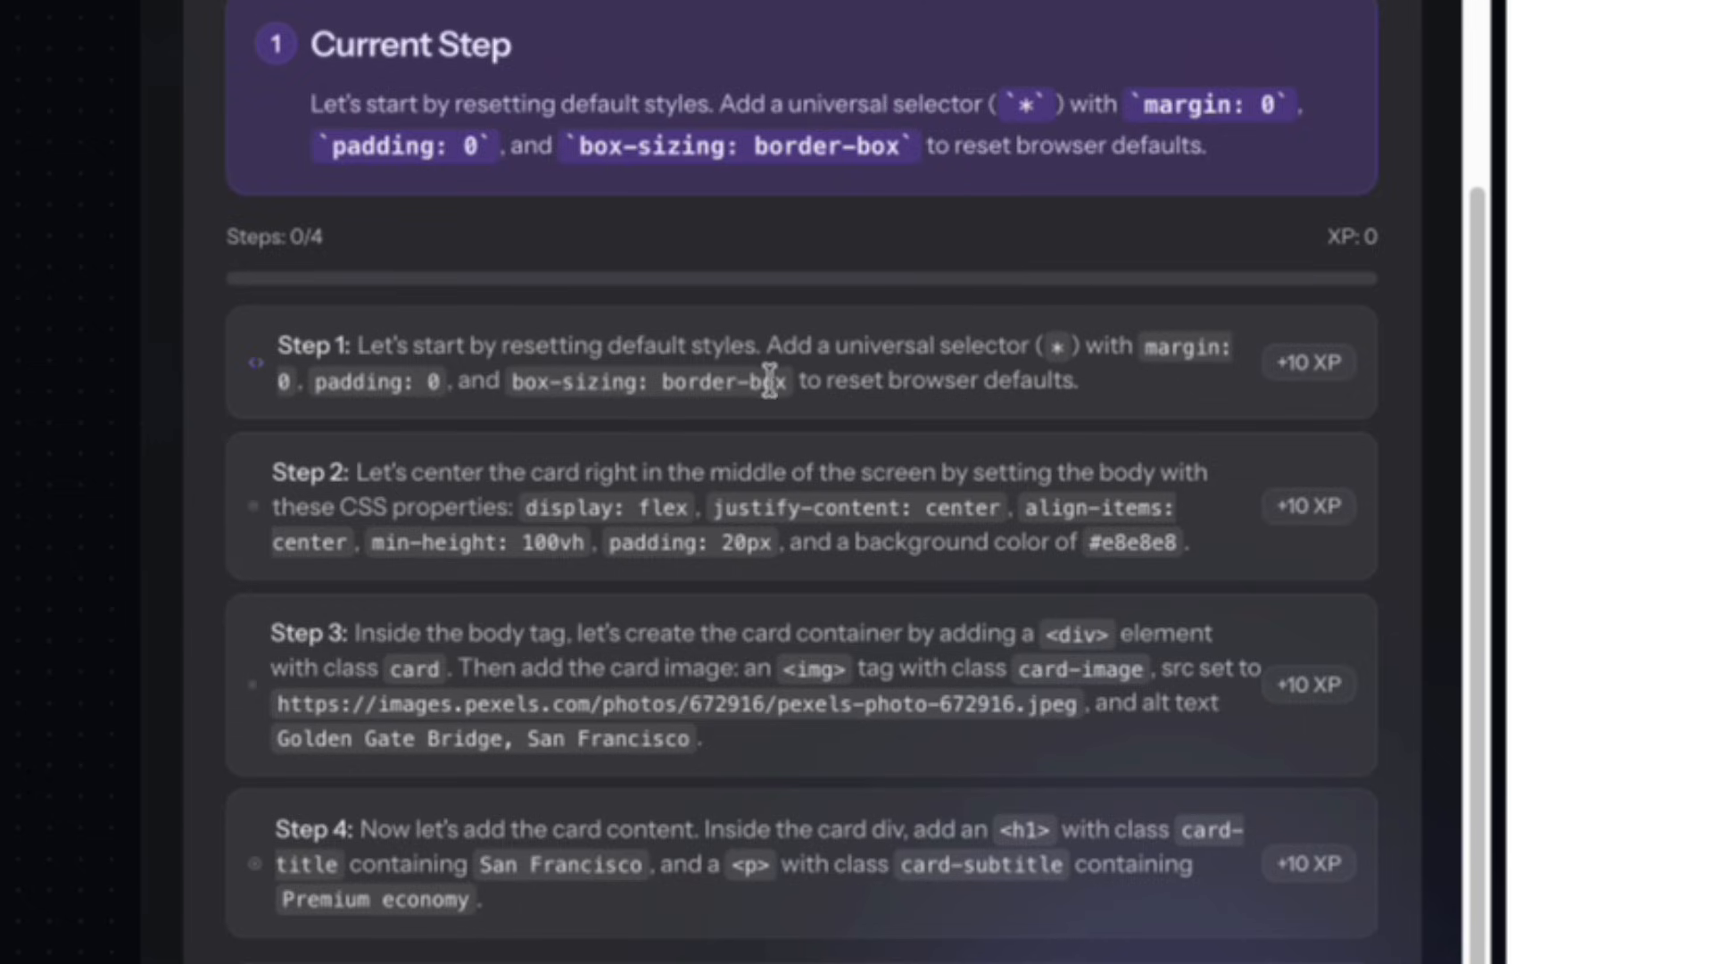
mouse_move(453, 497)
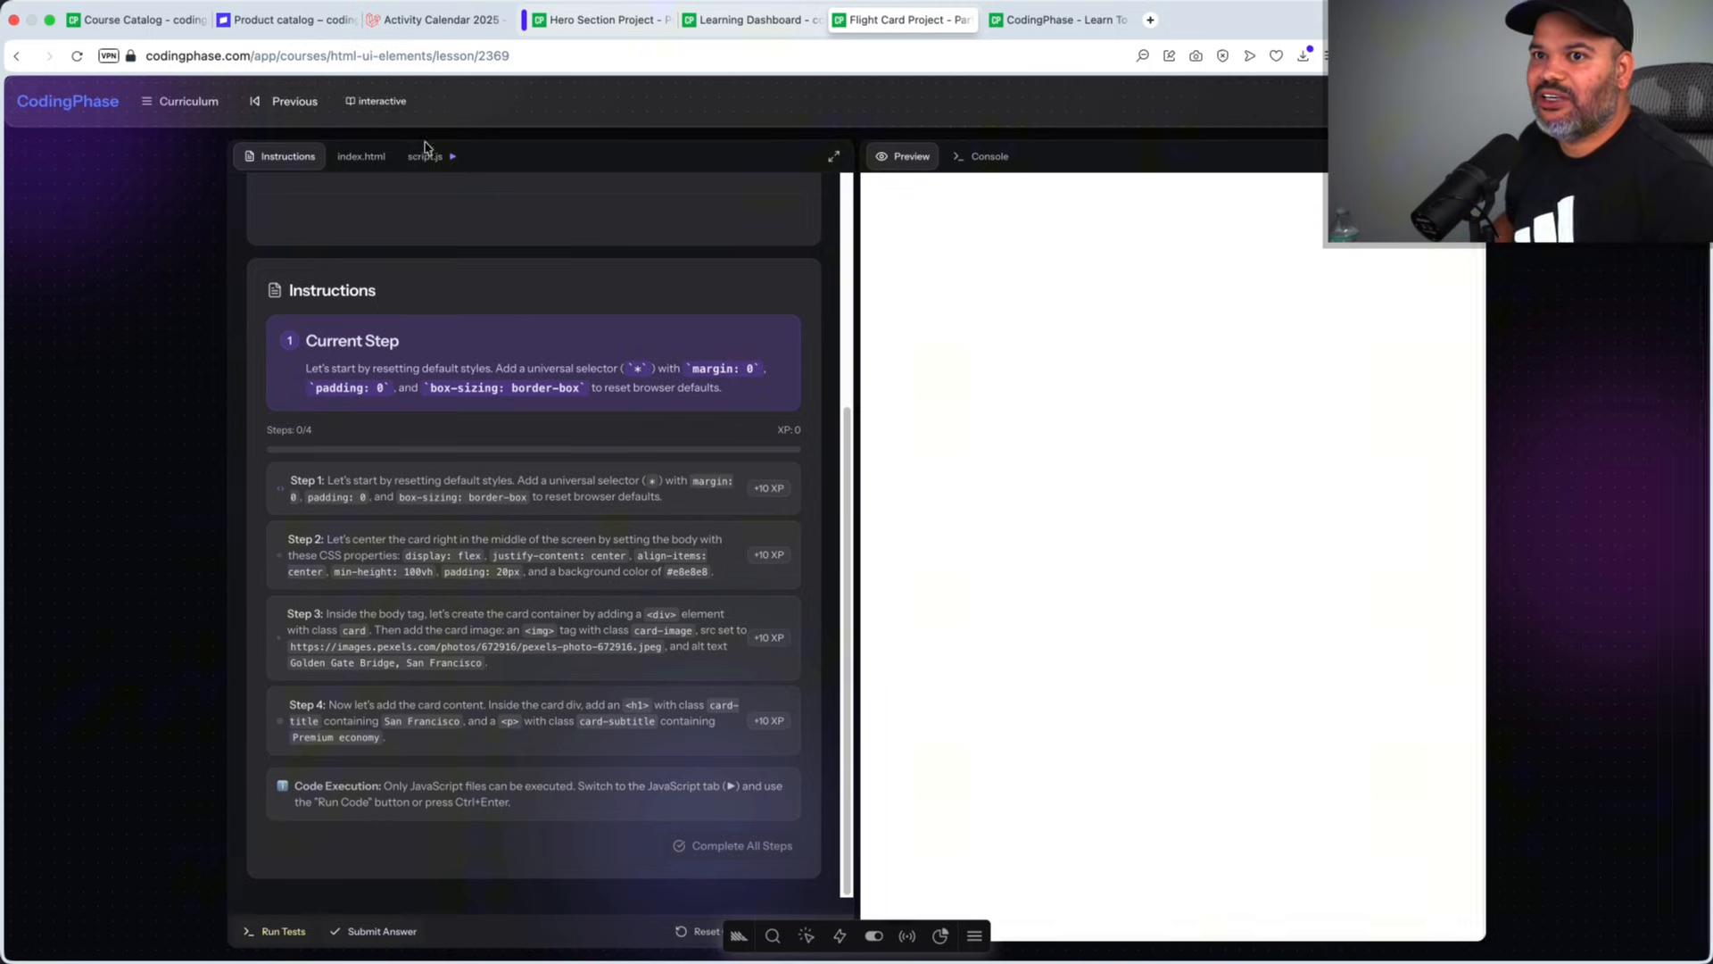
left_click(180, 101)
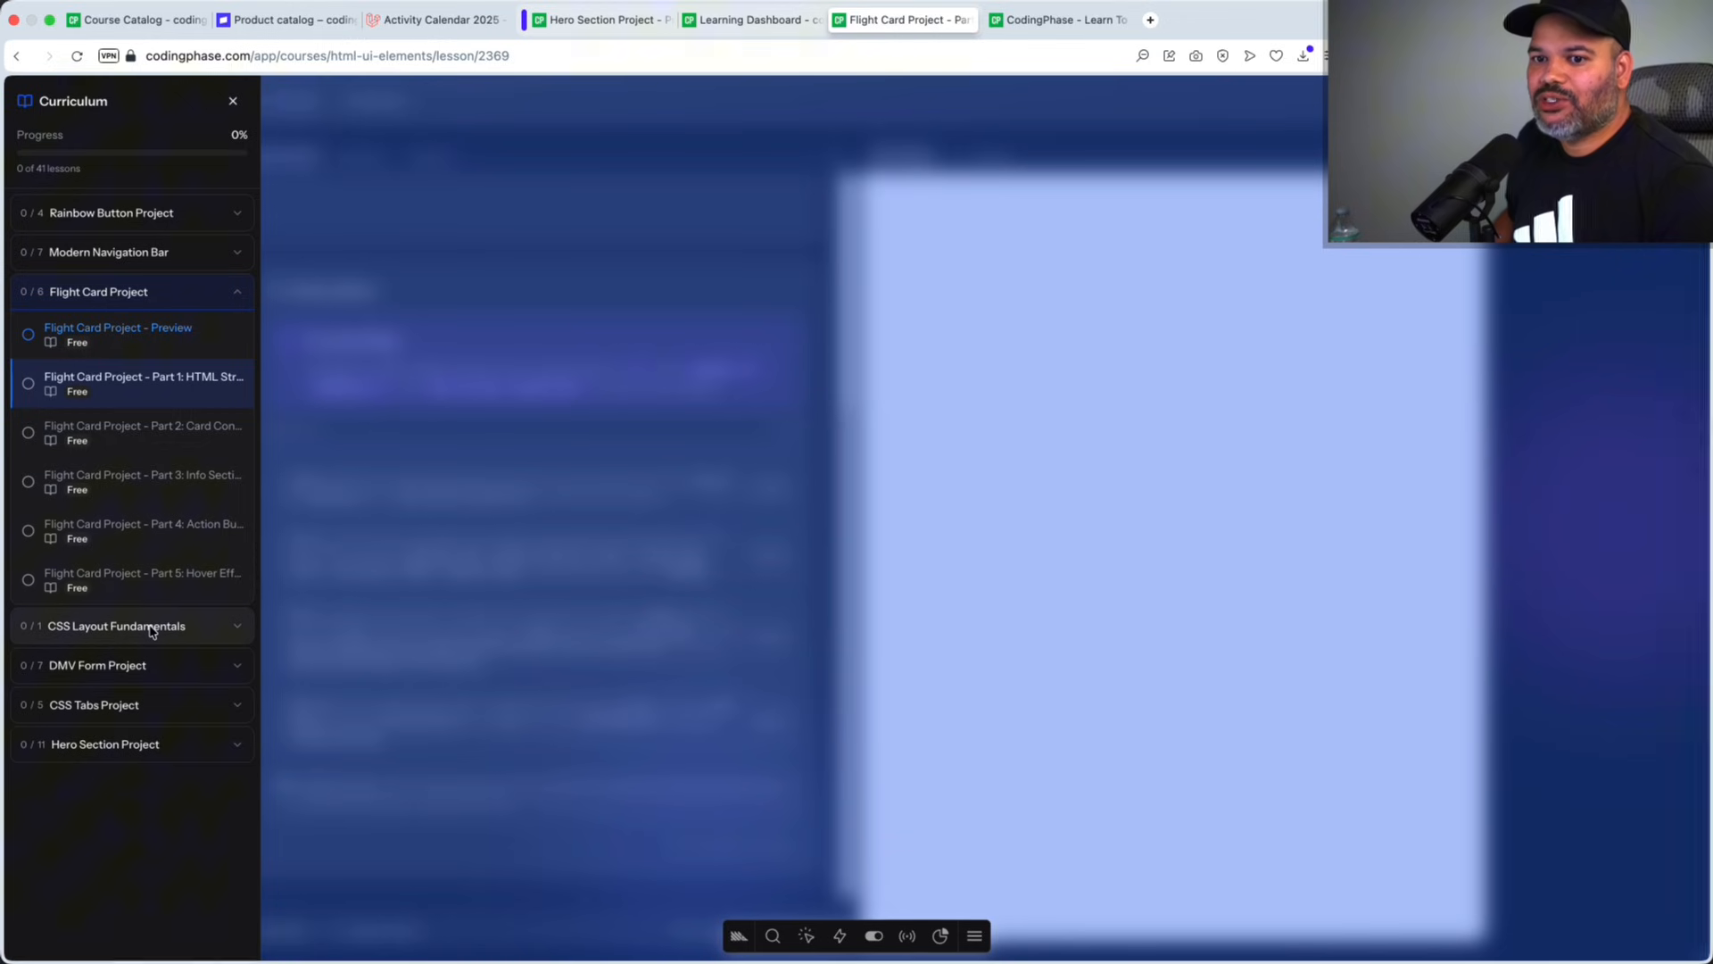
Step: Open the CSS Containers lesson, enlarge its gaming article preview, then reopen the curriculum
left_click(117, 624)
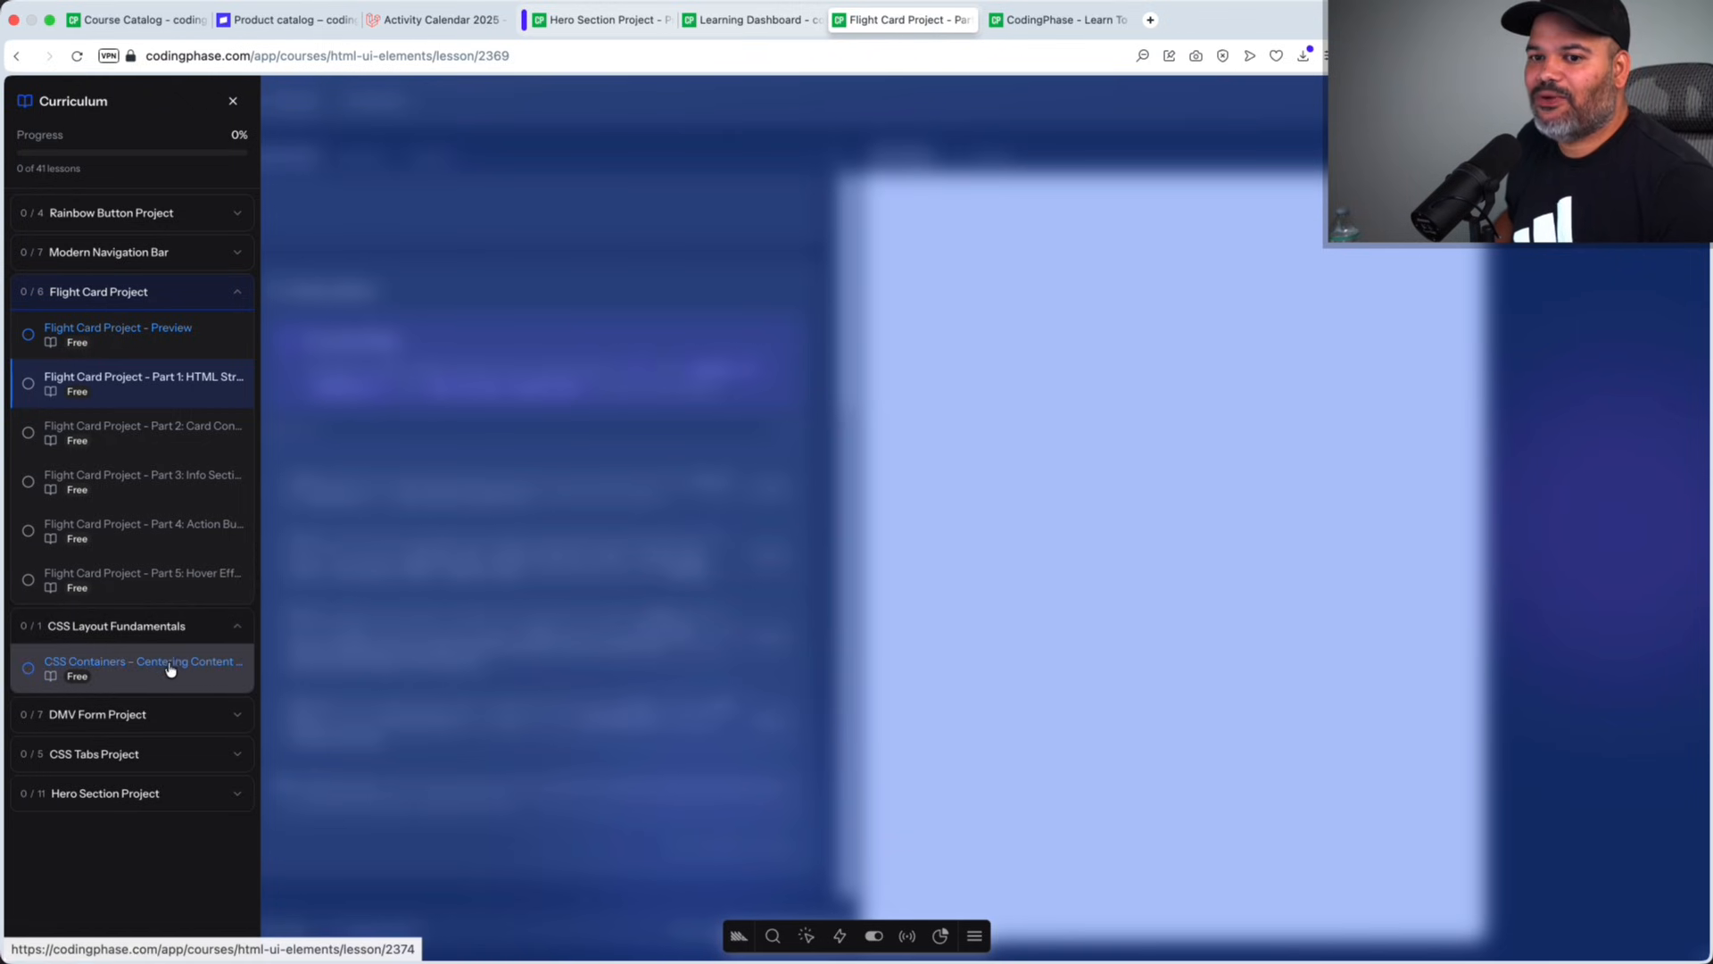
left_click(142, 662)
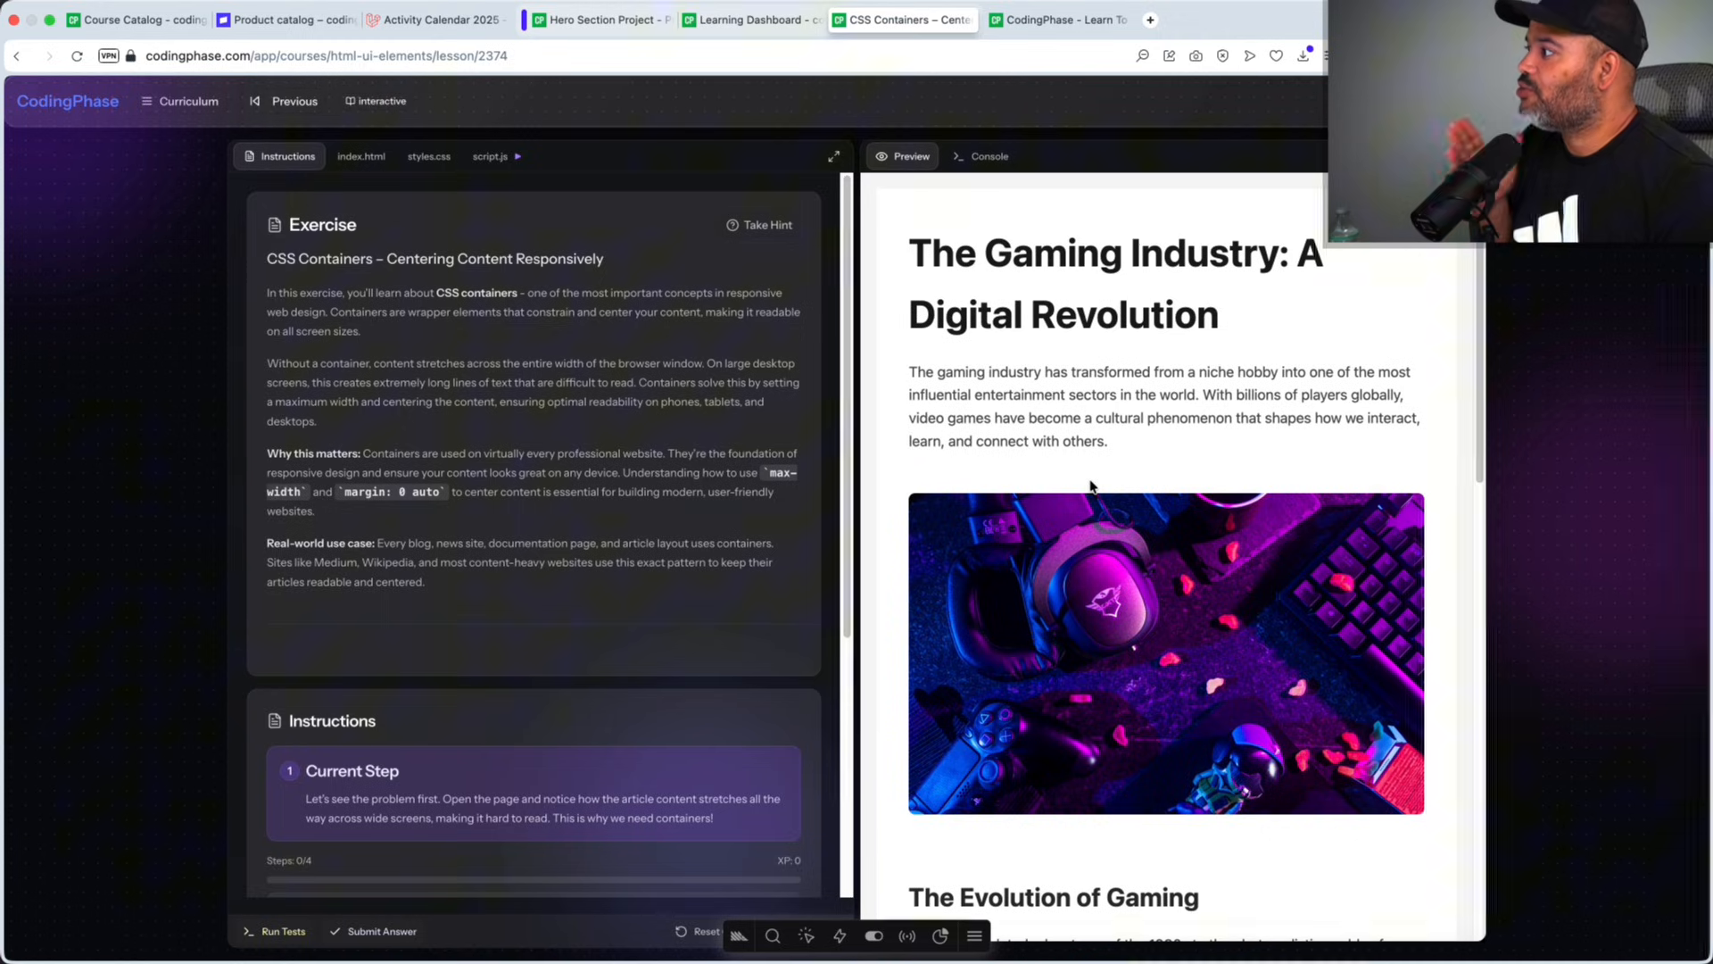
mouse_move(1473, 337)
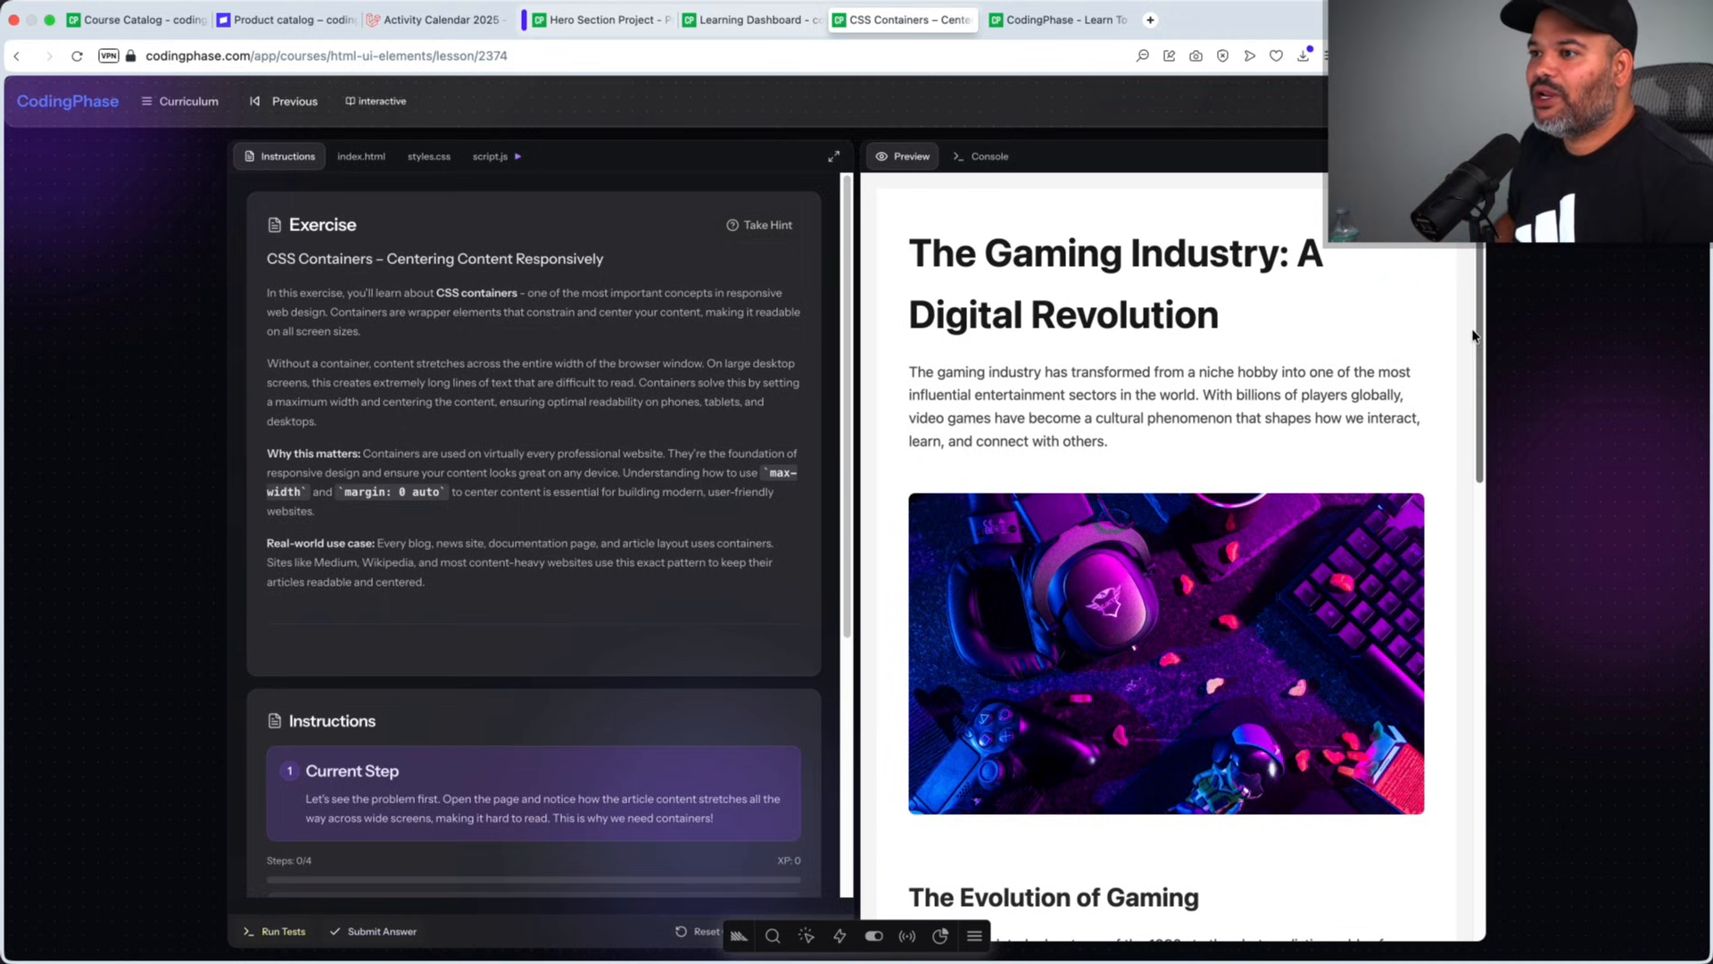
left_click(834, 155)
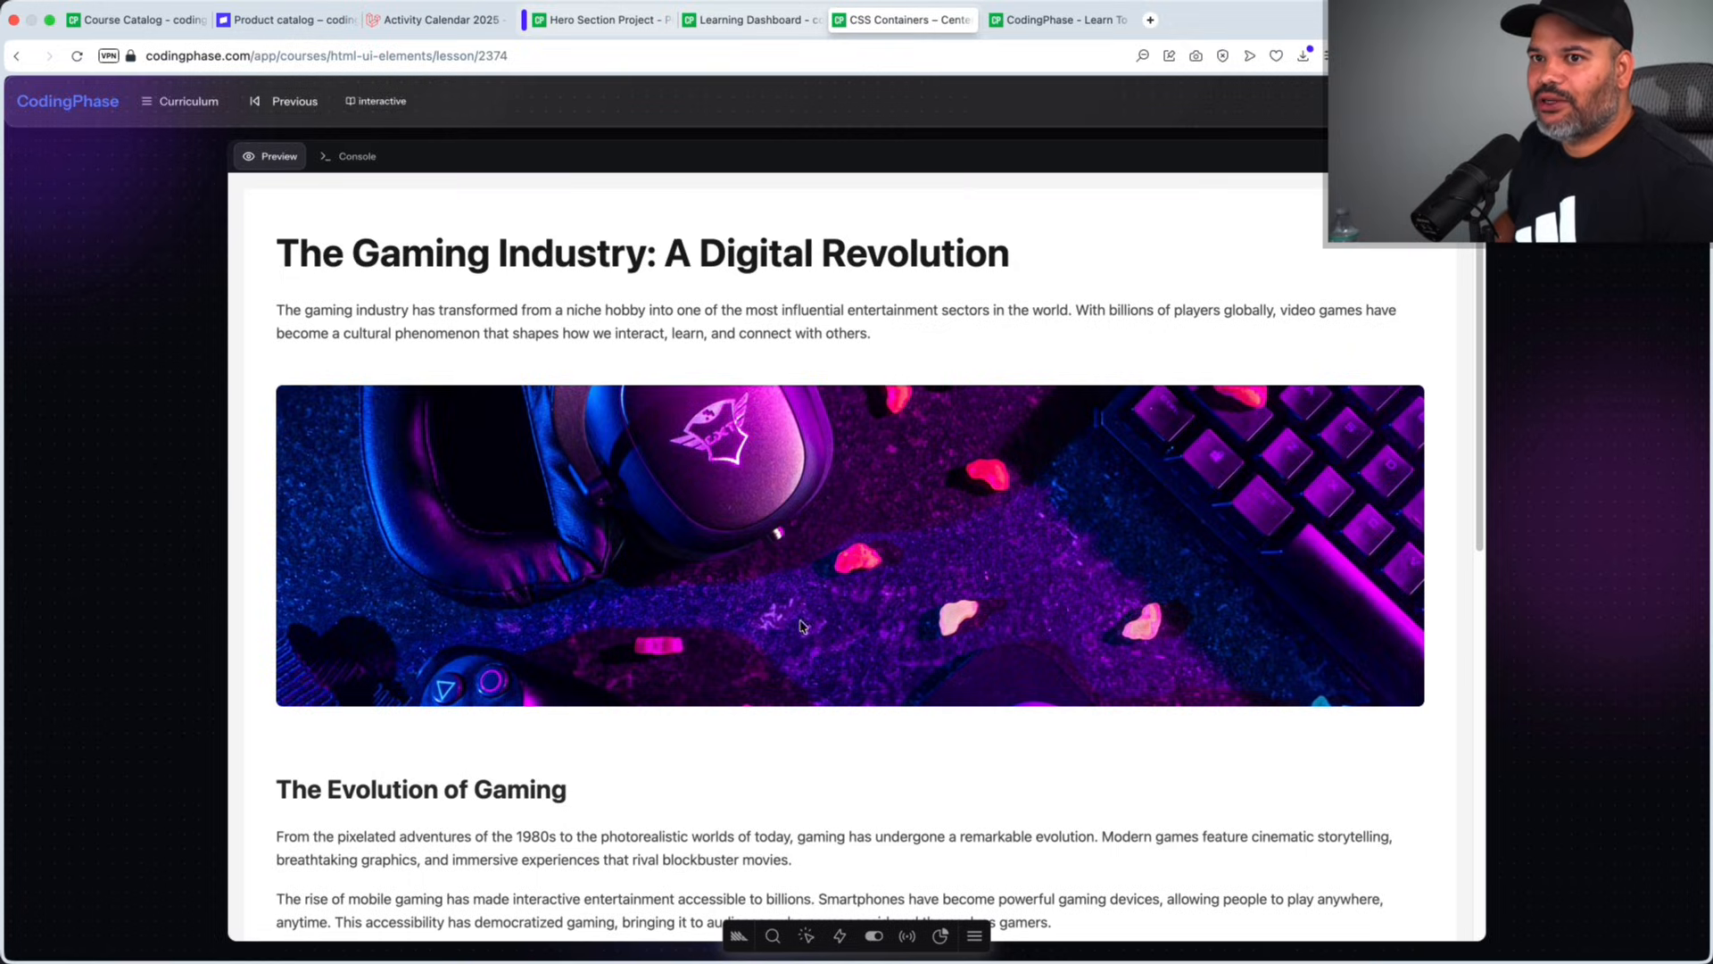
left_click(179, 101)
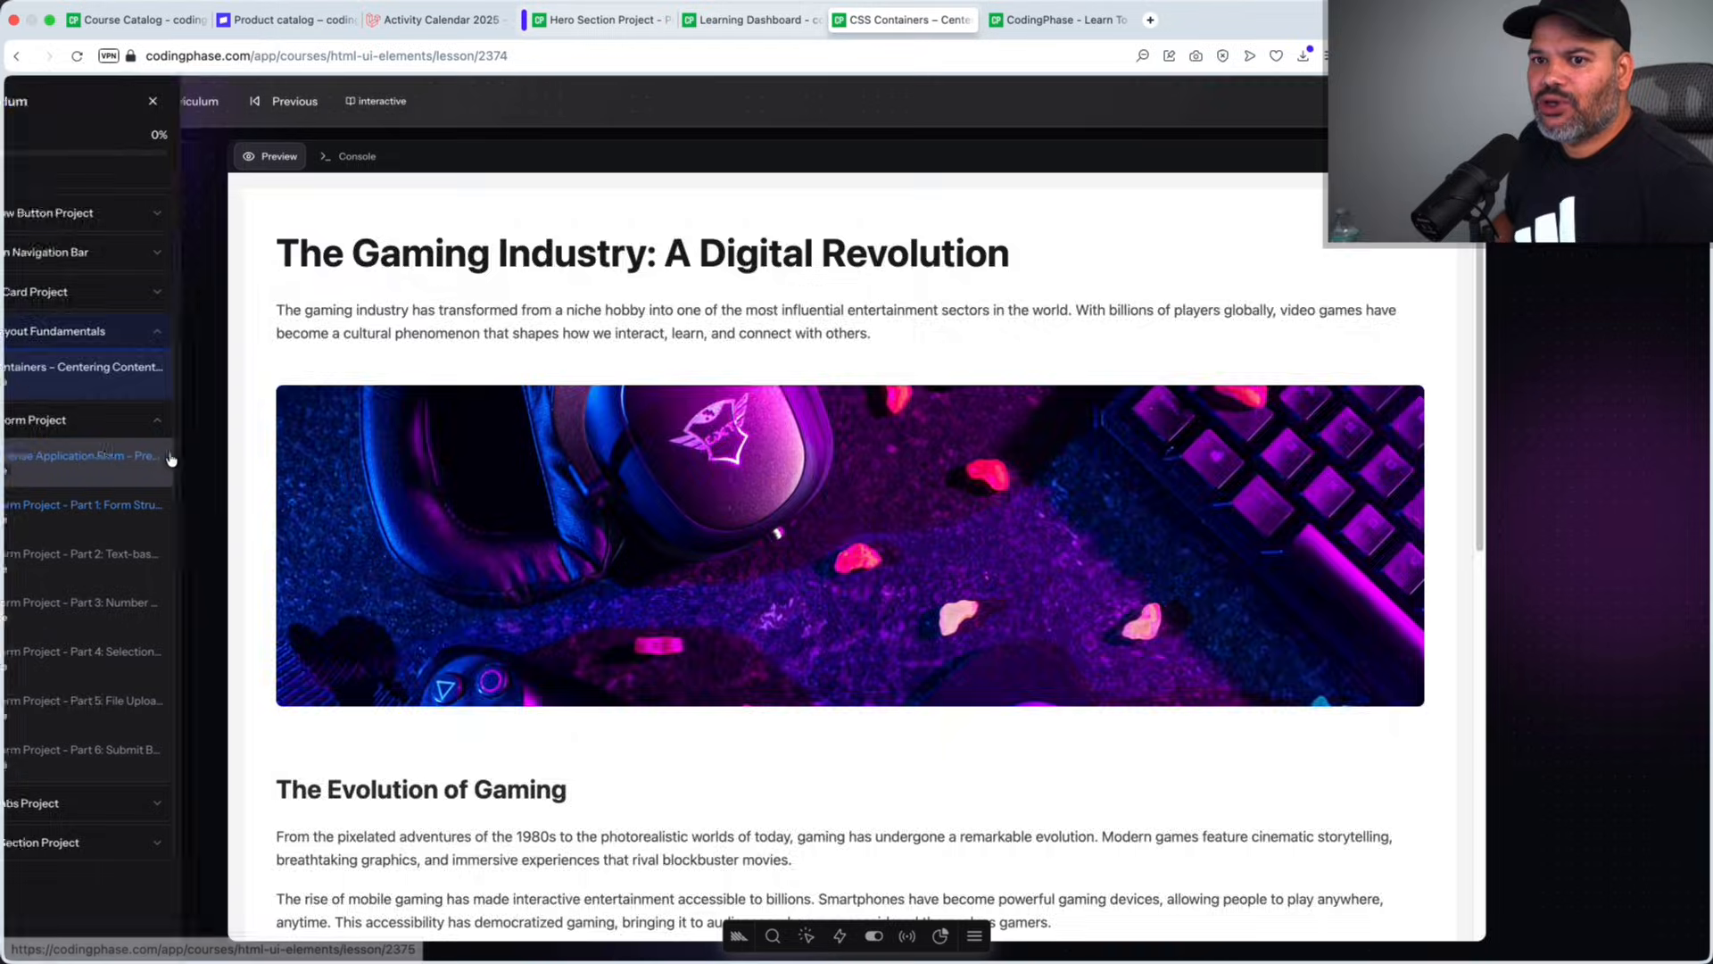
Step: Open the DMV License Application Form preview, scroll the form, then reopen the curriculum
left_click(82, 456)
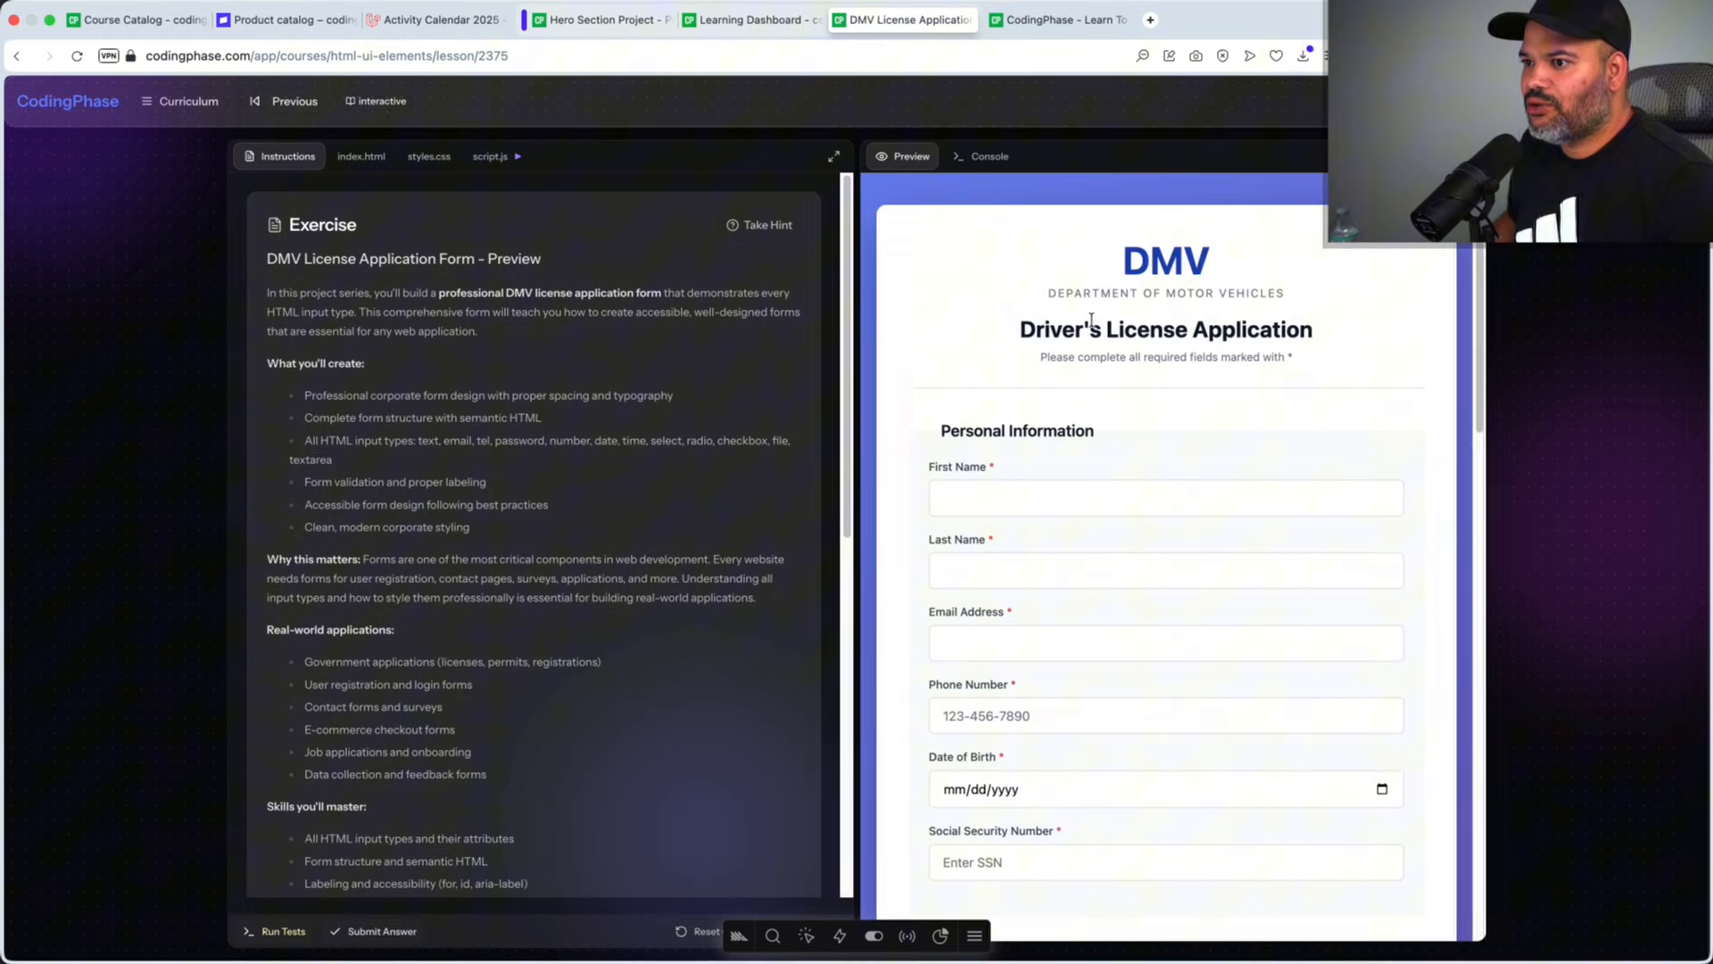
scroll("down", 3)
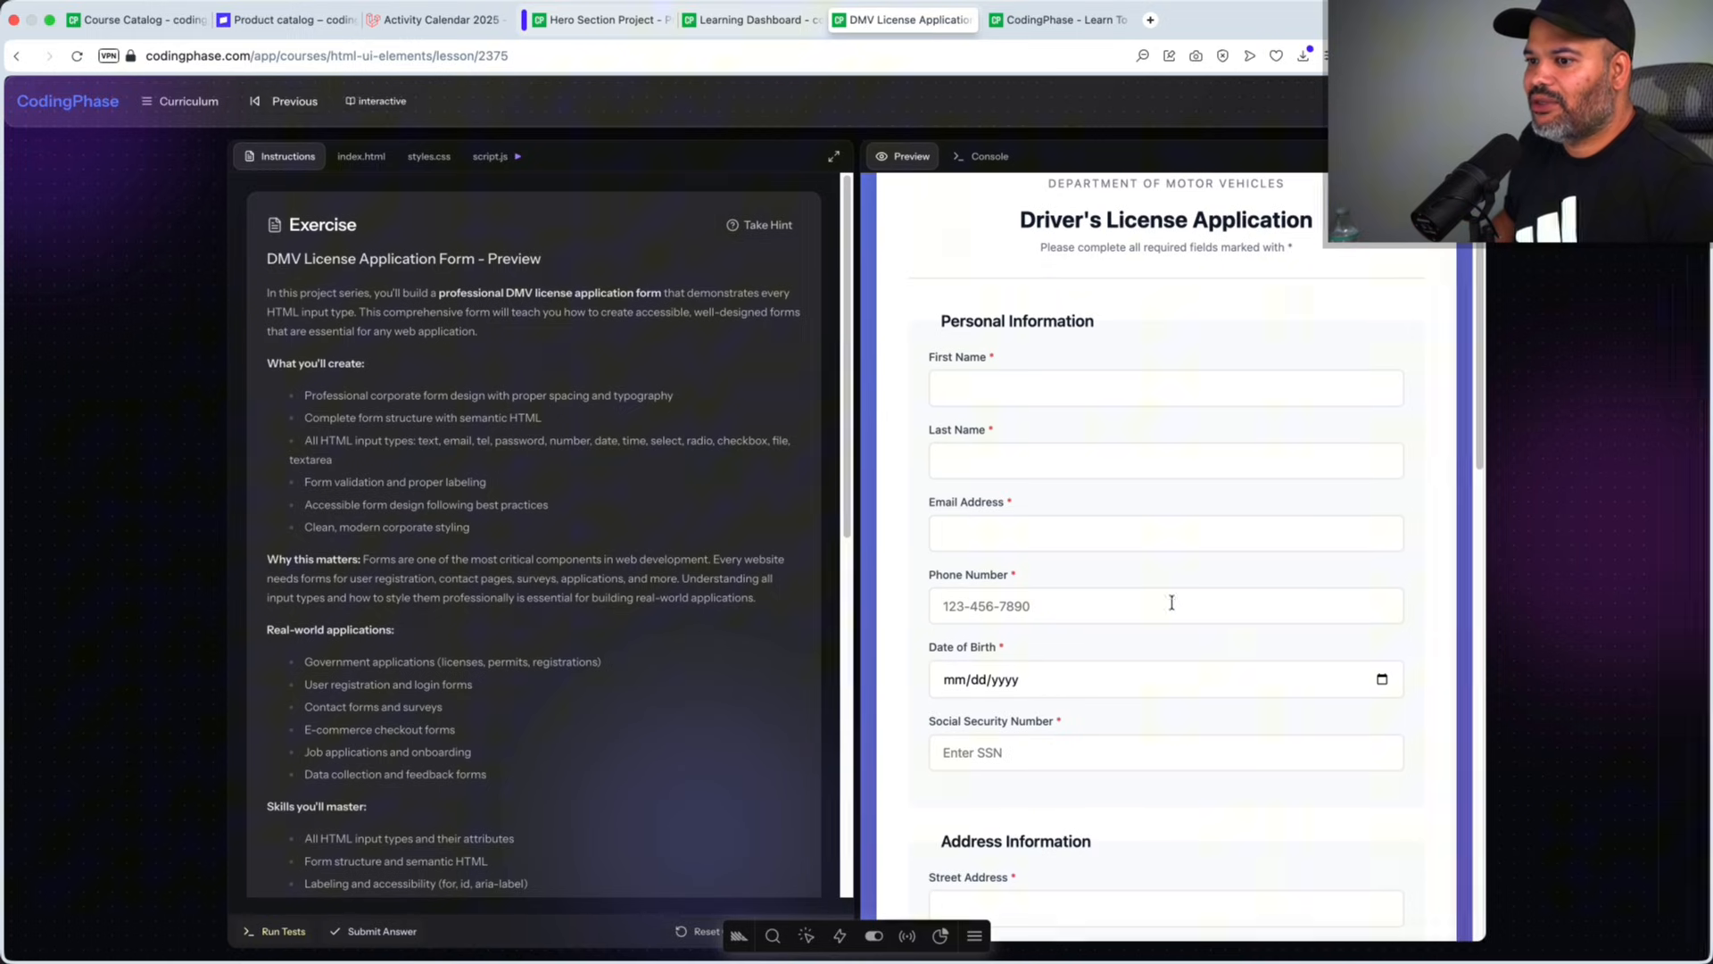
scroll("down", 3)
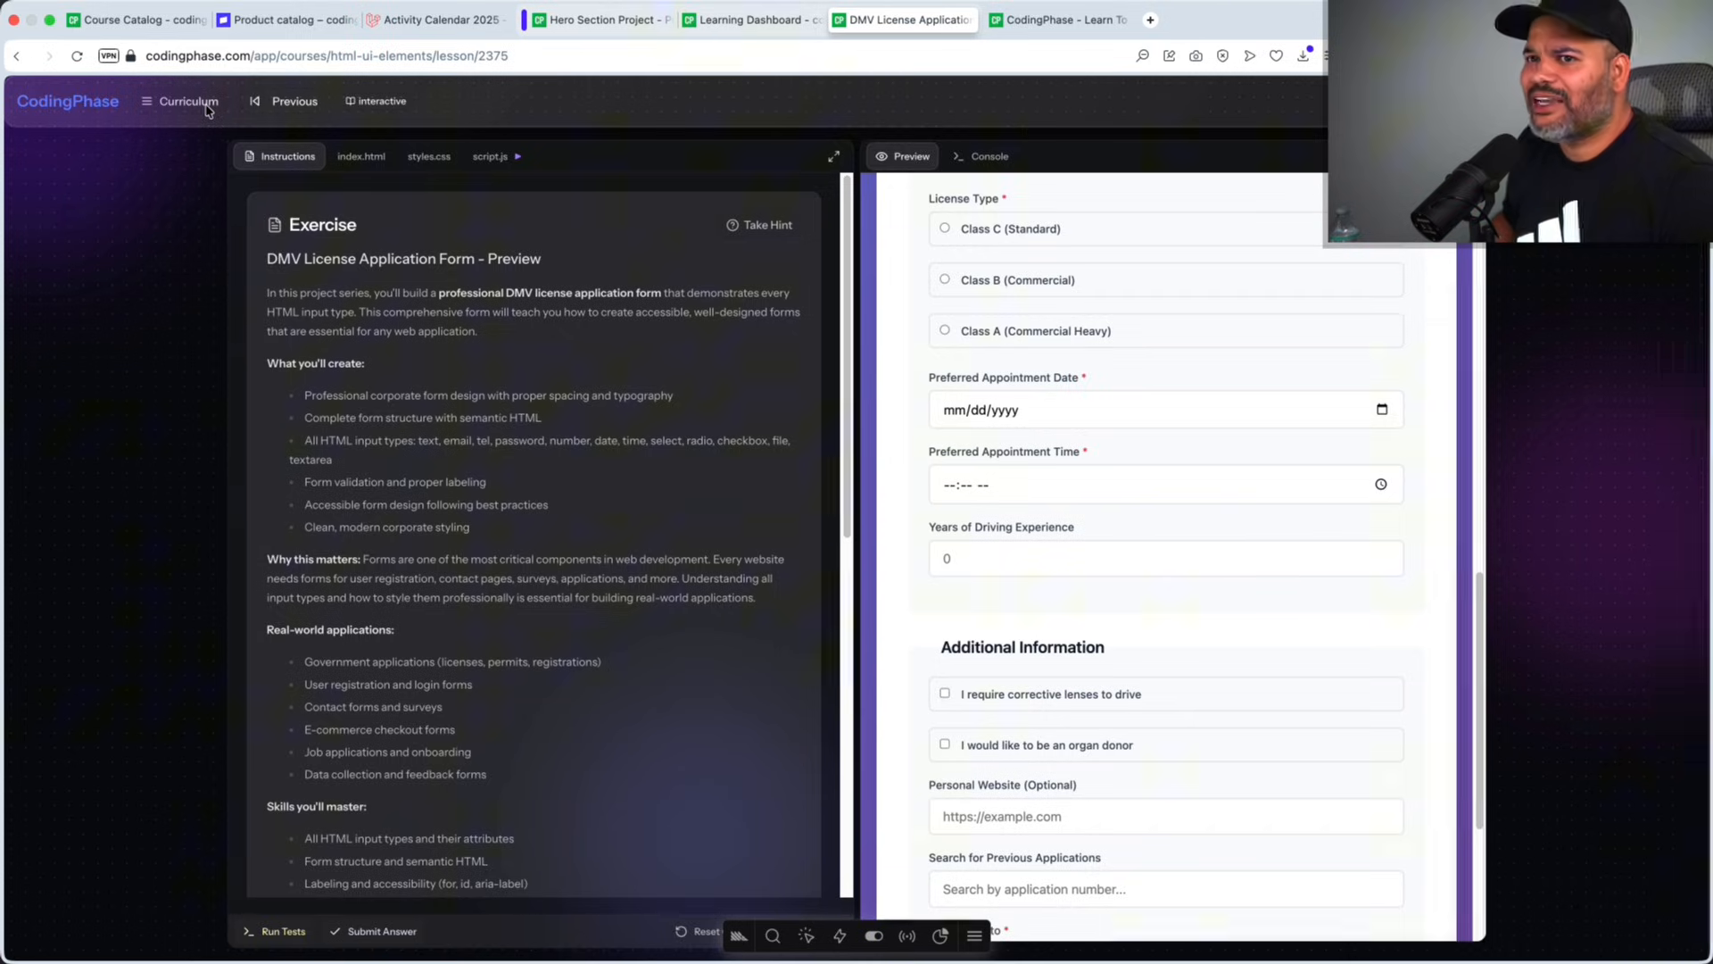
left_click(189, 101)
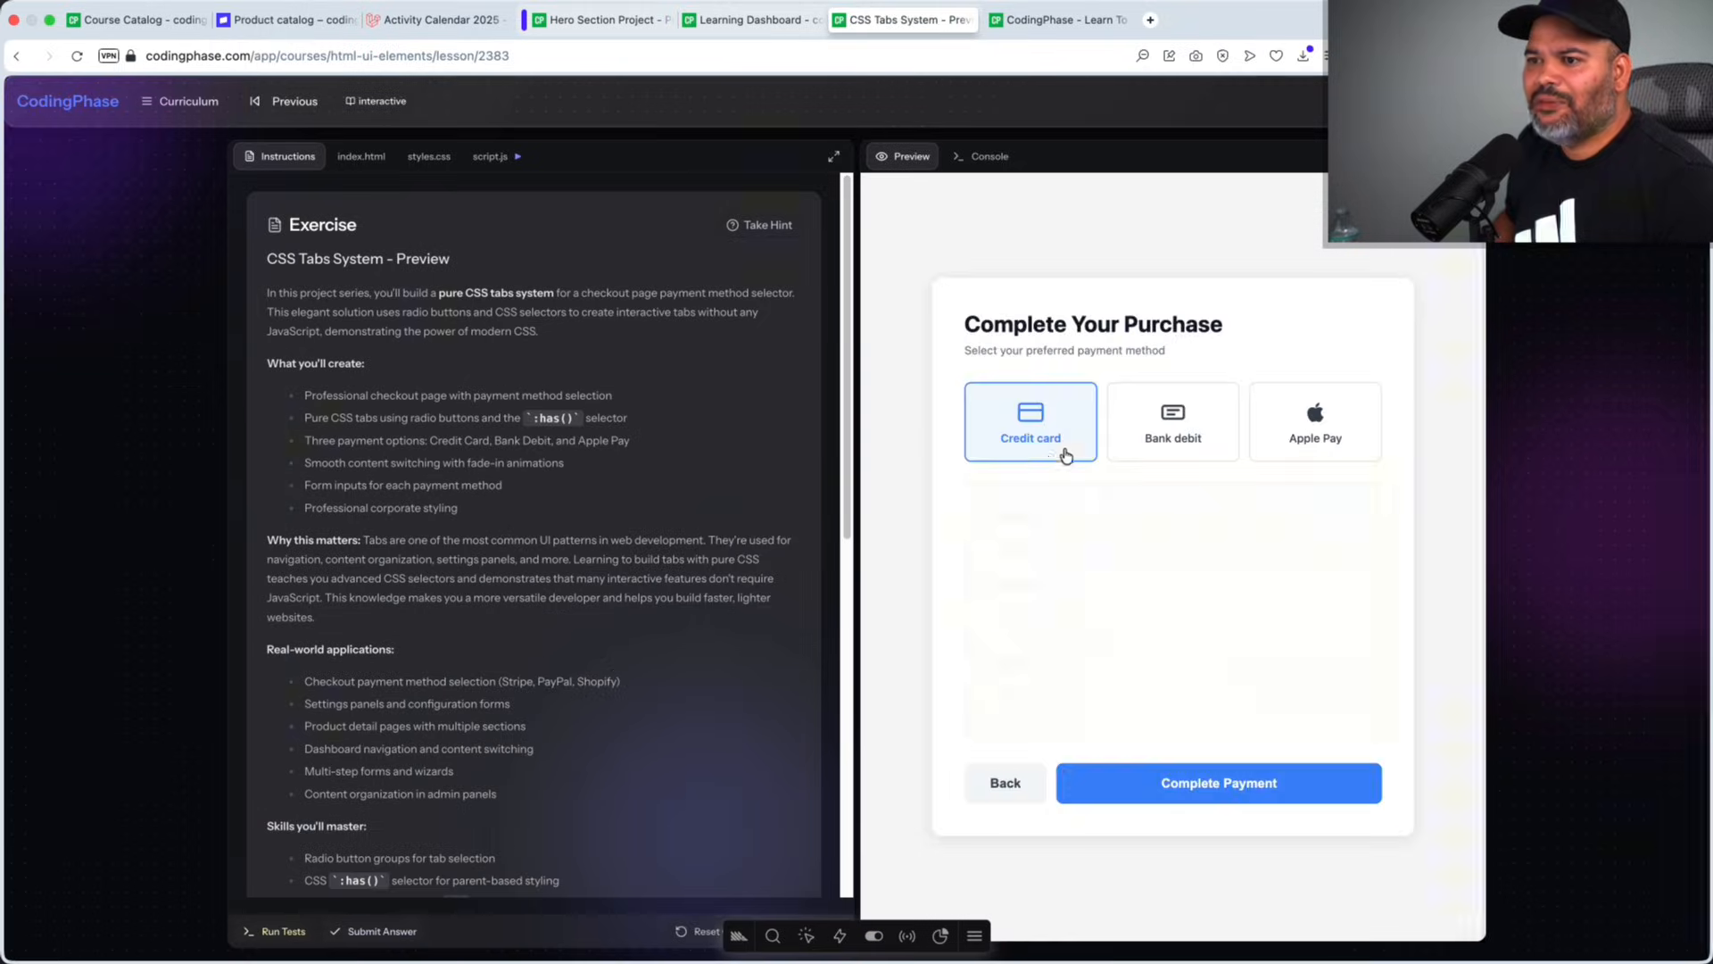
Step: Toggle the checkout preview between Credit card and Bank debit, ending on Bank debit
left_click(1029, 420)
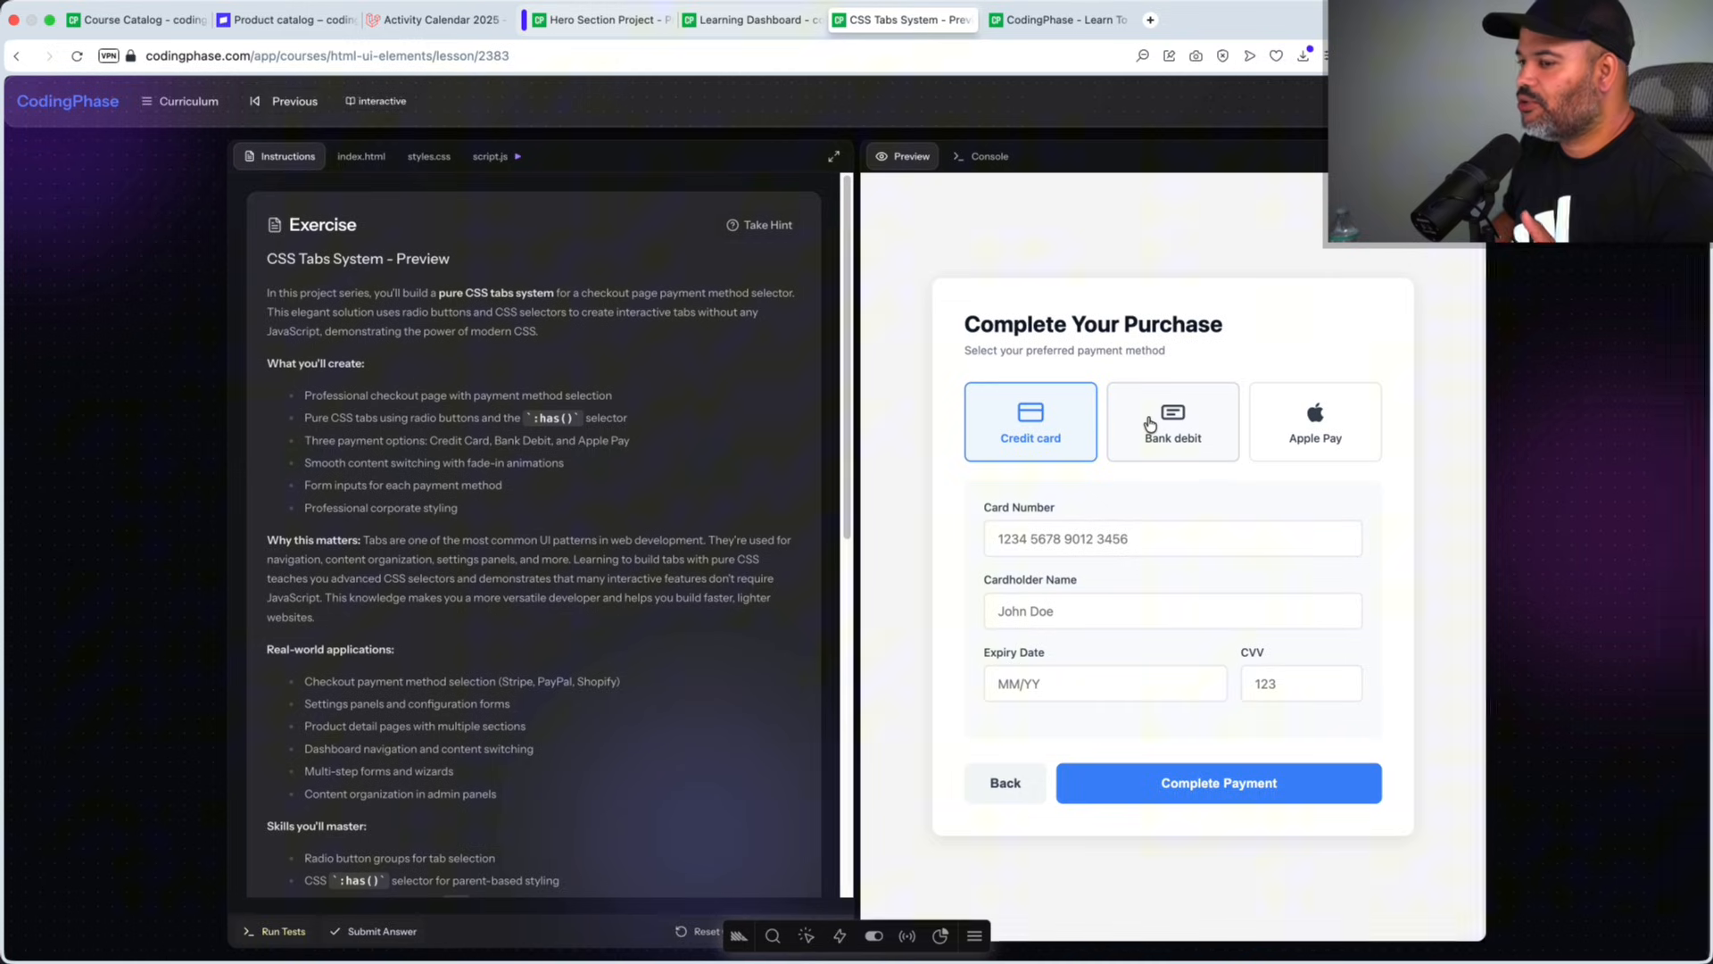
left_click(1172, 422)
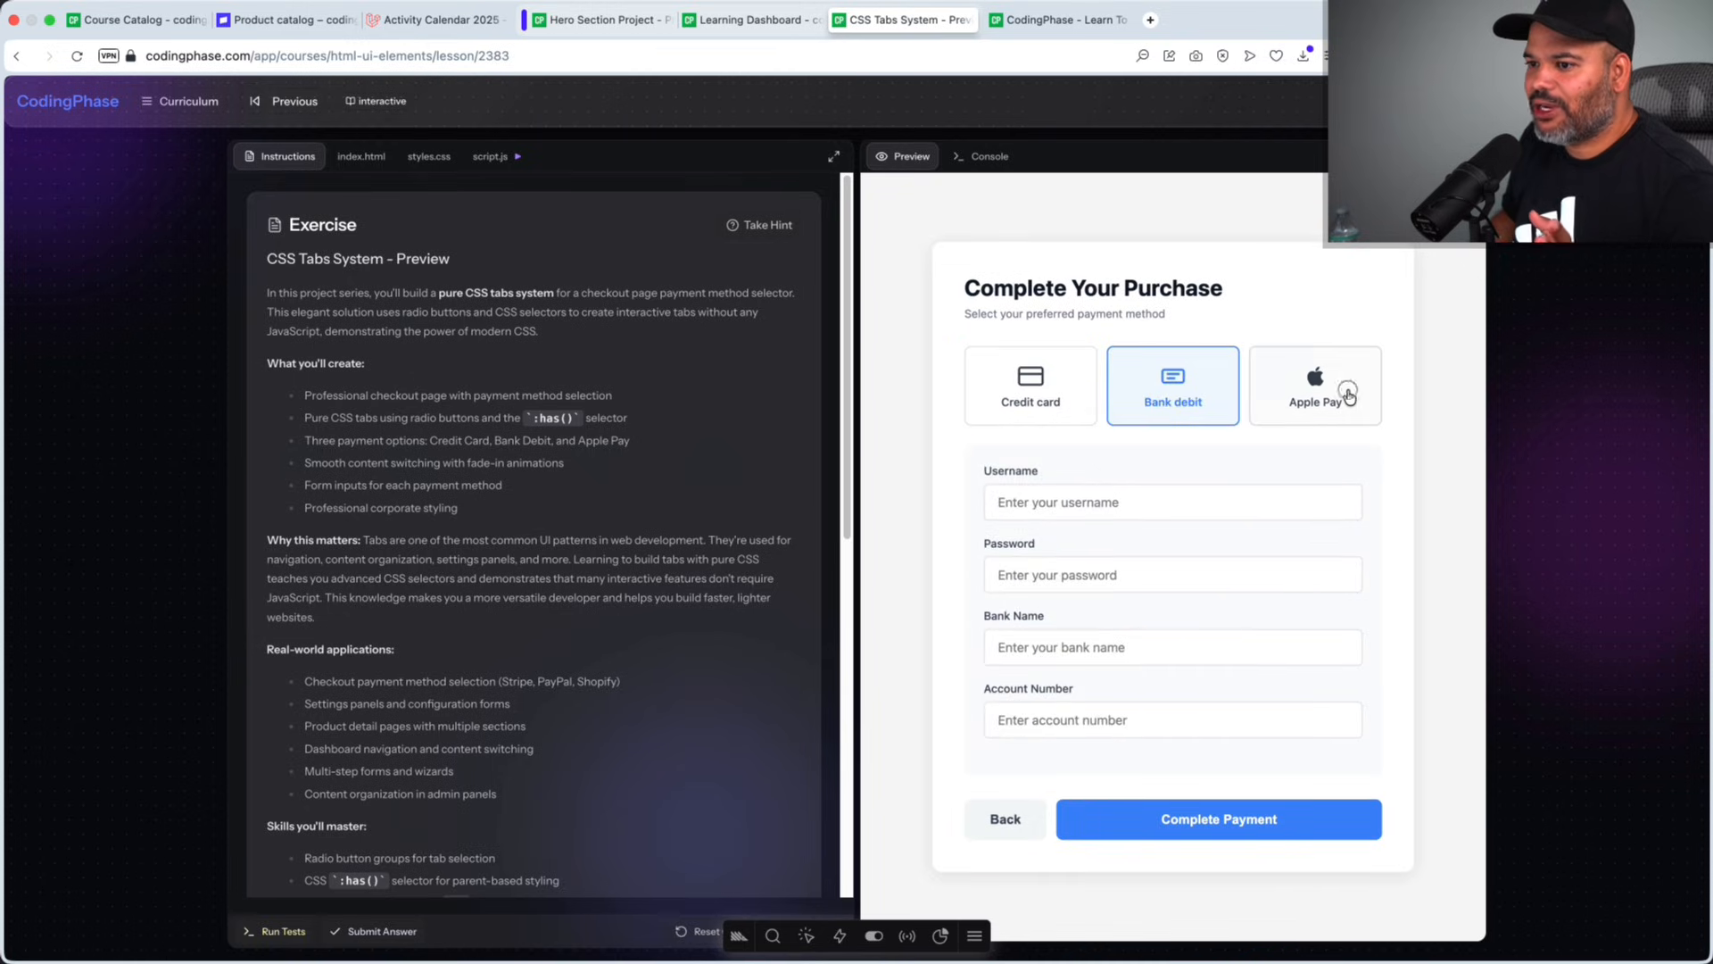
left_click(1028, 385)
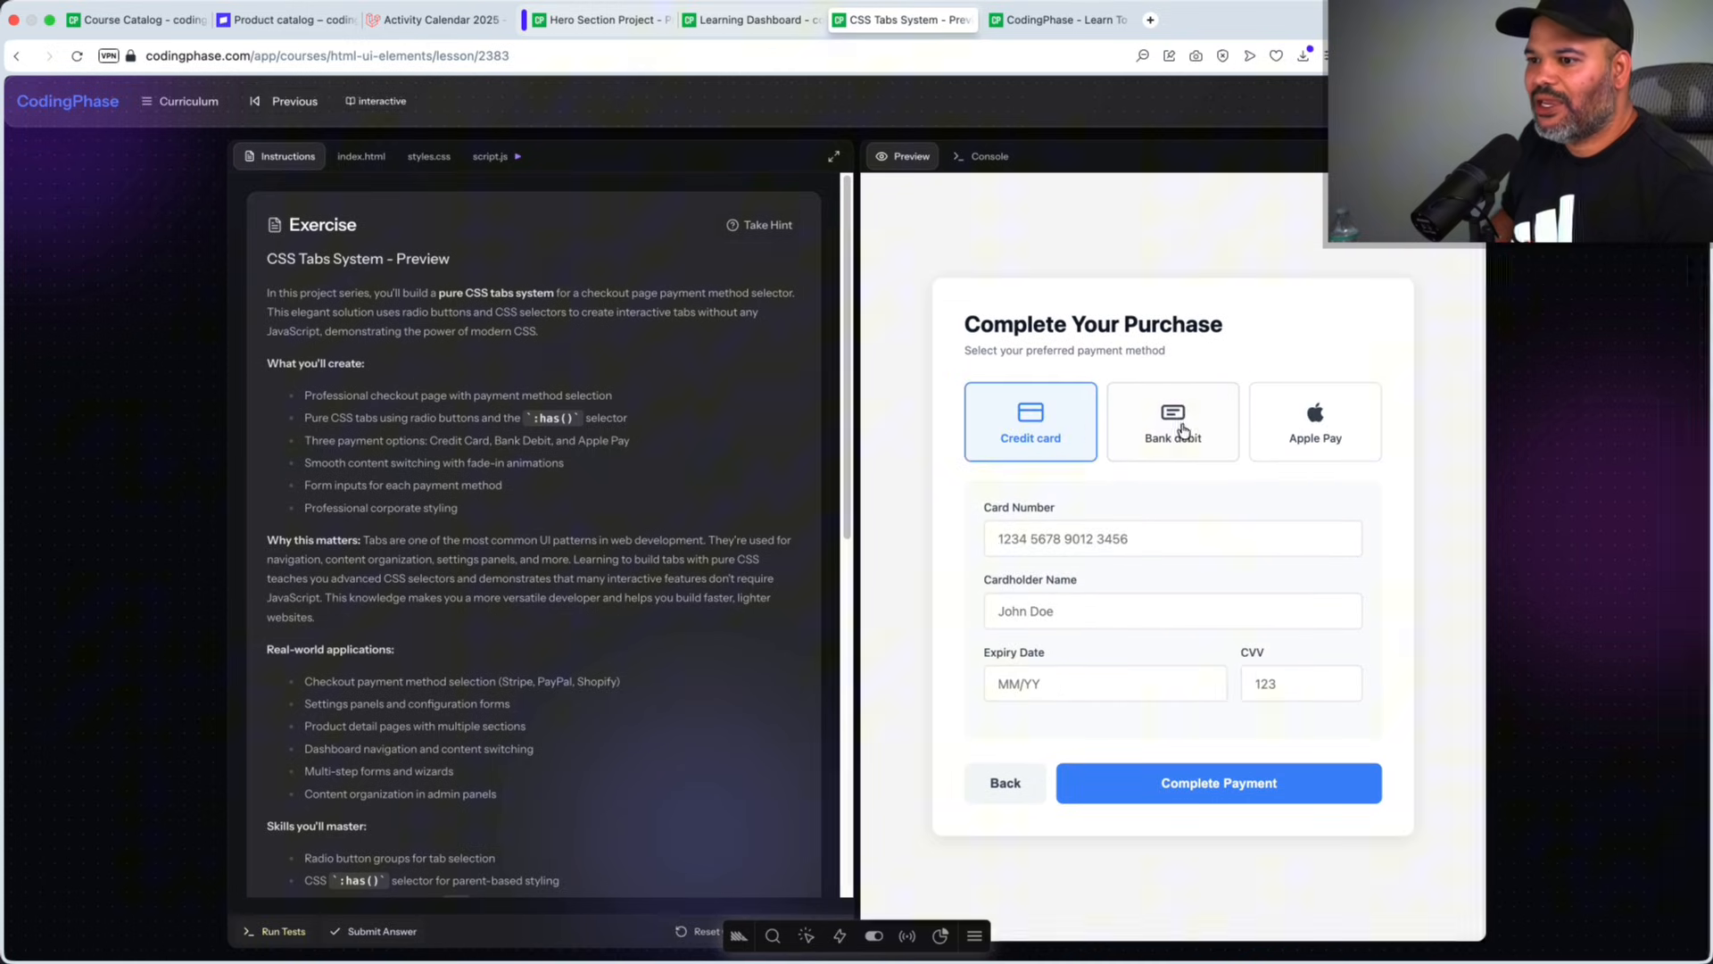
left_click(1172, 420)
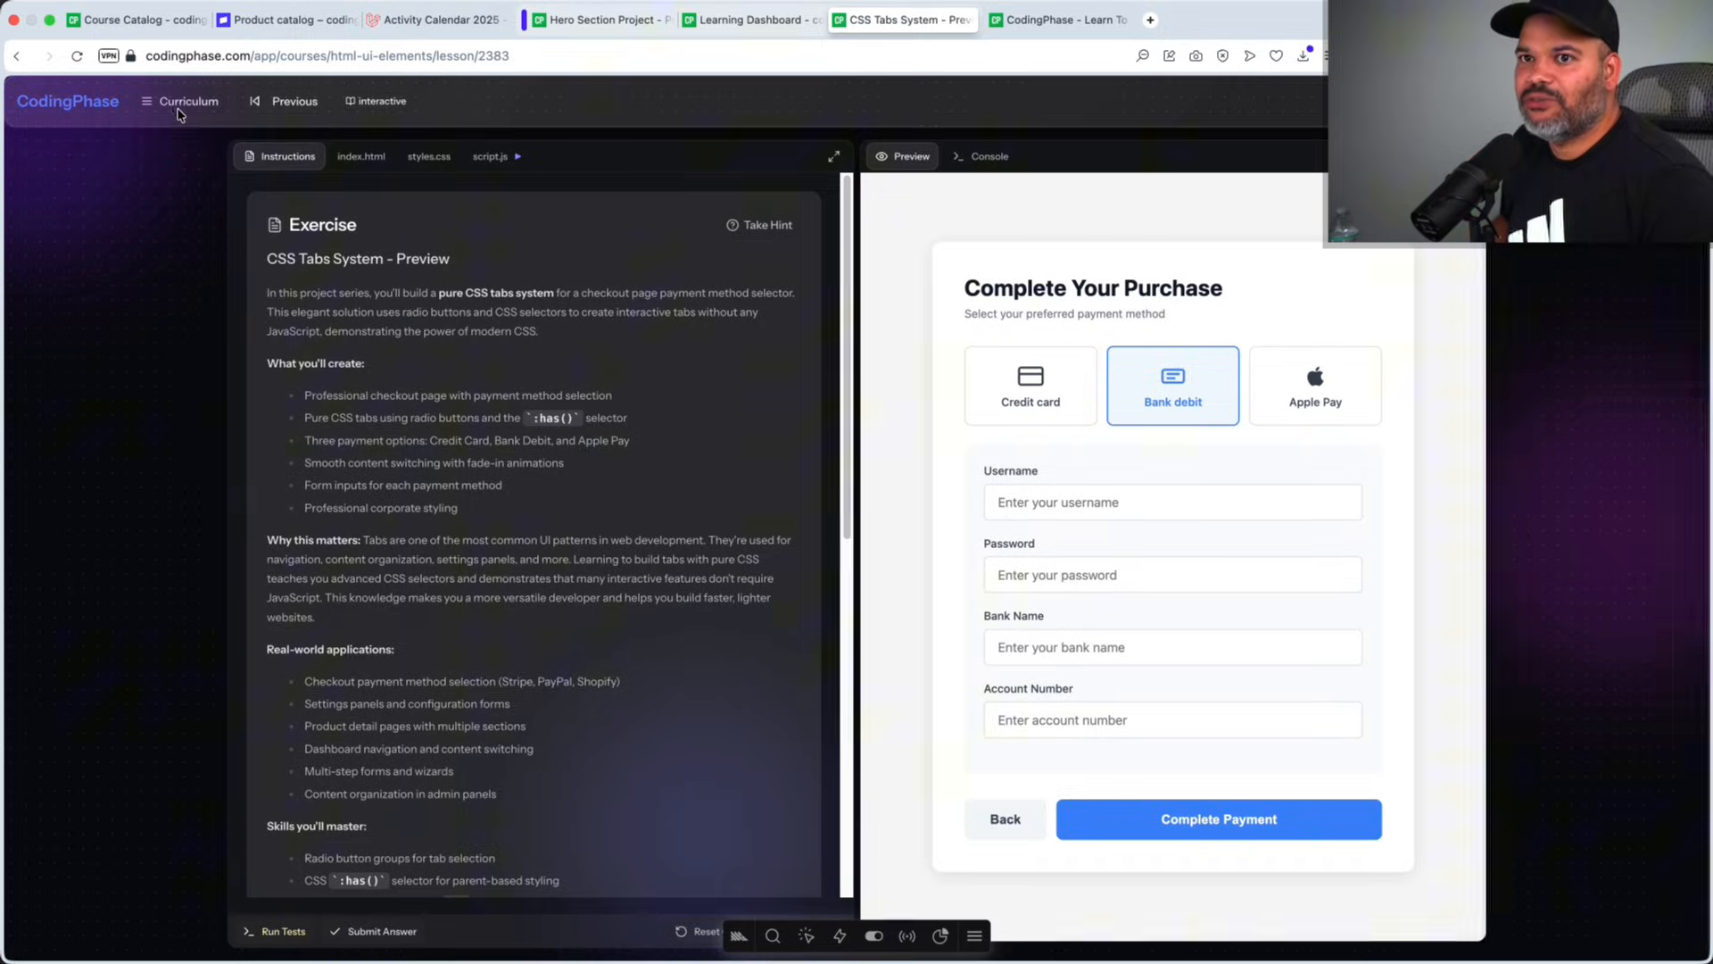
left_click(188, 101)
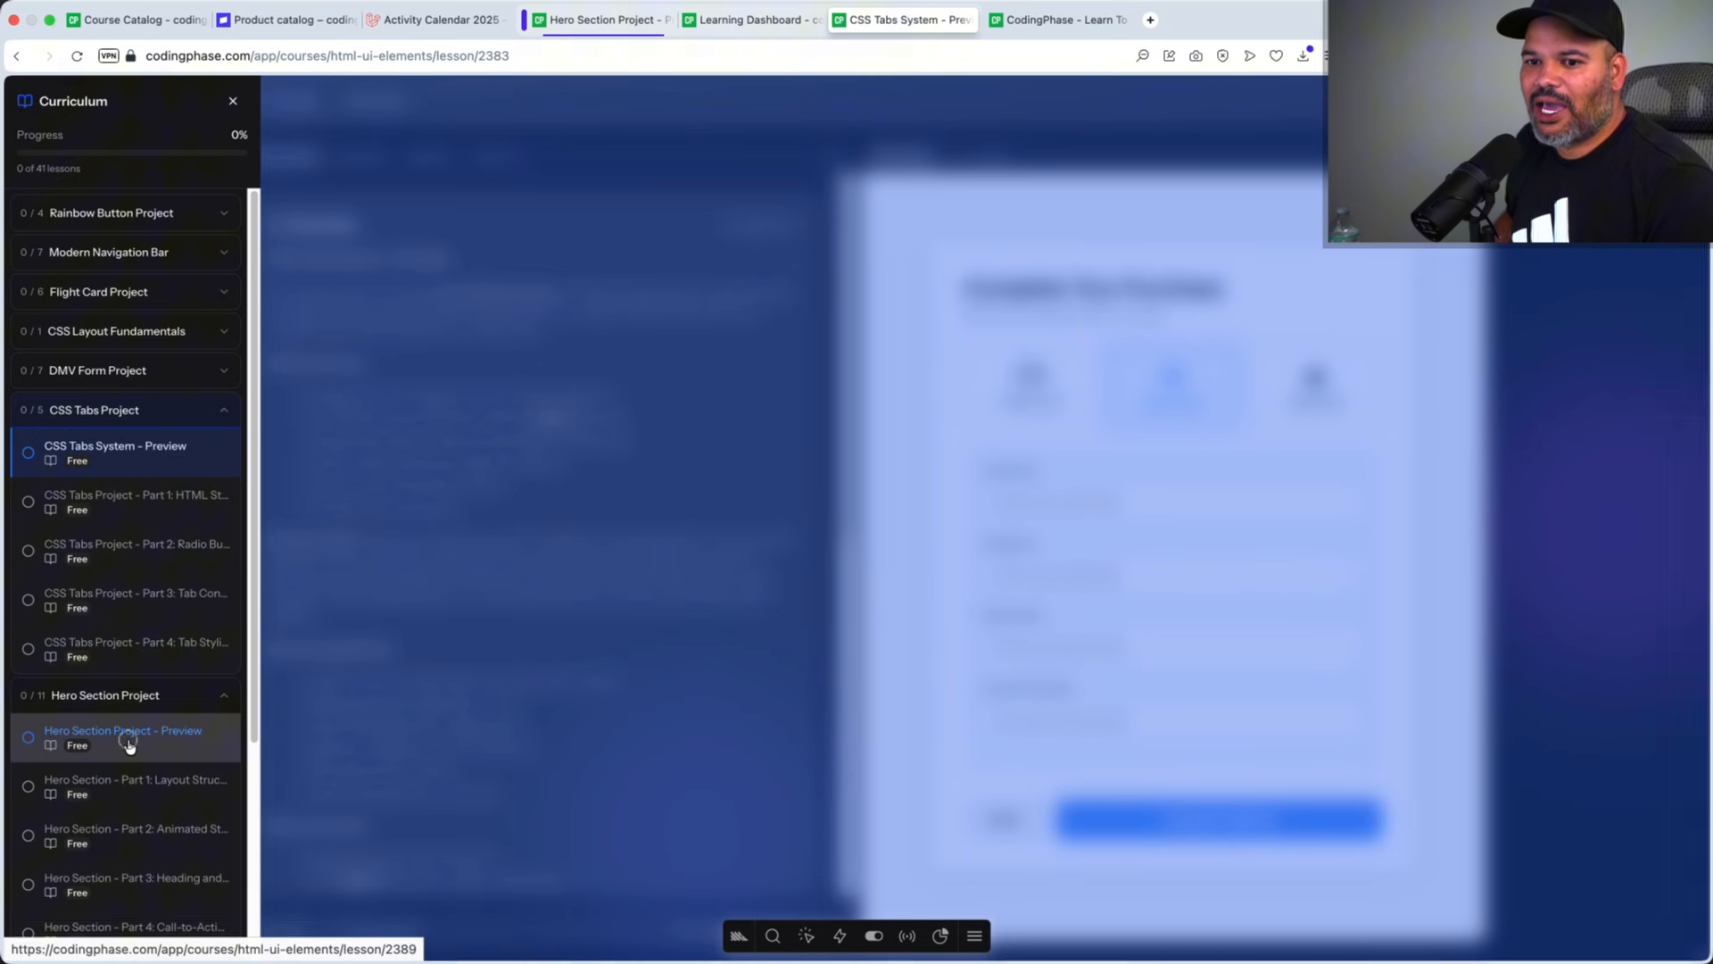
Step: Open Hero Section Project - Preview and expand its product-feedback hero to full width
left_click(123, 736)
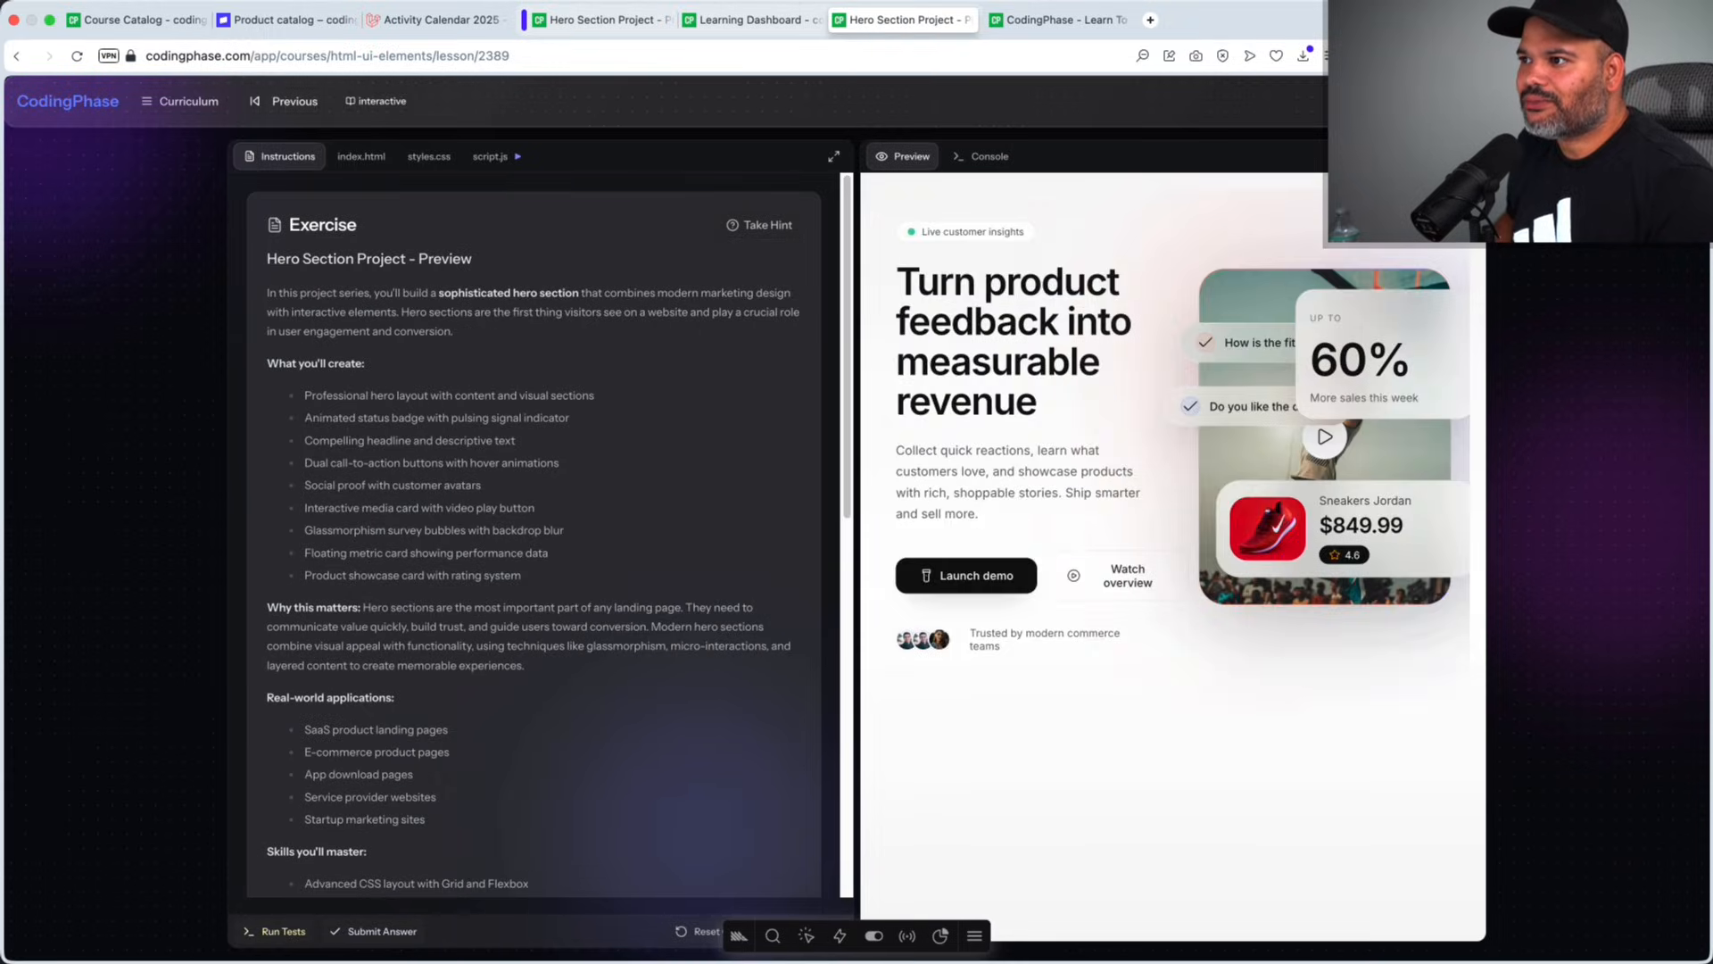
left_click(834, 155)
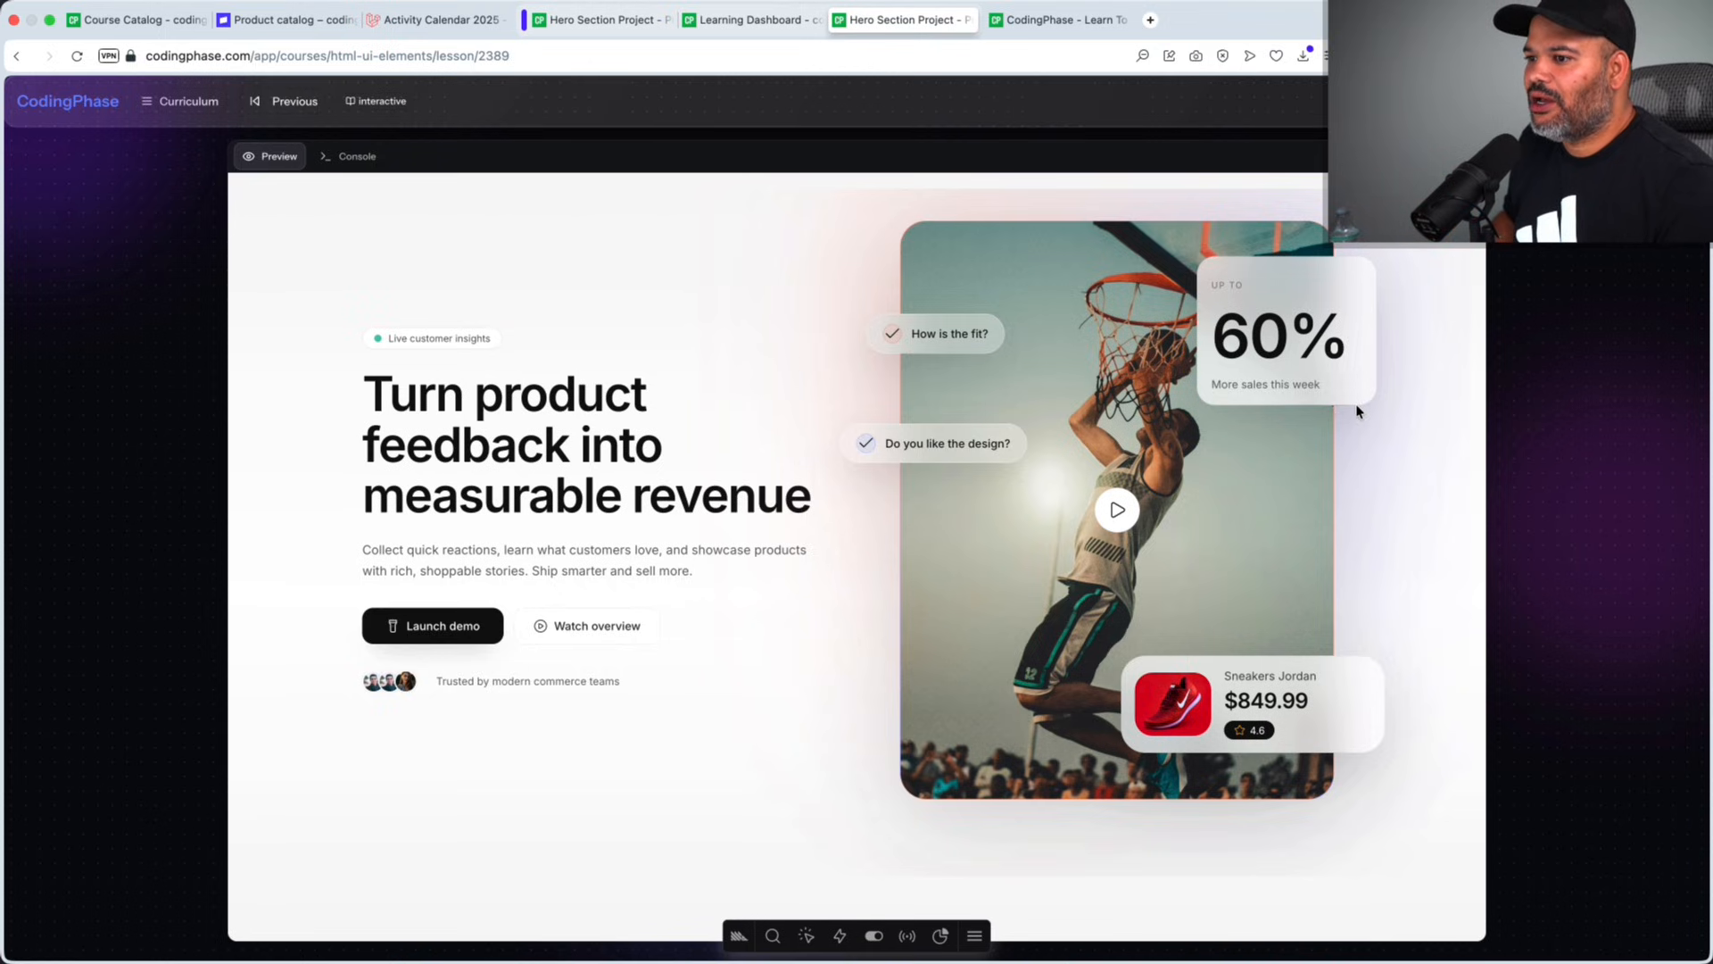
mouse_move(1148, 254)
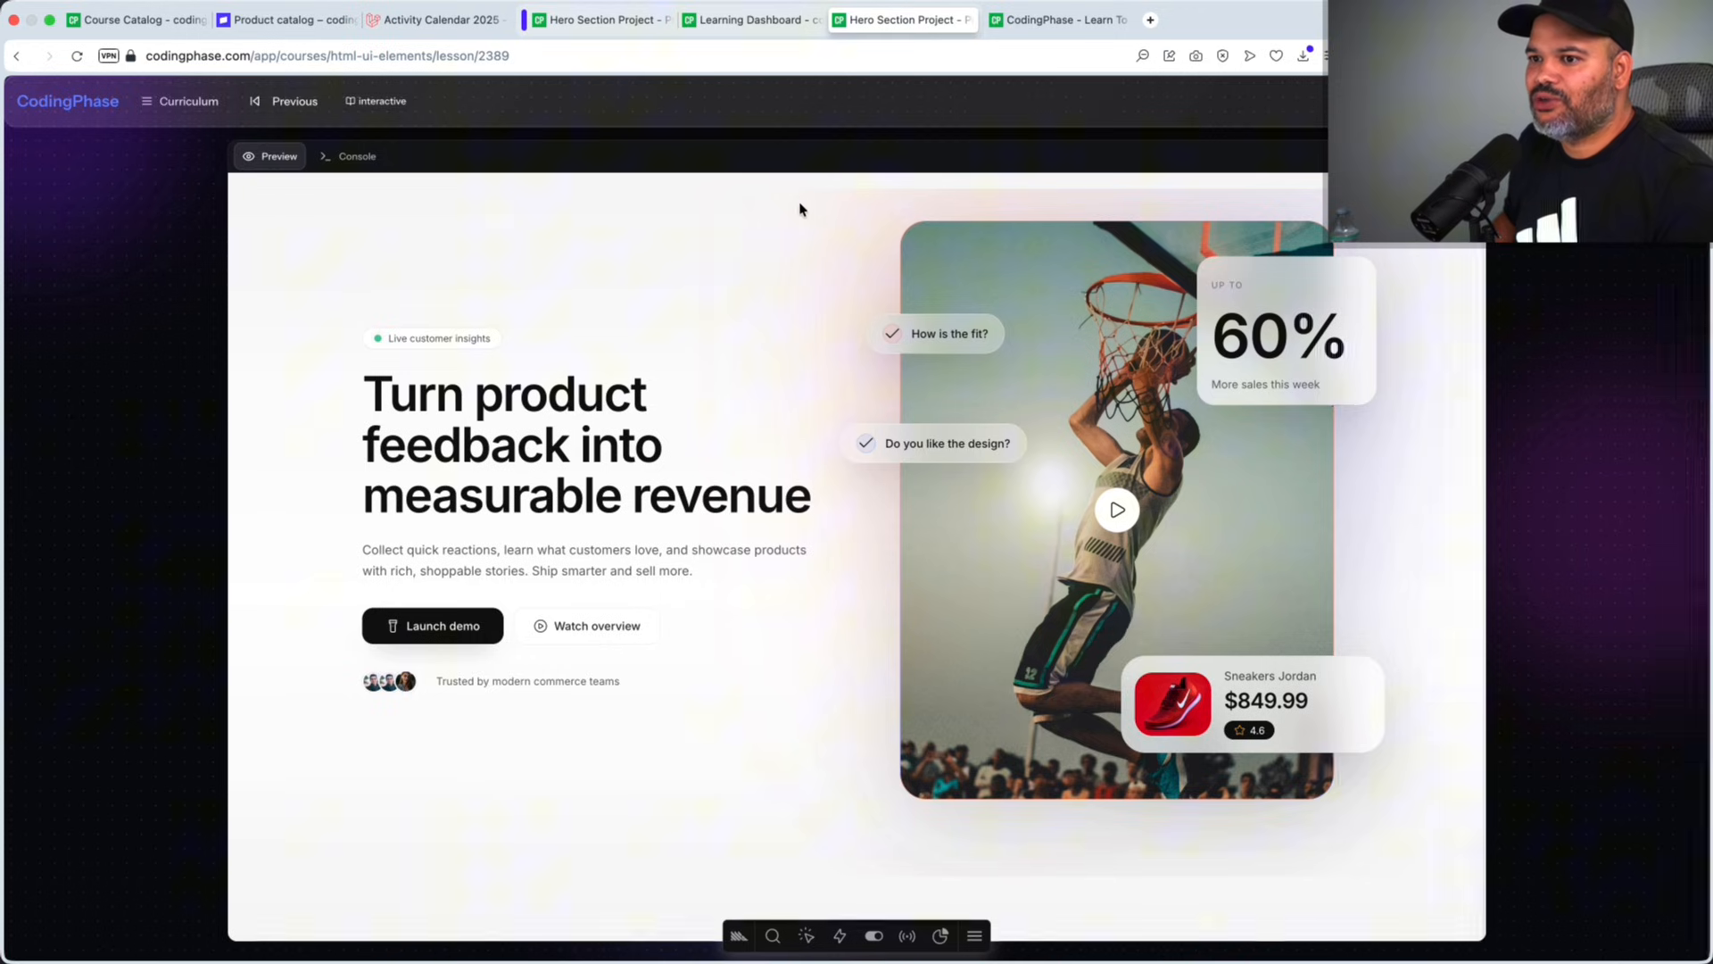
mouse_move(505, 590)
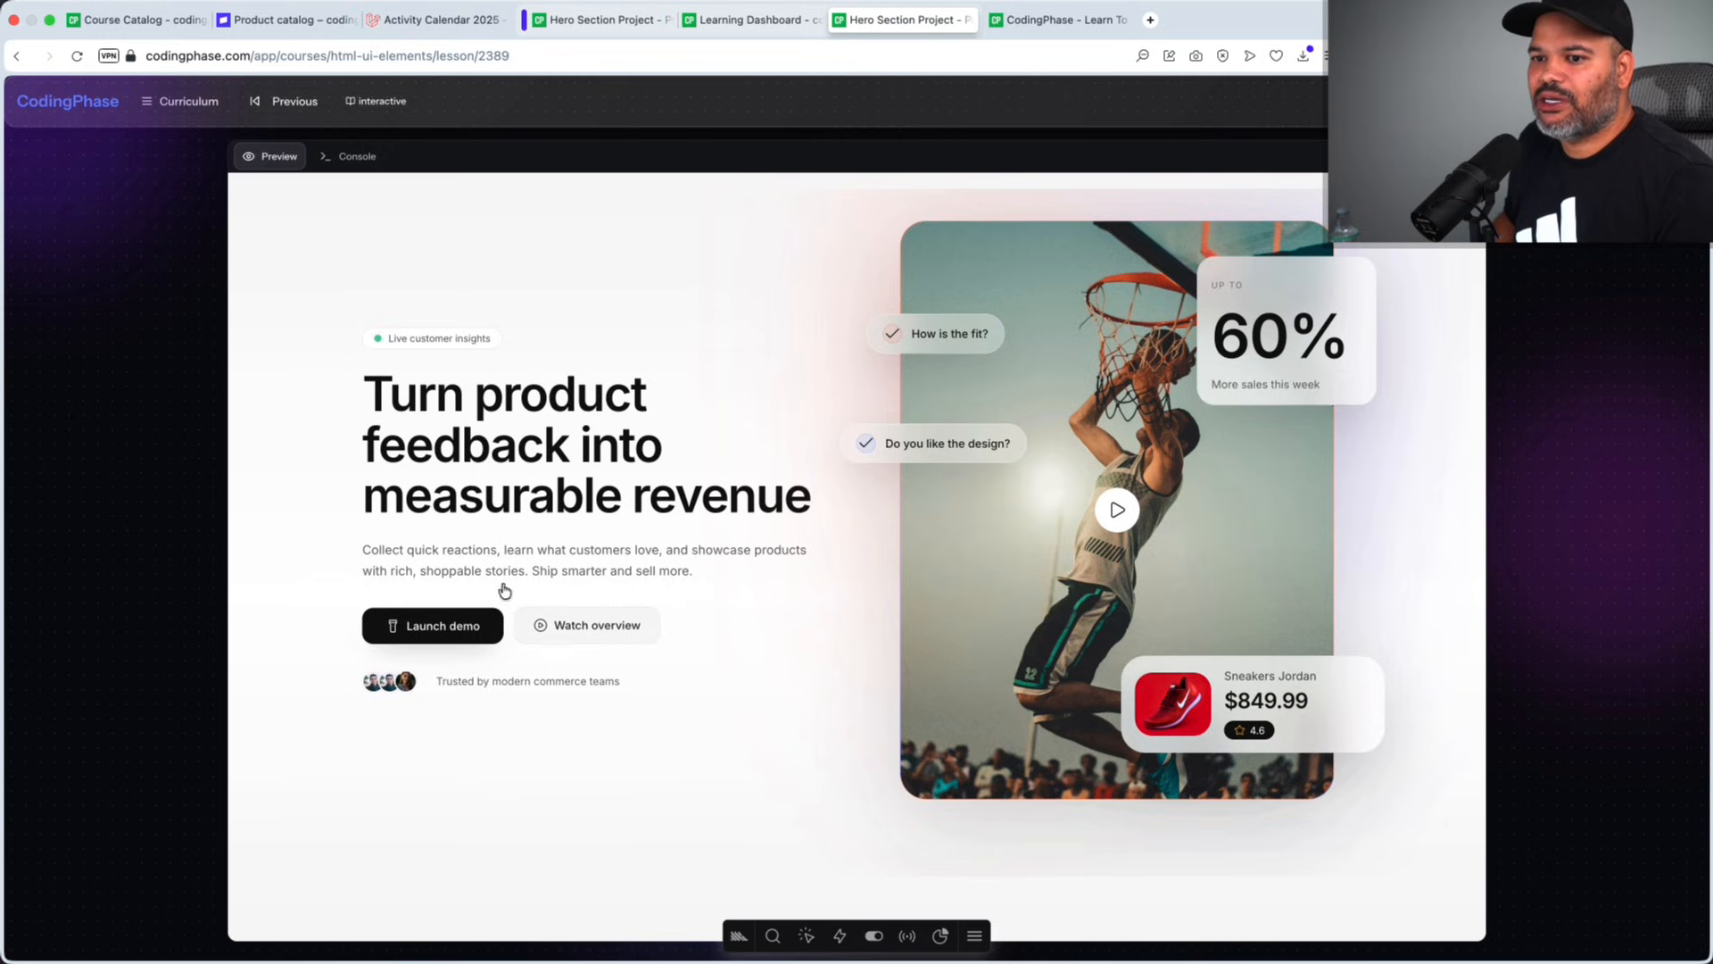
mouse_move(655, 534)
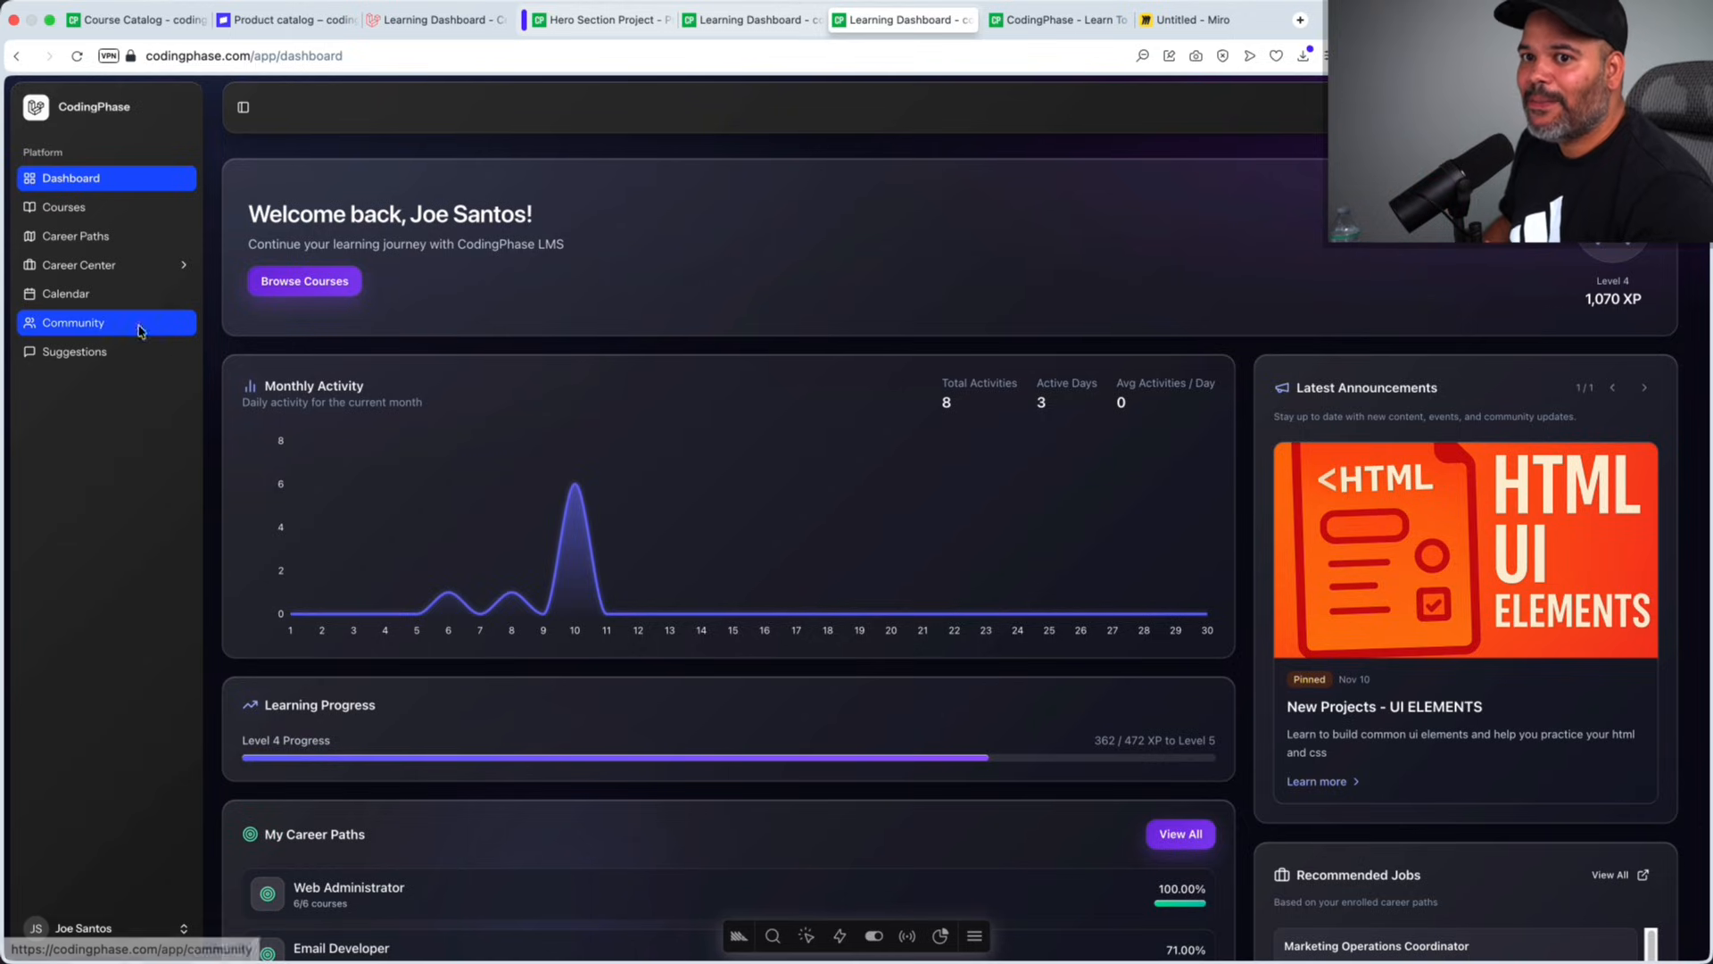
mouse_move(1317, 355)
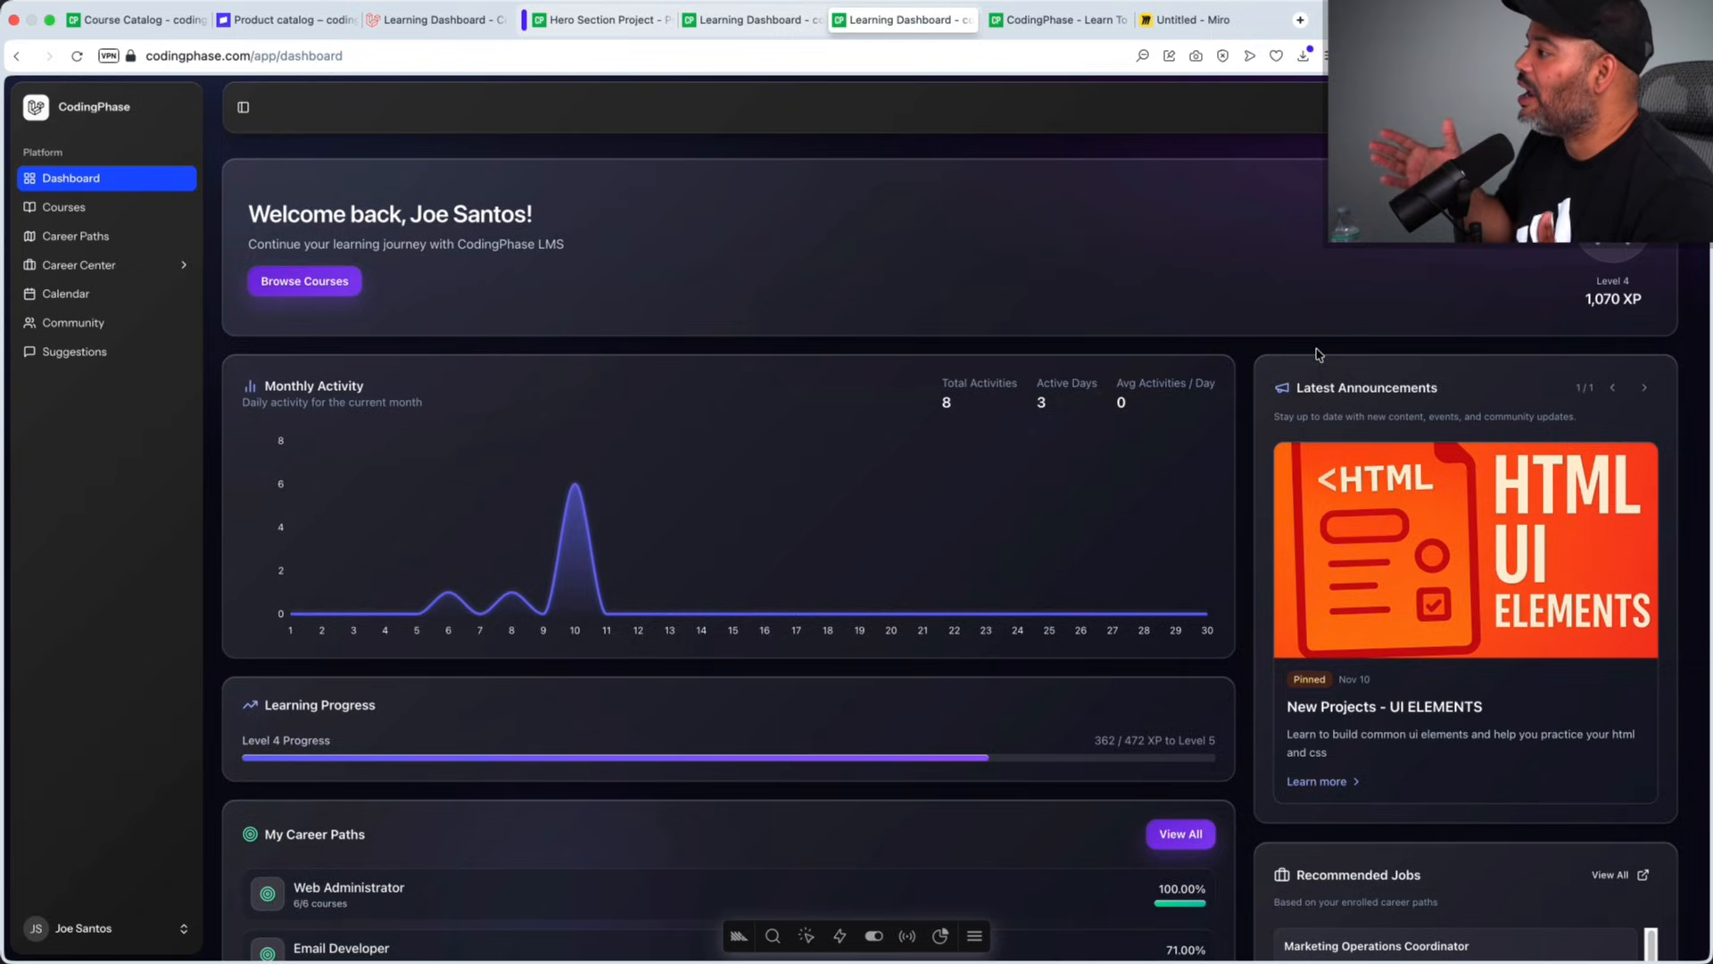
mouse_move(1252, 332)
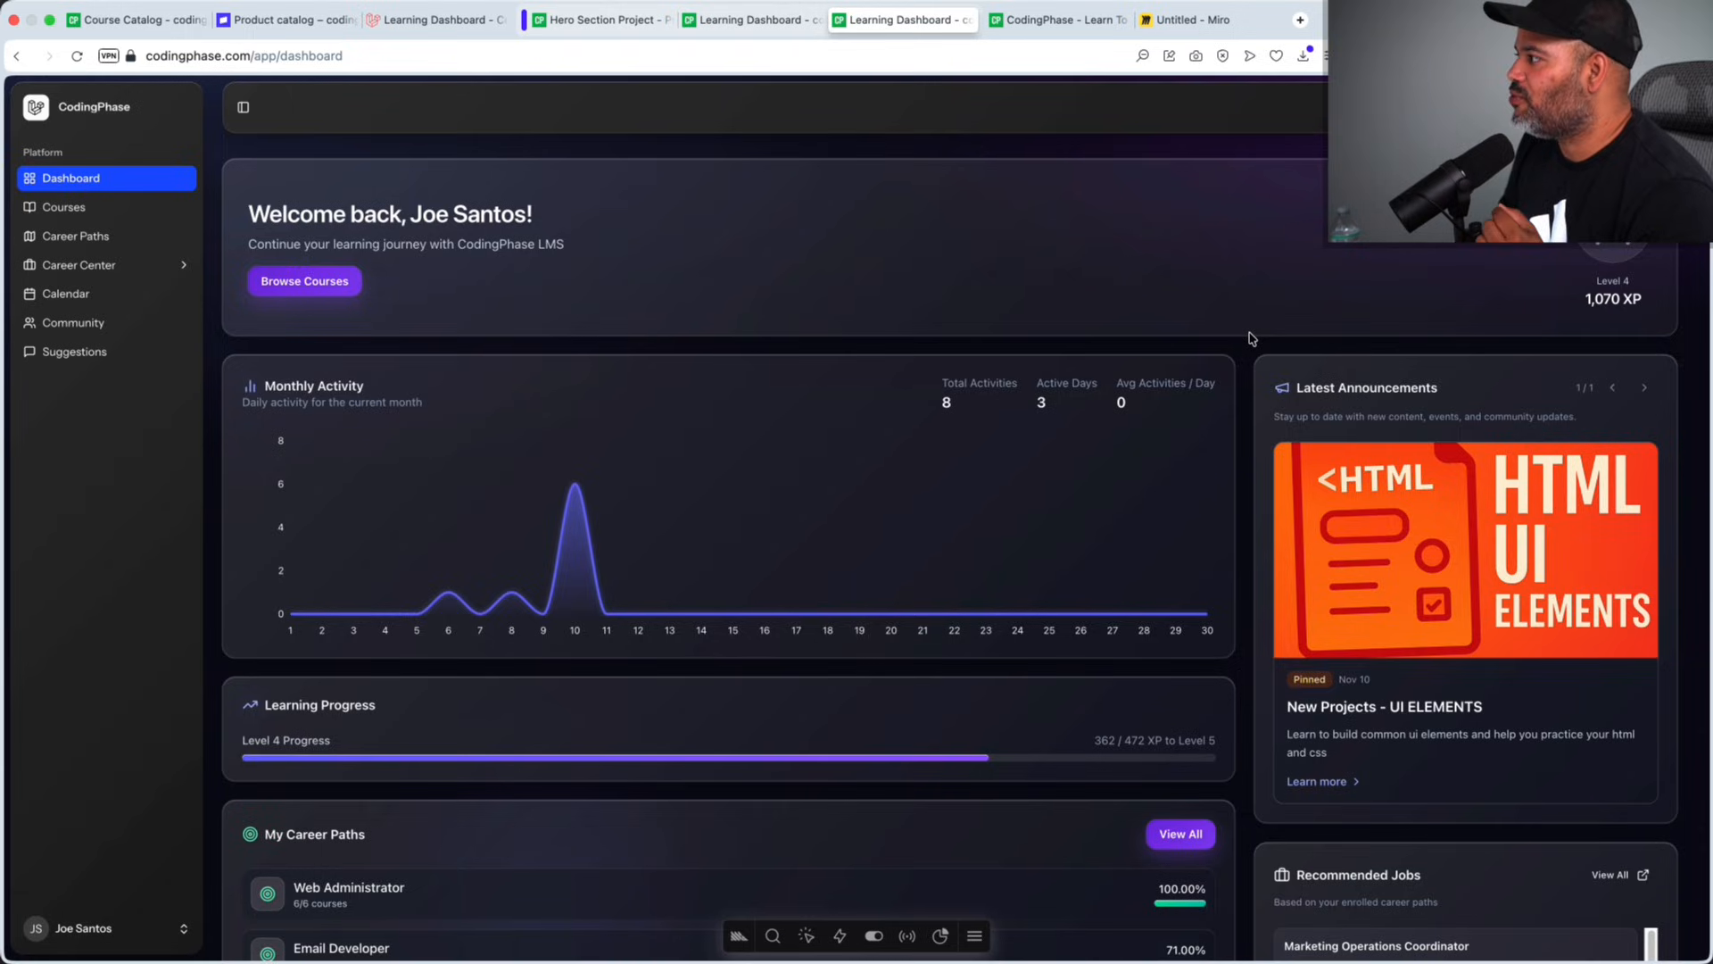
Step: Open the Calendar and scroll to the October–December 2025 activity months
left_click(65, 293)
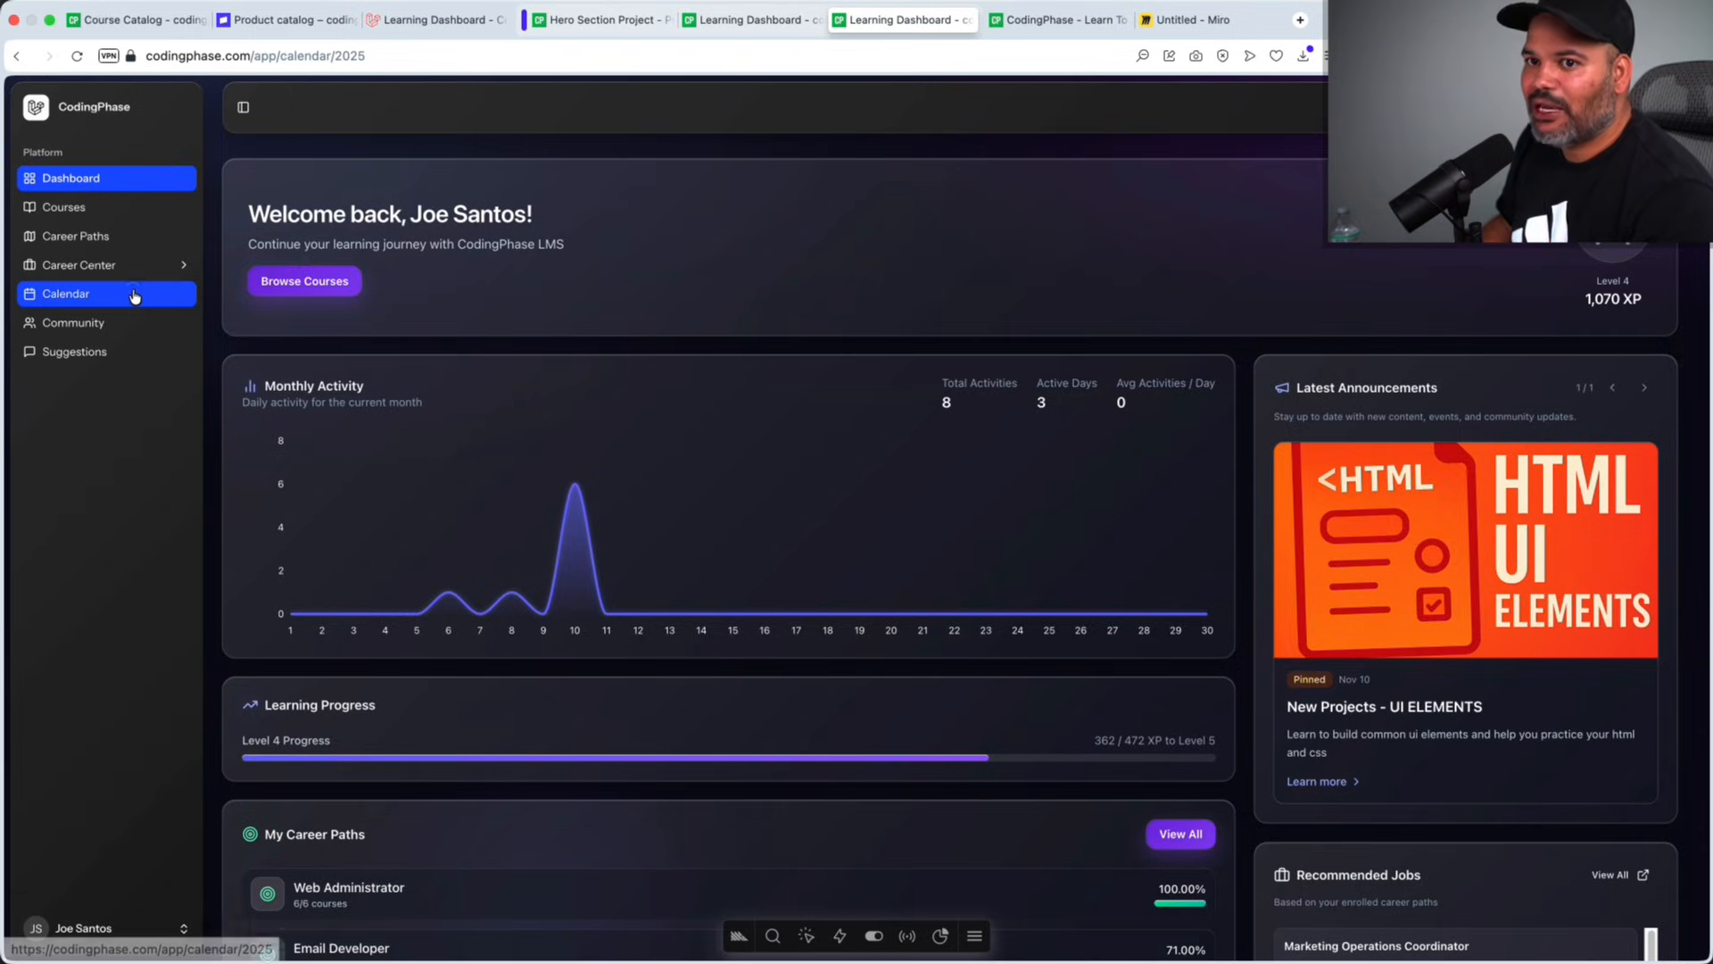
left_click(65, 293)
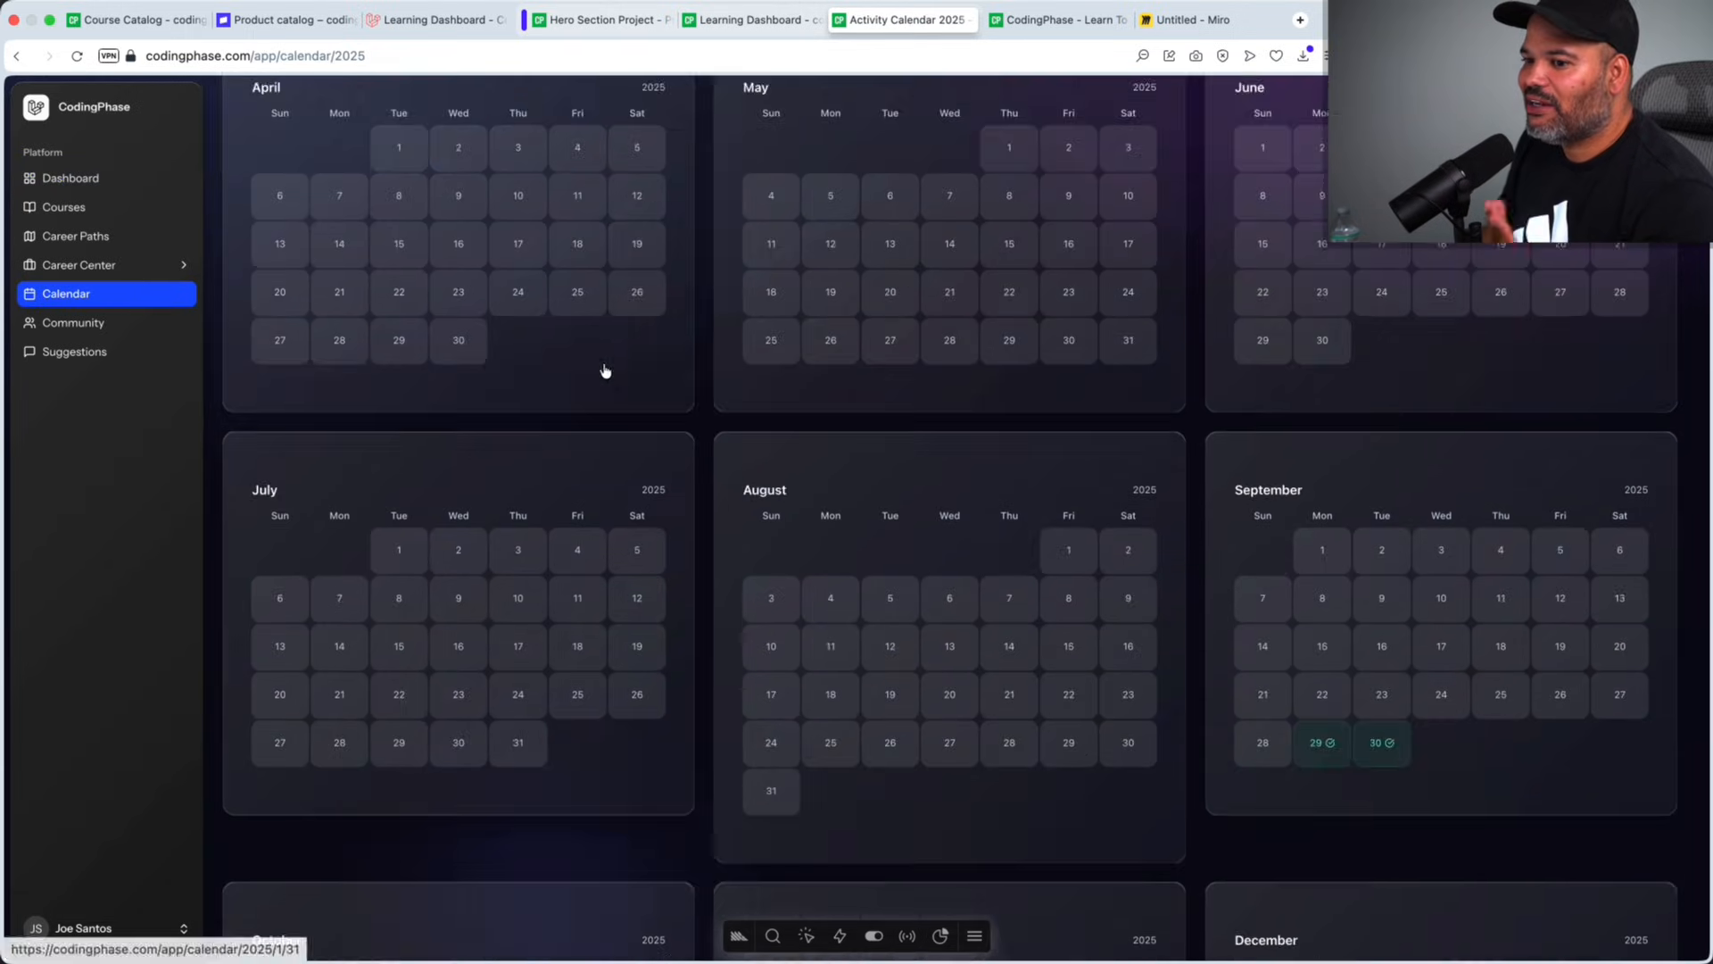
scroll("down", 3)
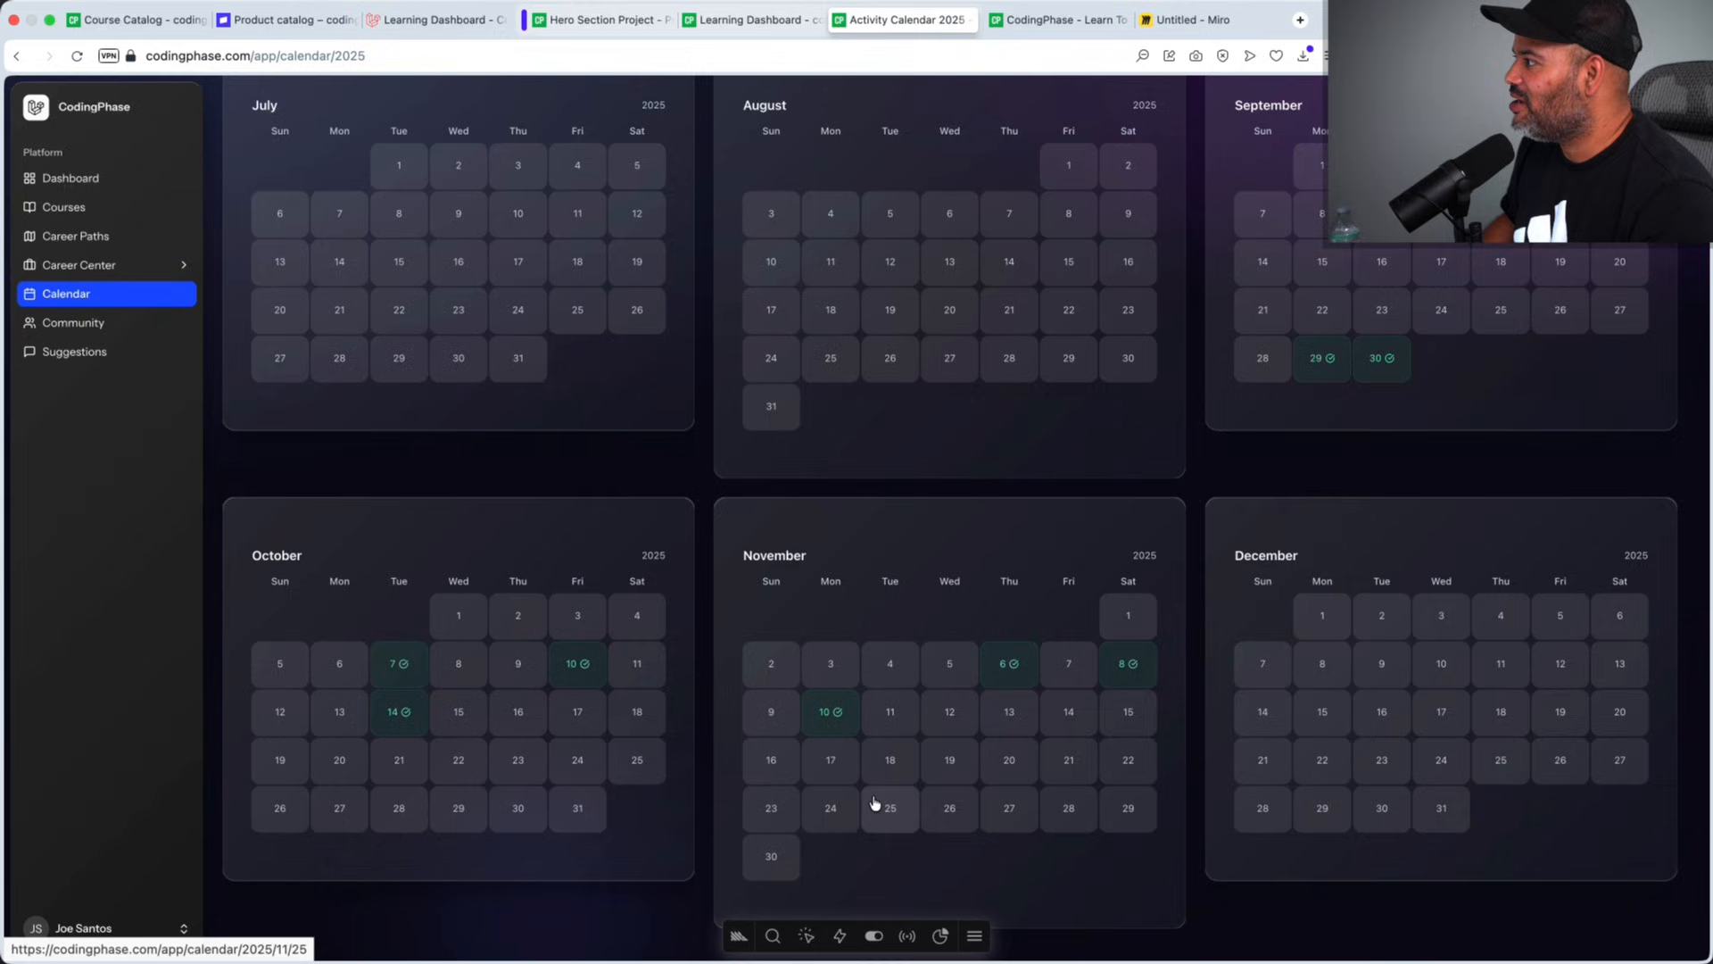
mouse_move(889, 809)
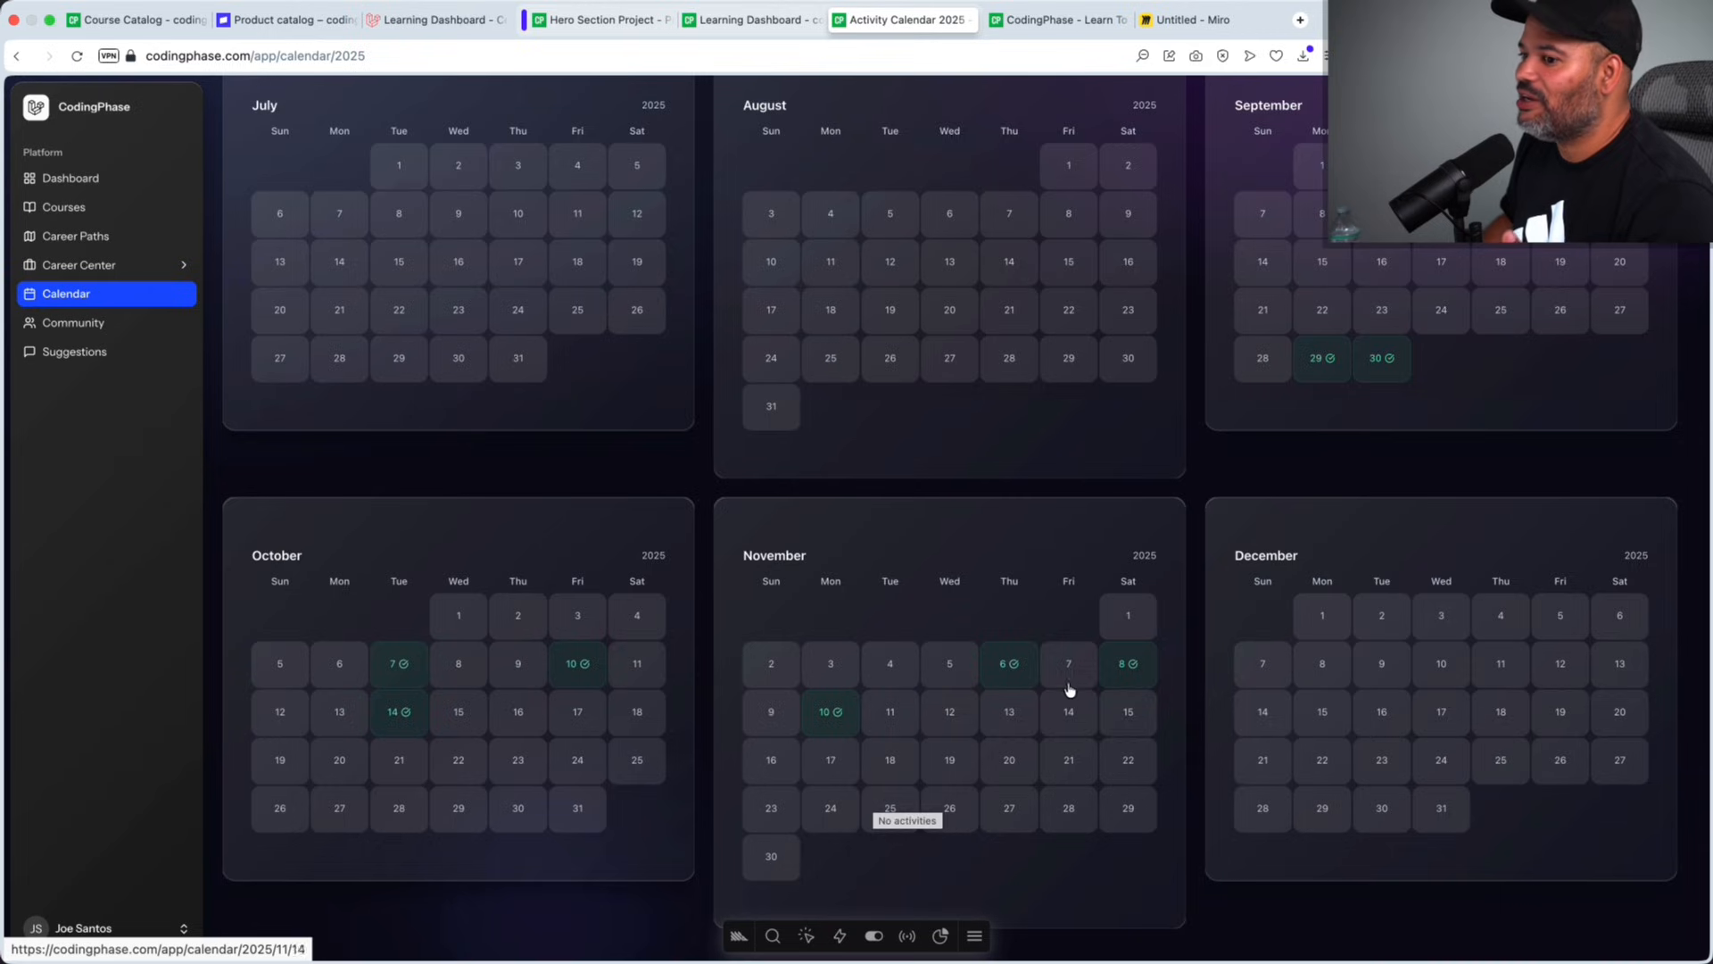
mouse_move(1069, 663)
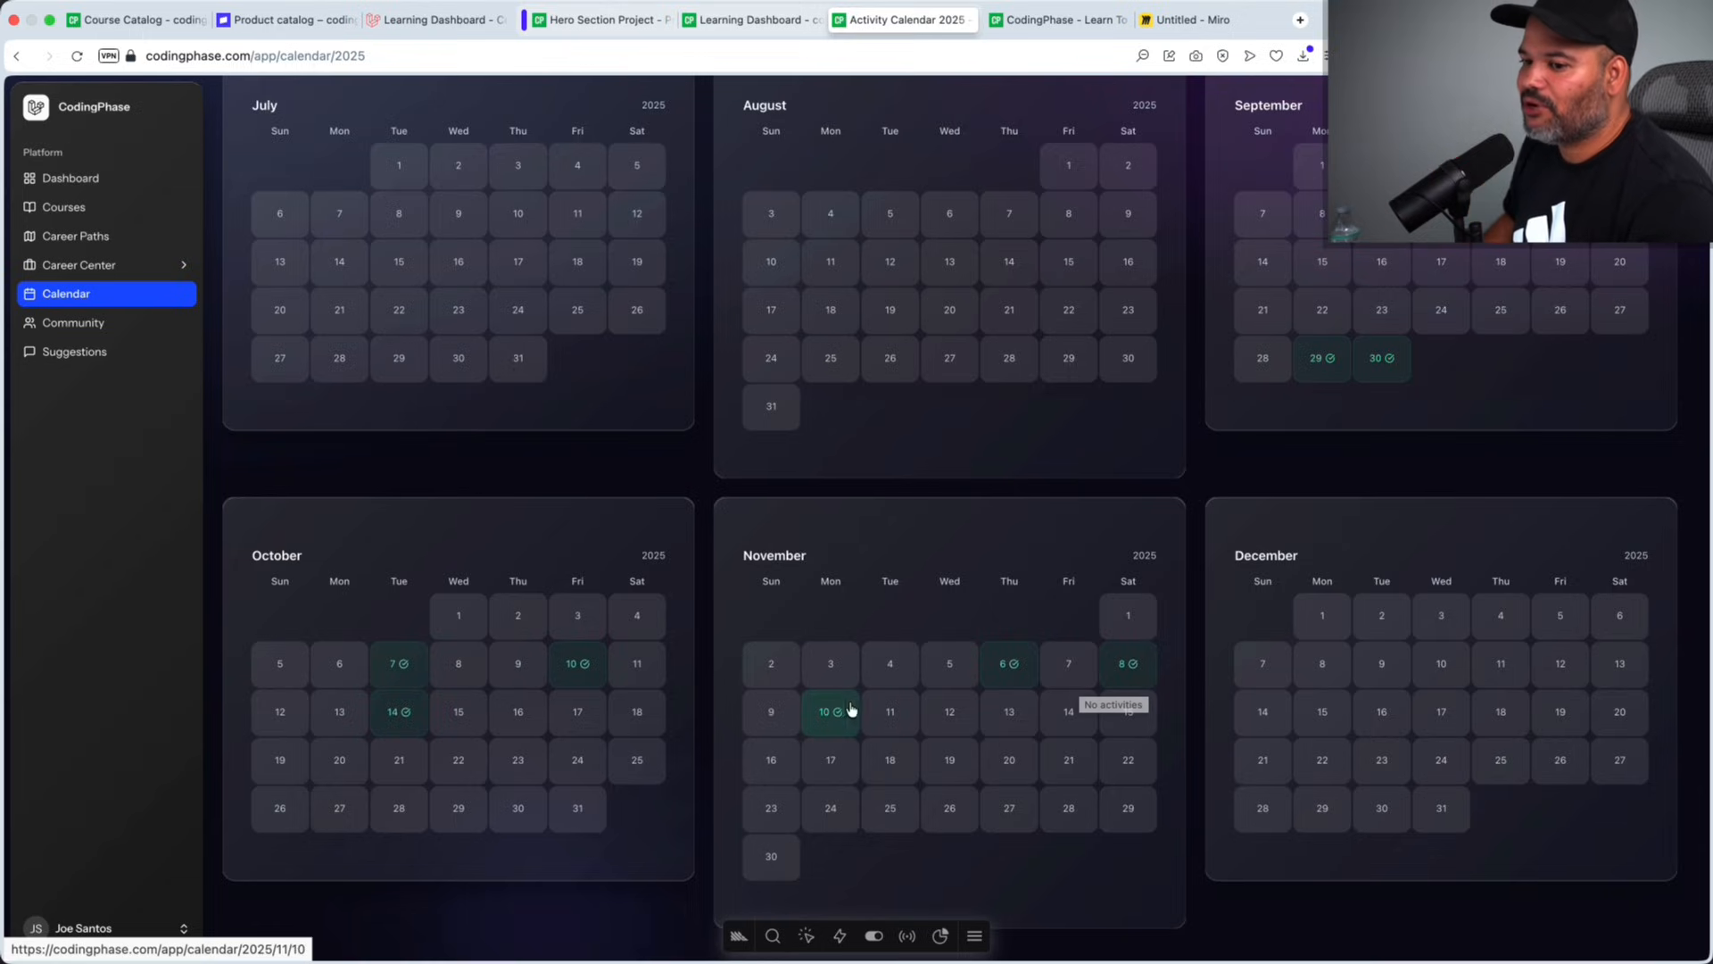
Step: Review November 10's six activities and five job applications, then return to the dashboard and Miro board
left_click(823, 711)
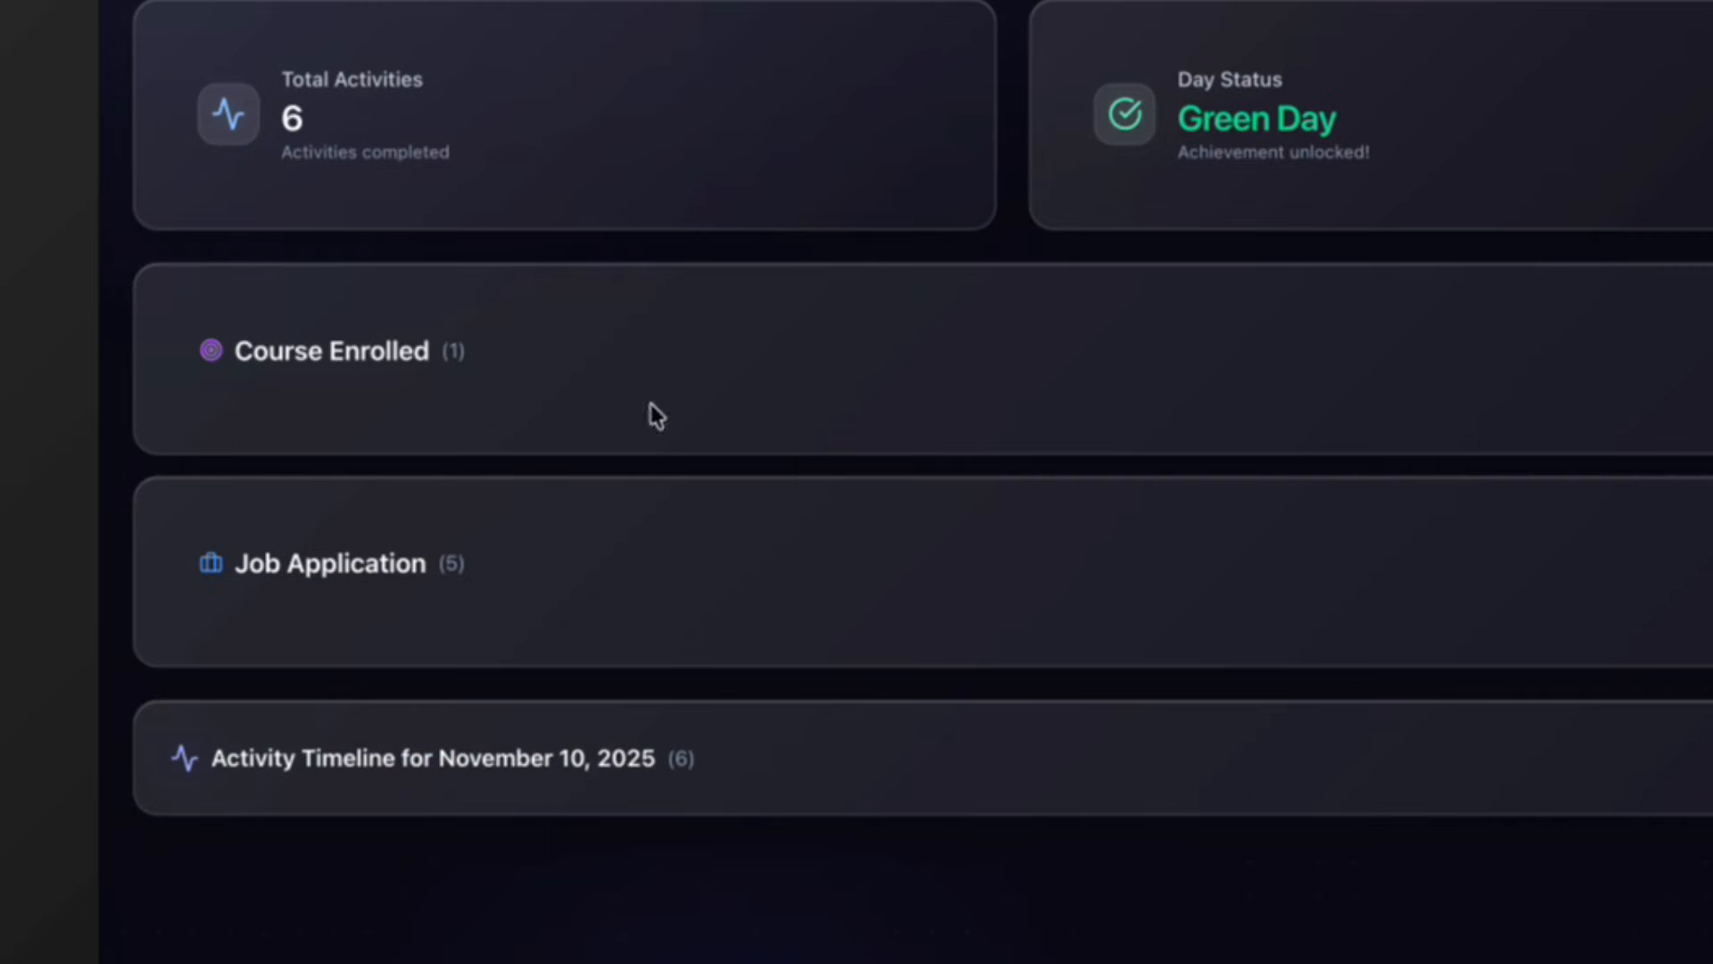
left_click(331, 564)
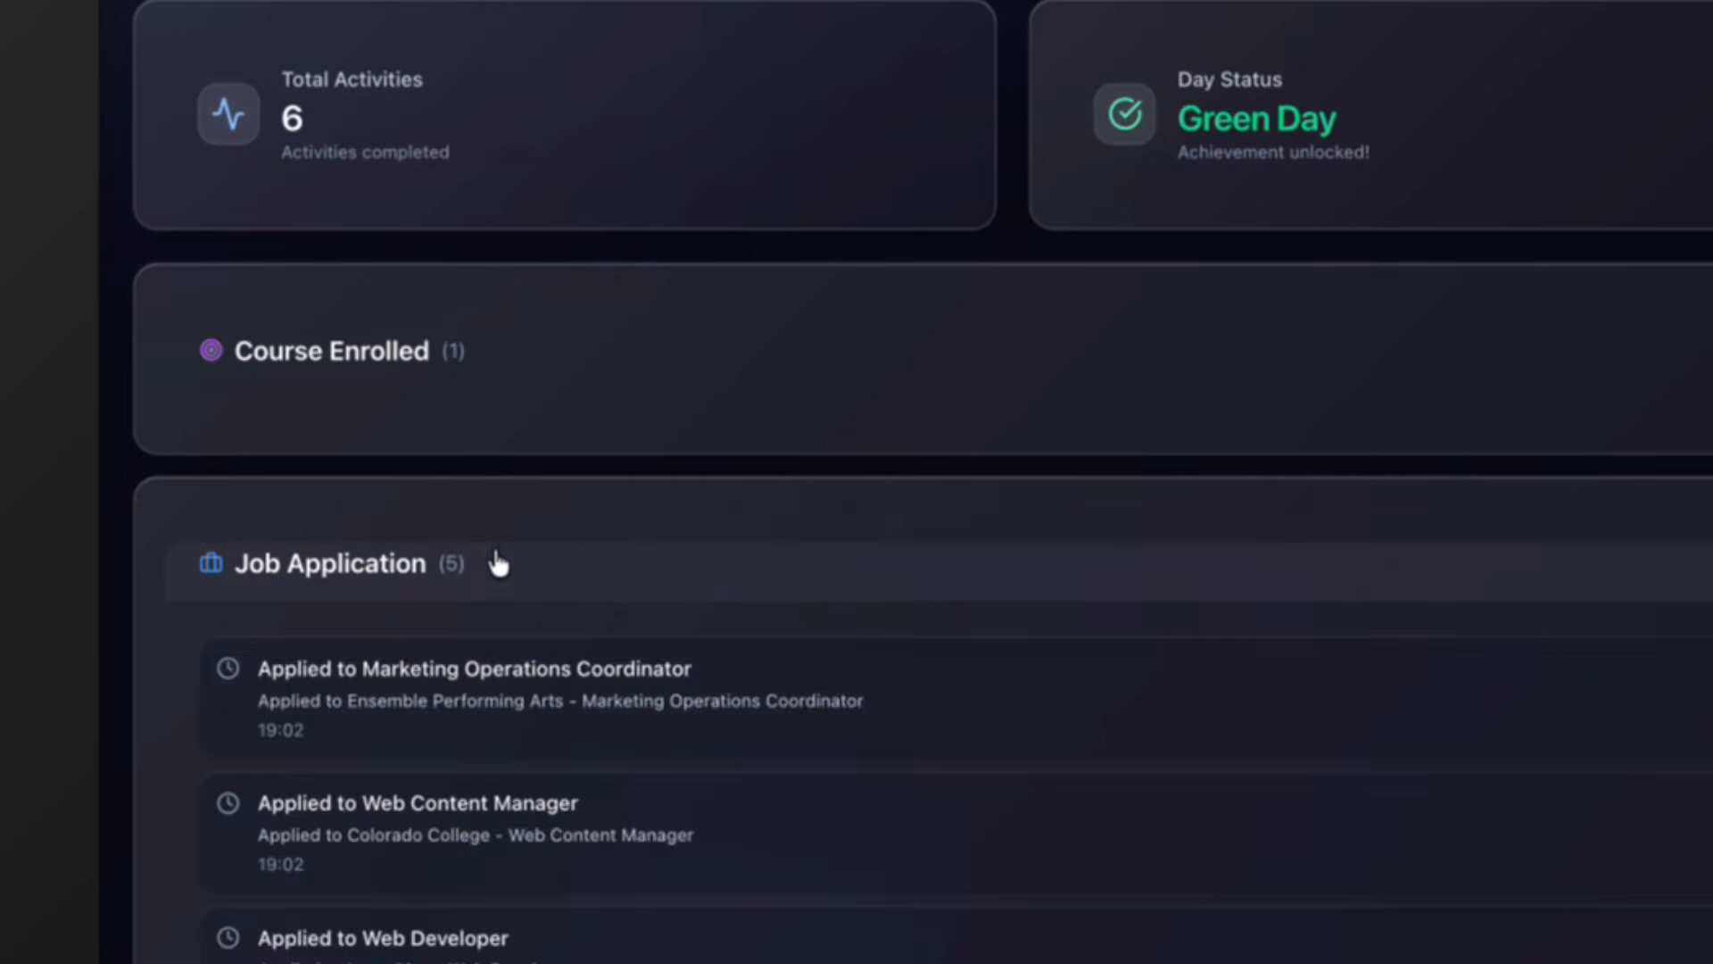
scroll("down", 3)
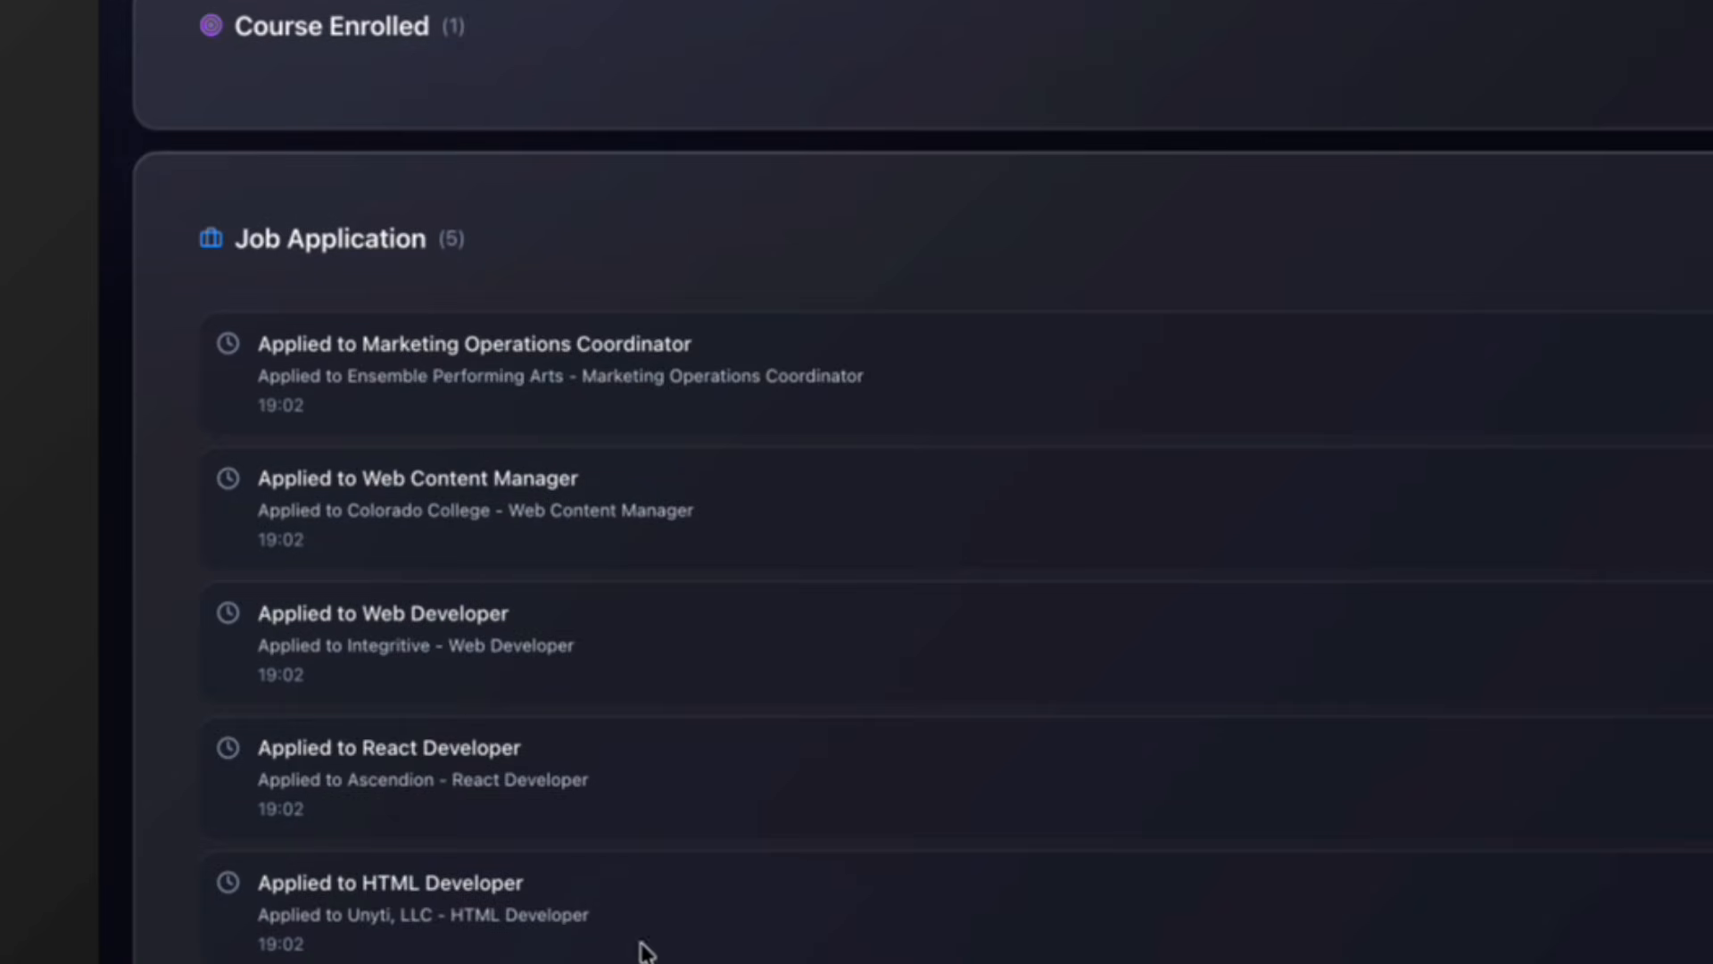
mouse_move(892, 795)
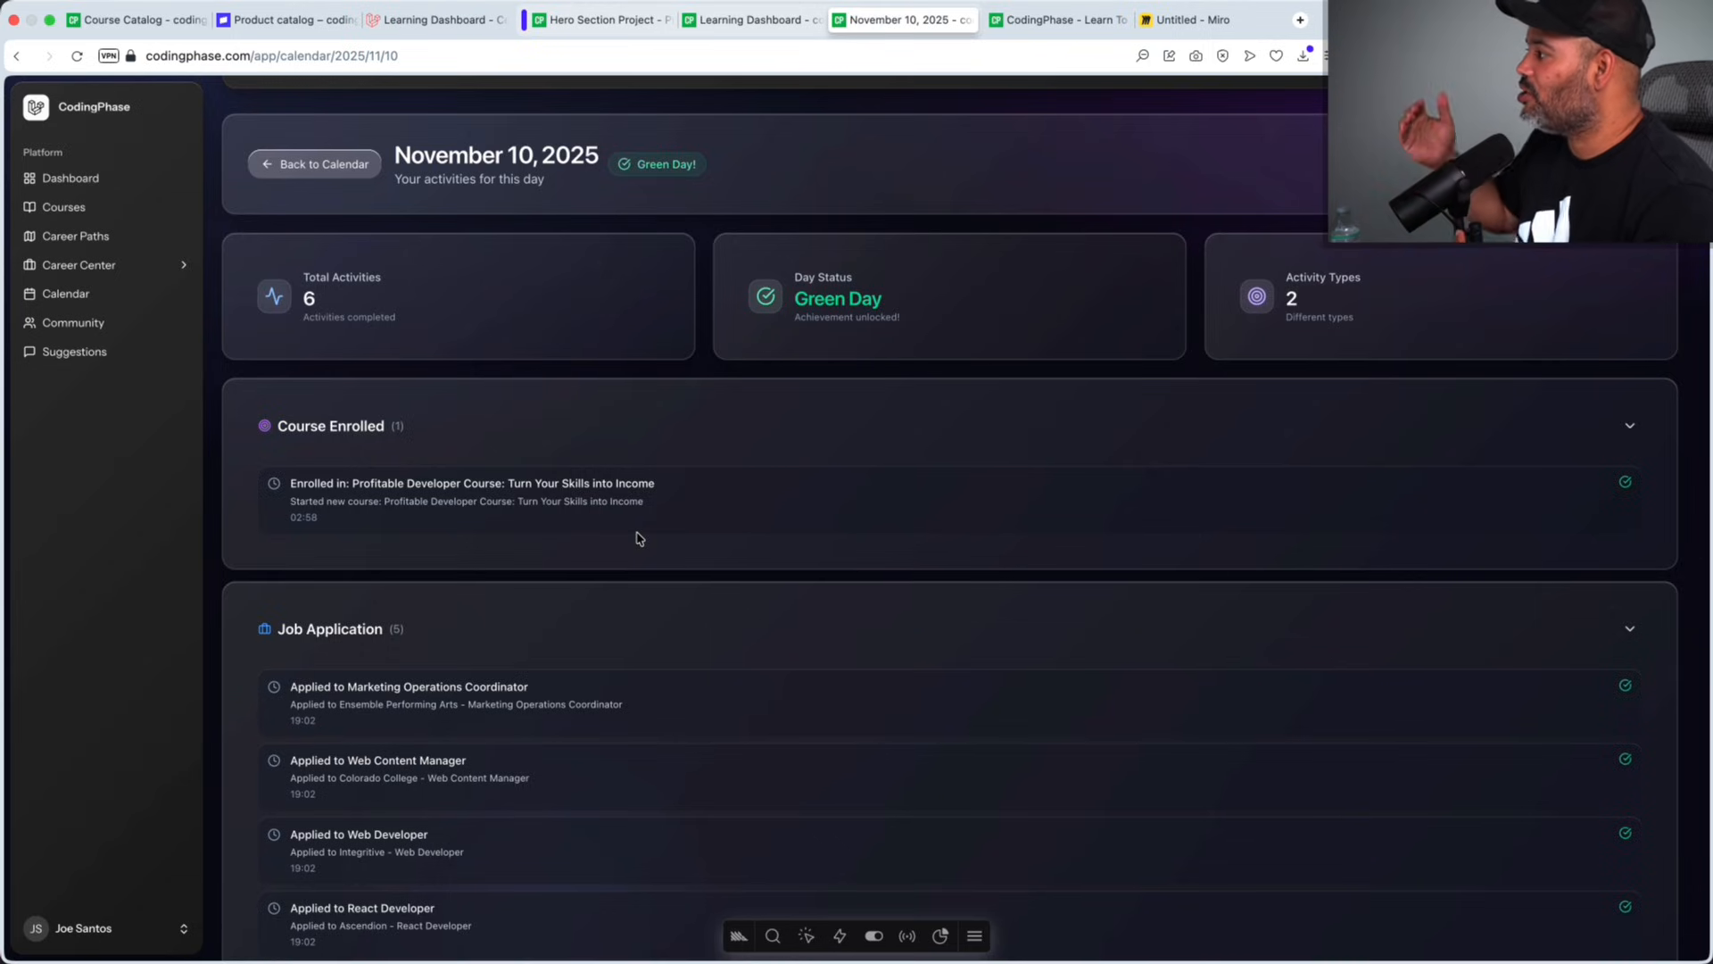
left_click(70, 179)
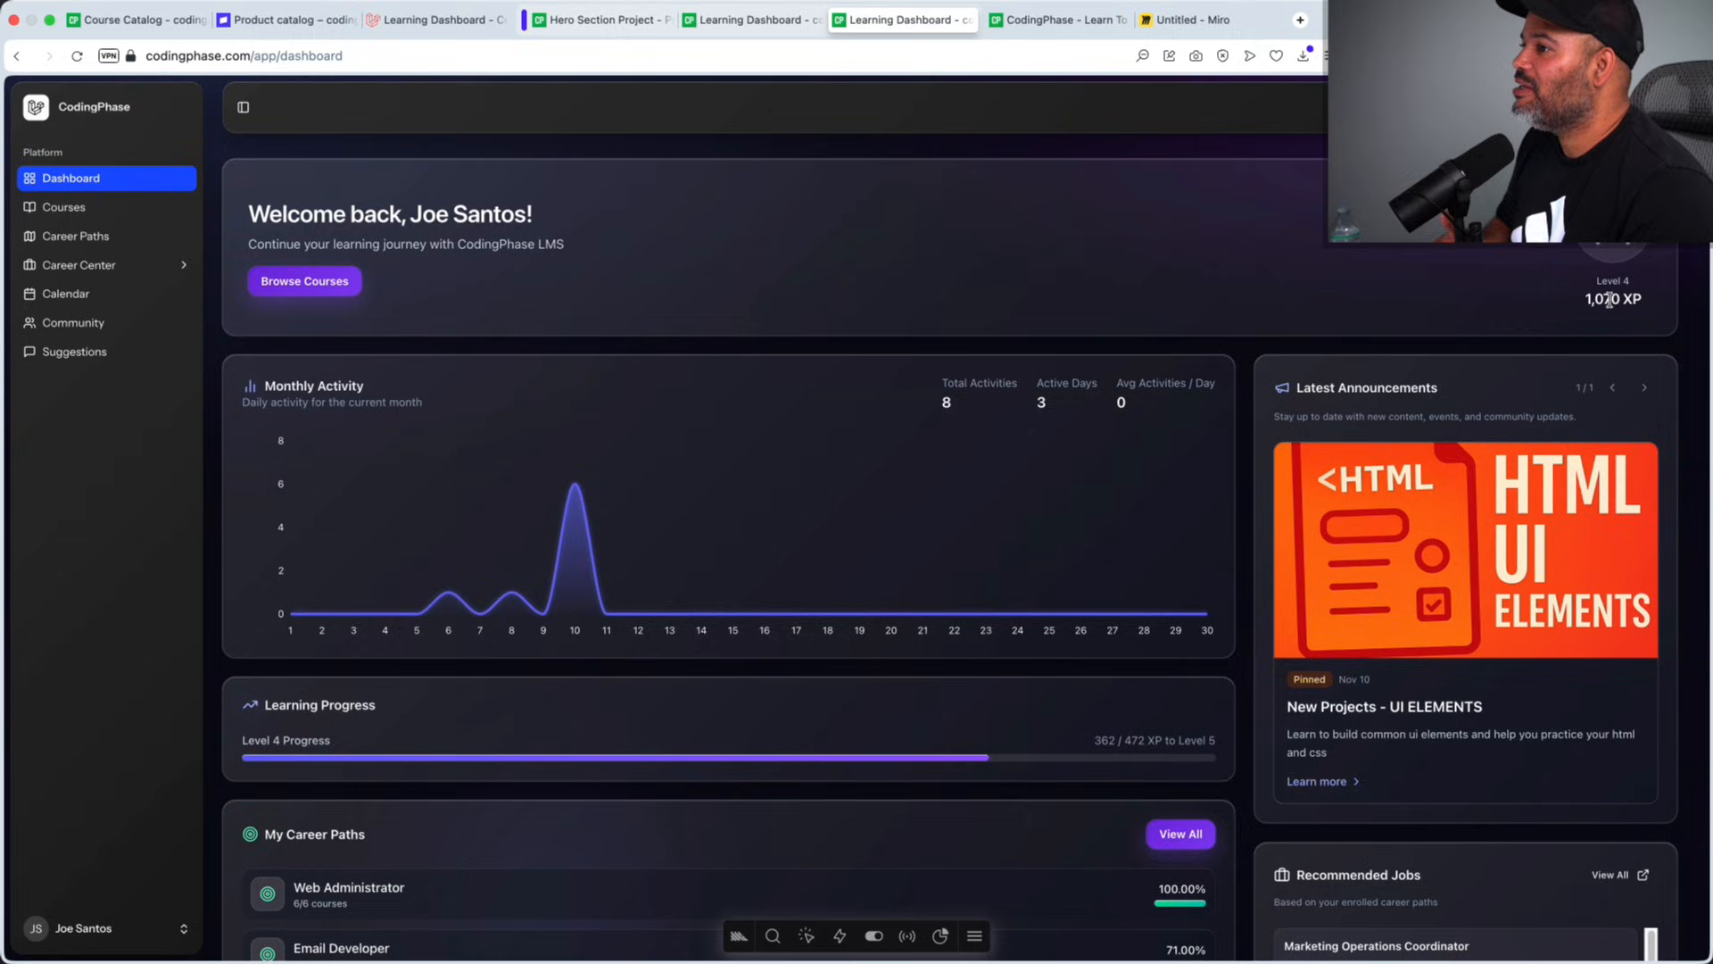
mouse_move(1147, 150)
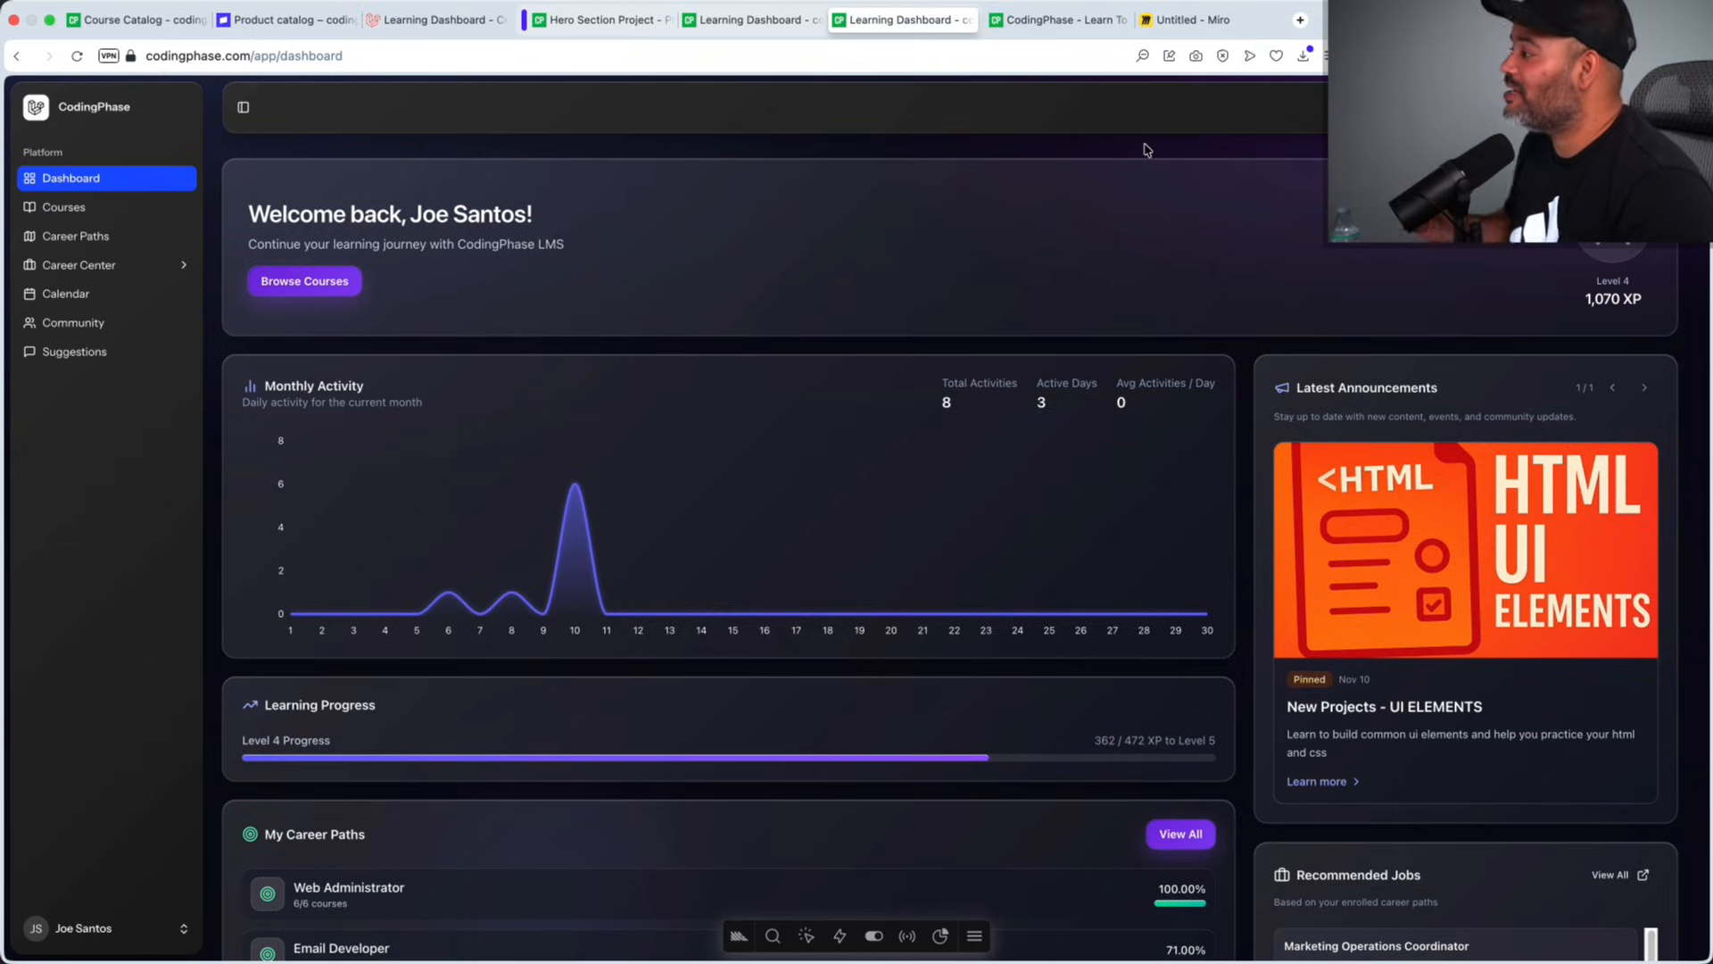
left_click(1202, 20)
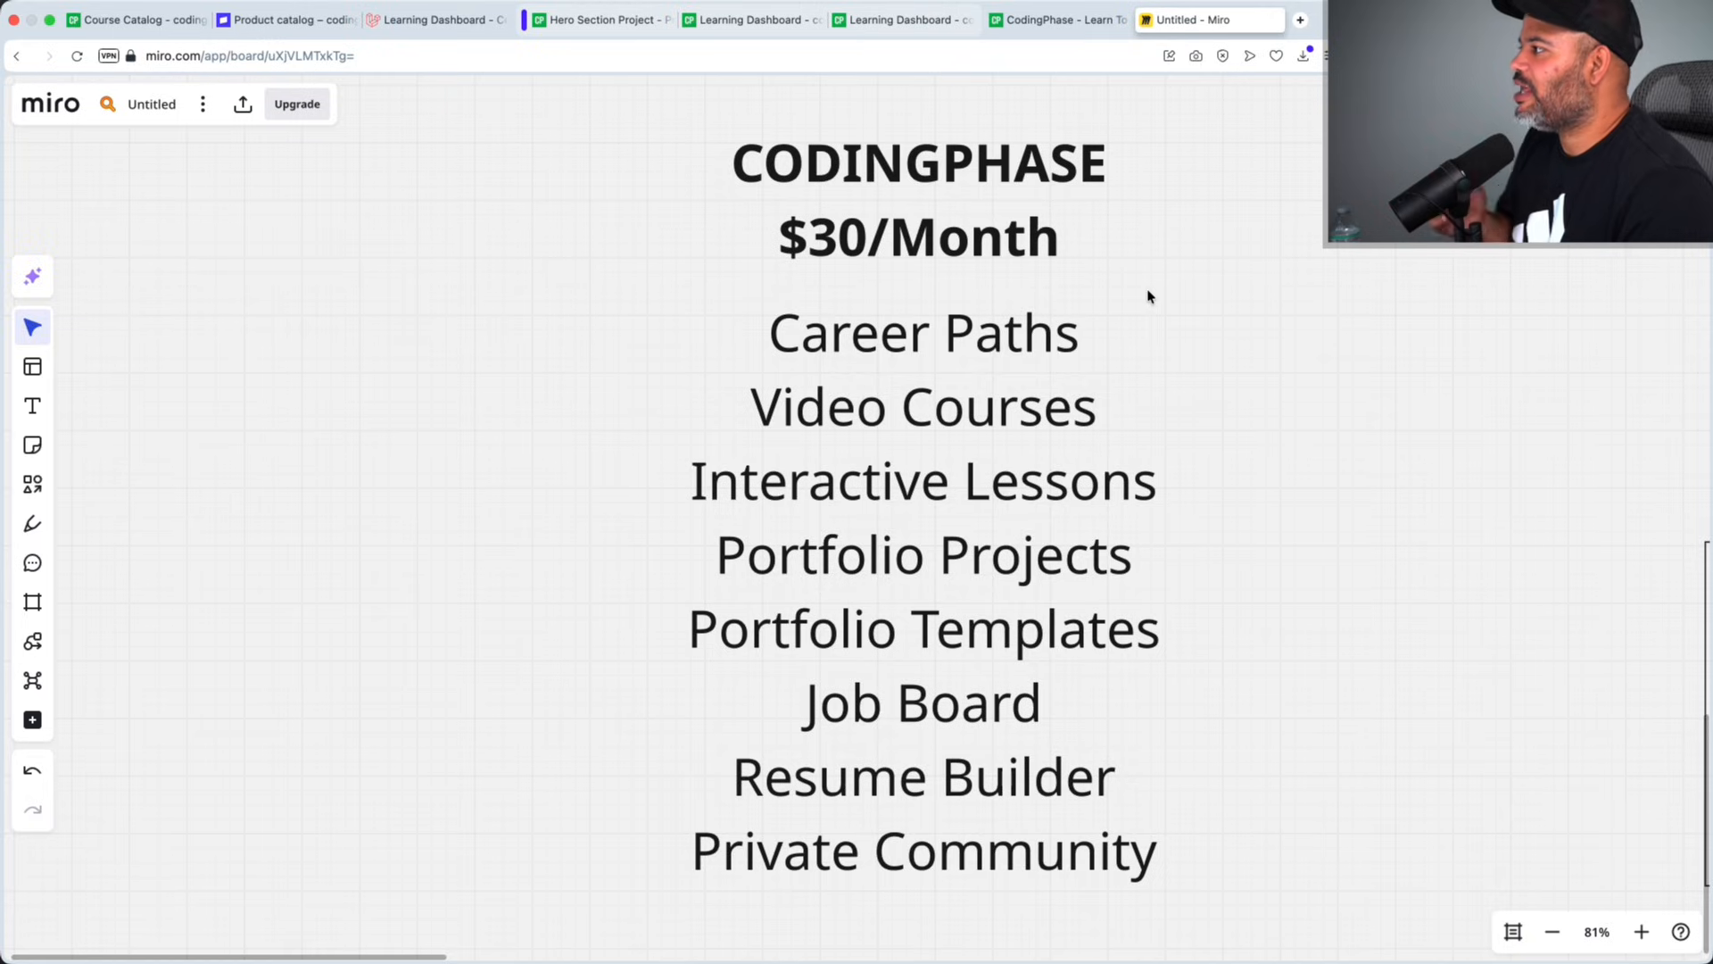
mouse_move(1246, 355)
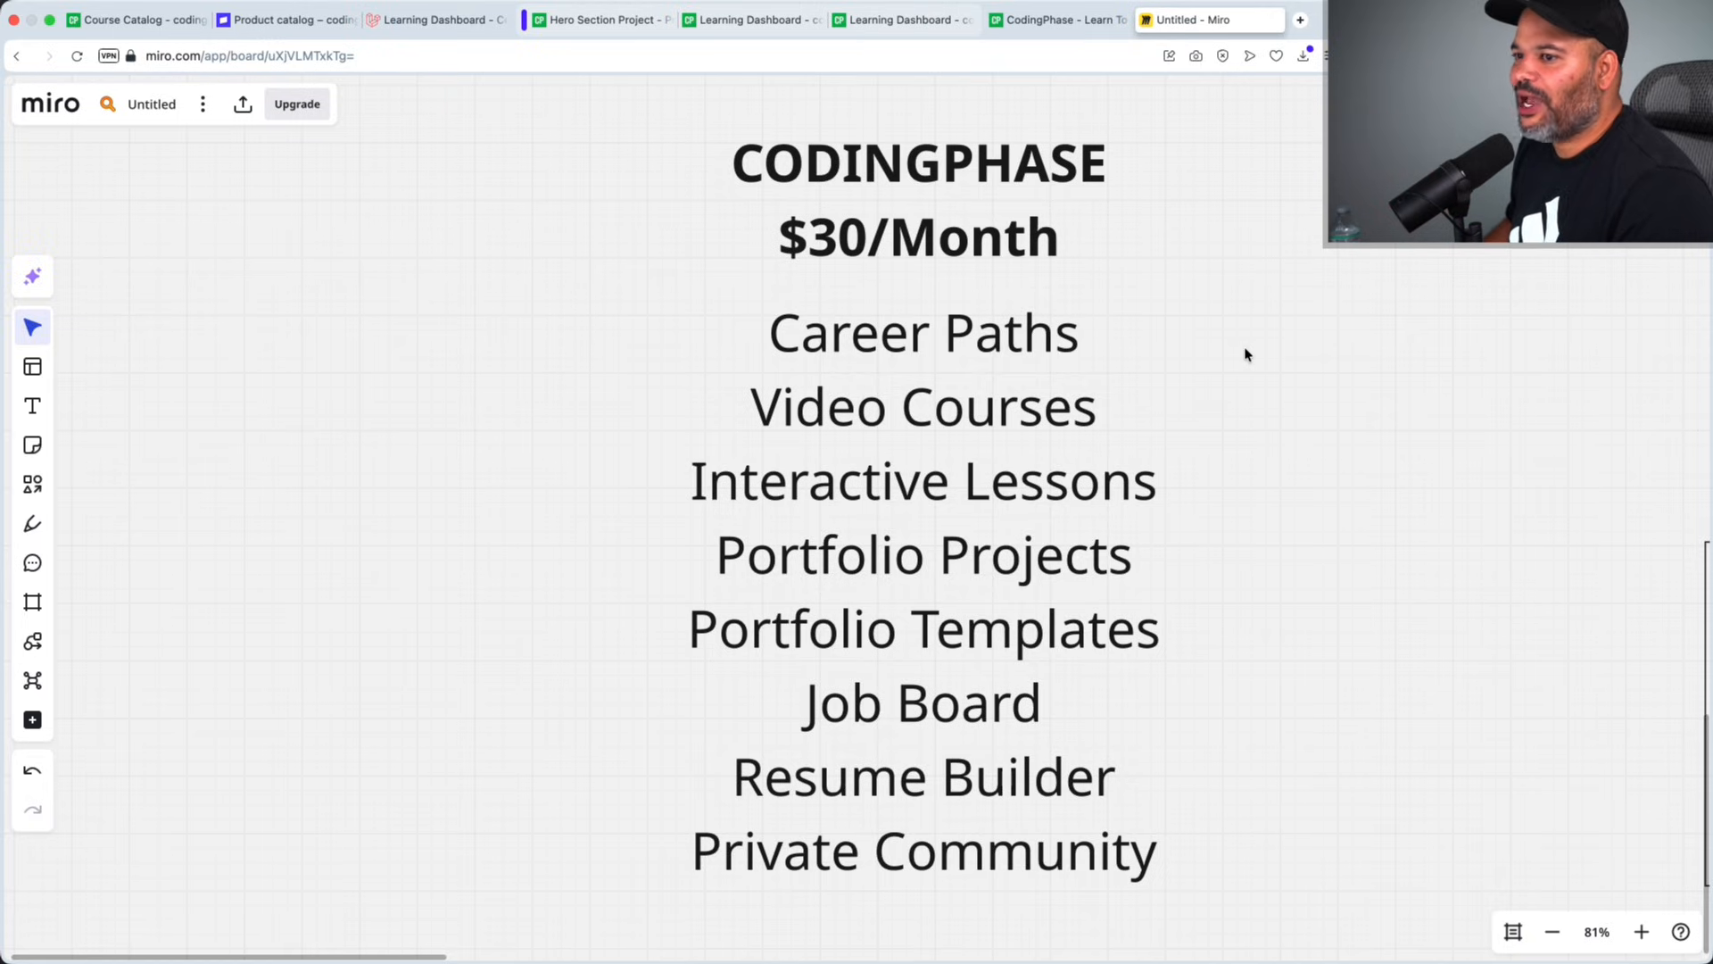
mouse_move(856, 434)
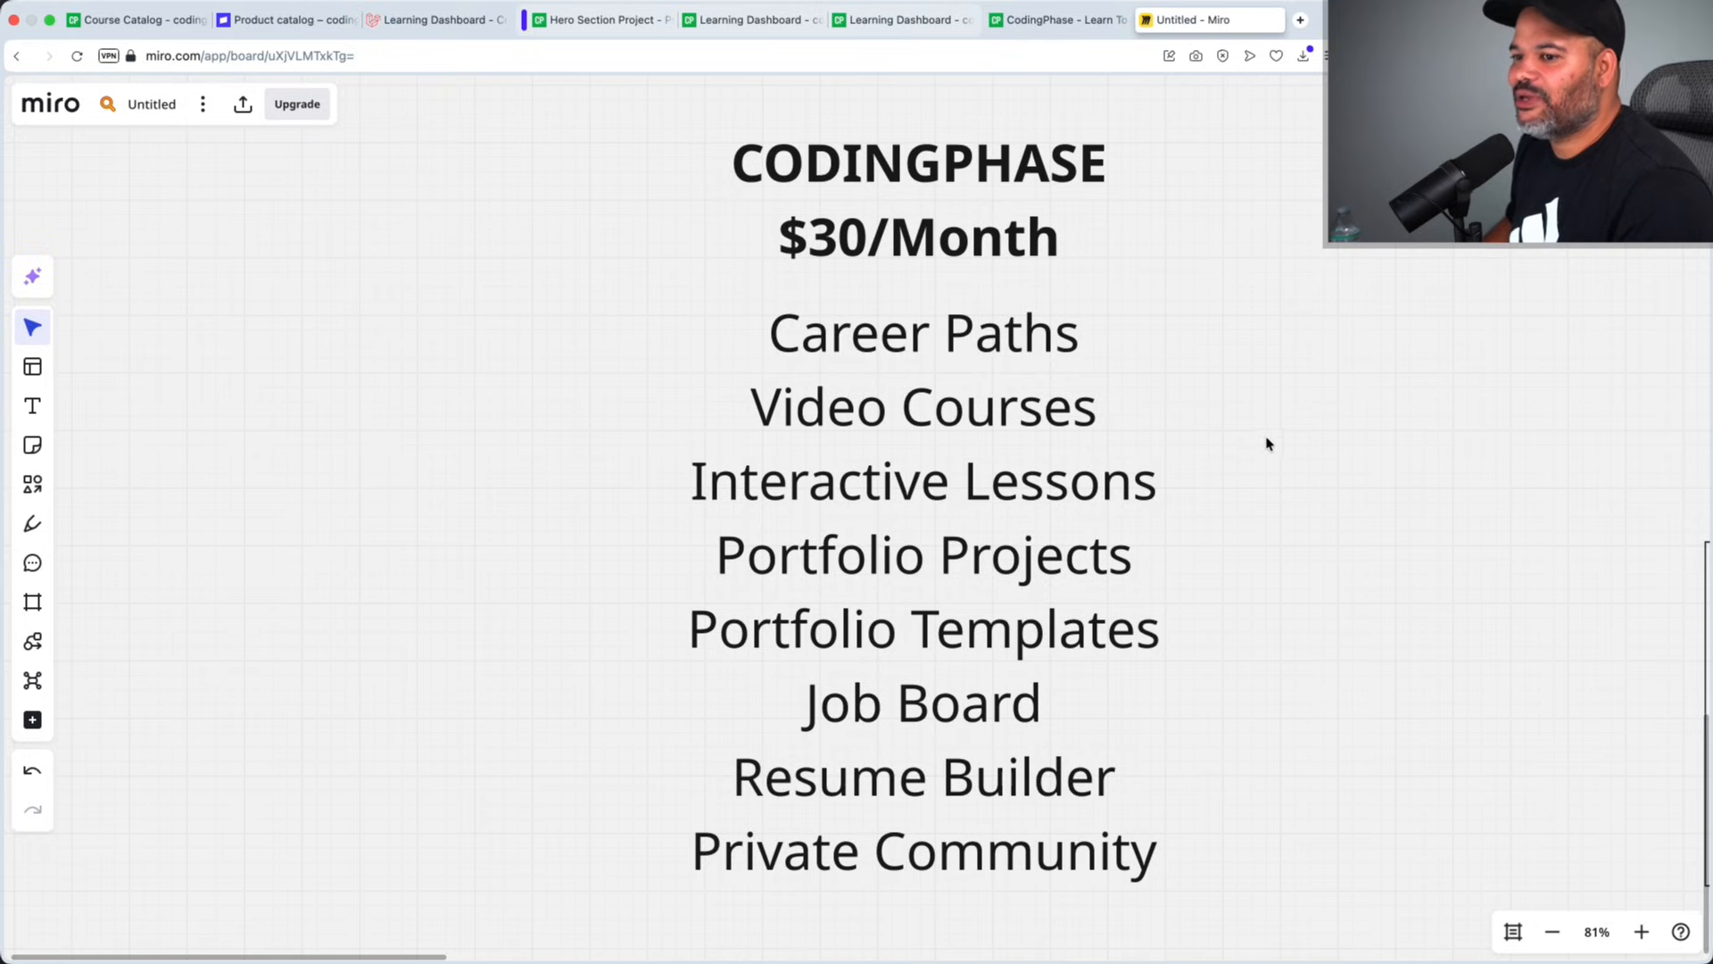
mouse_move(1108, 601)
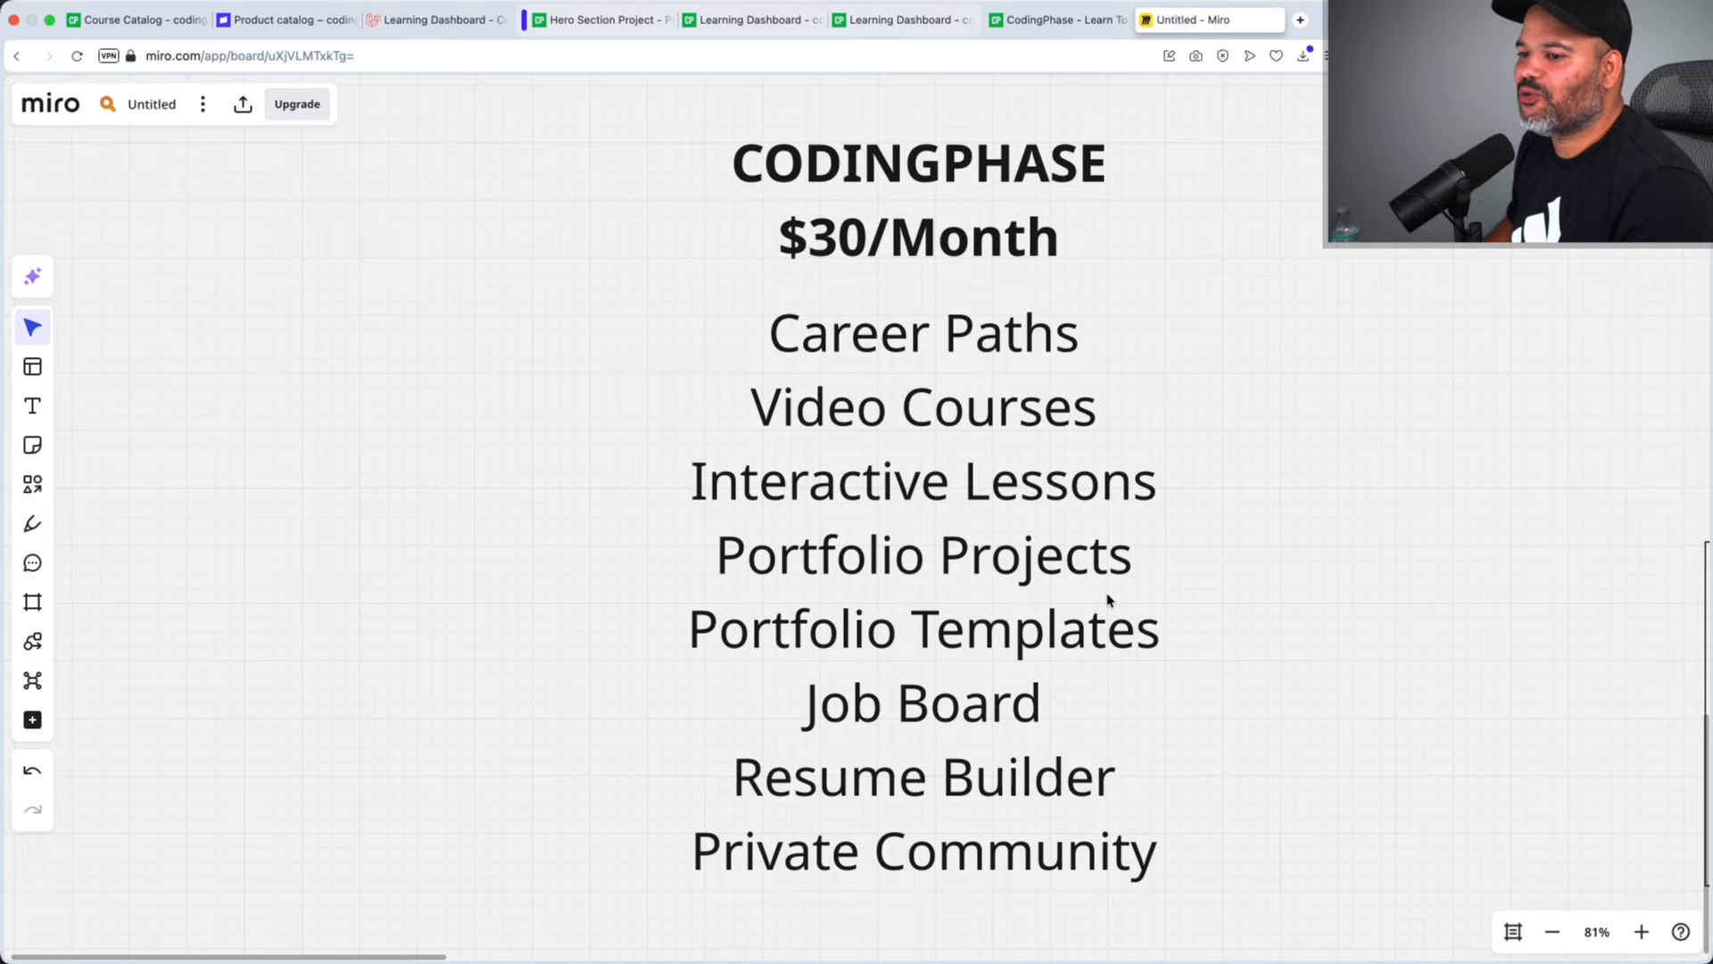
mouse_move(1158, 659)
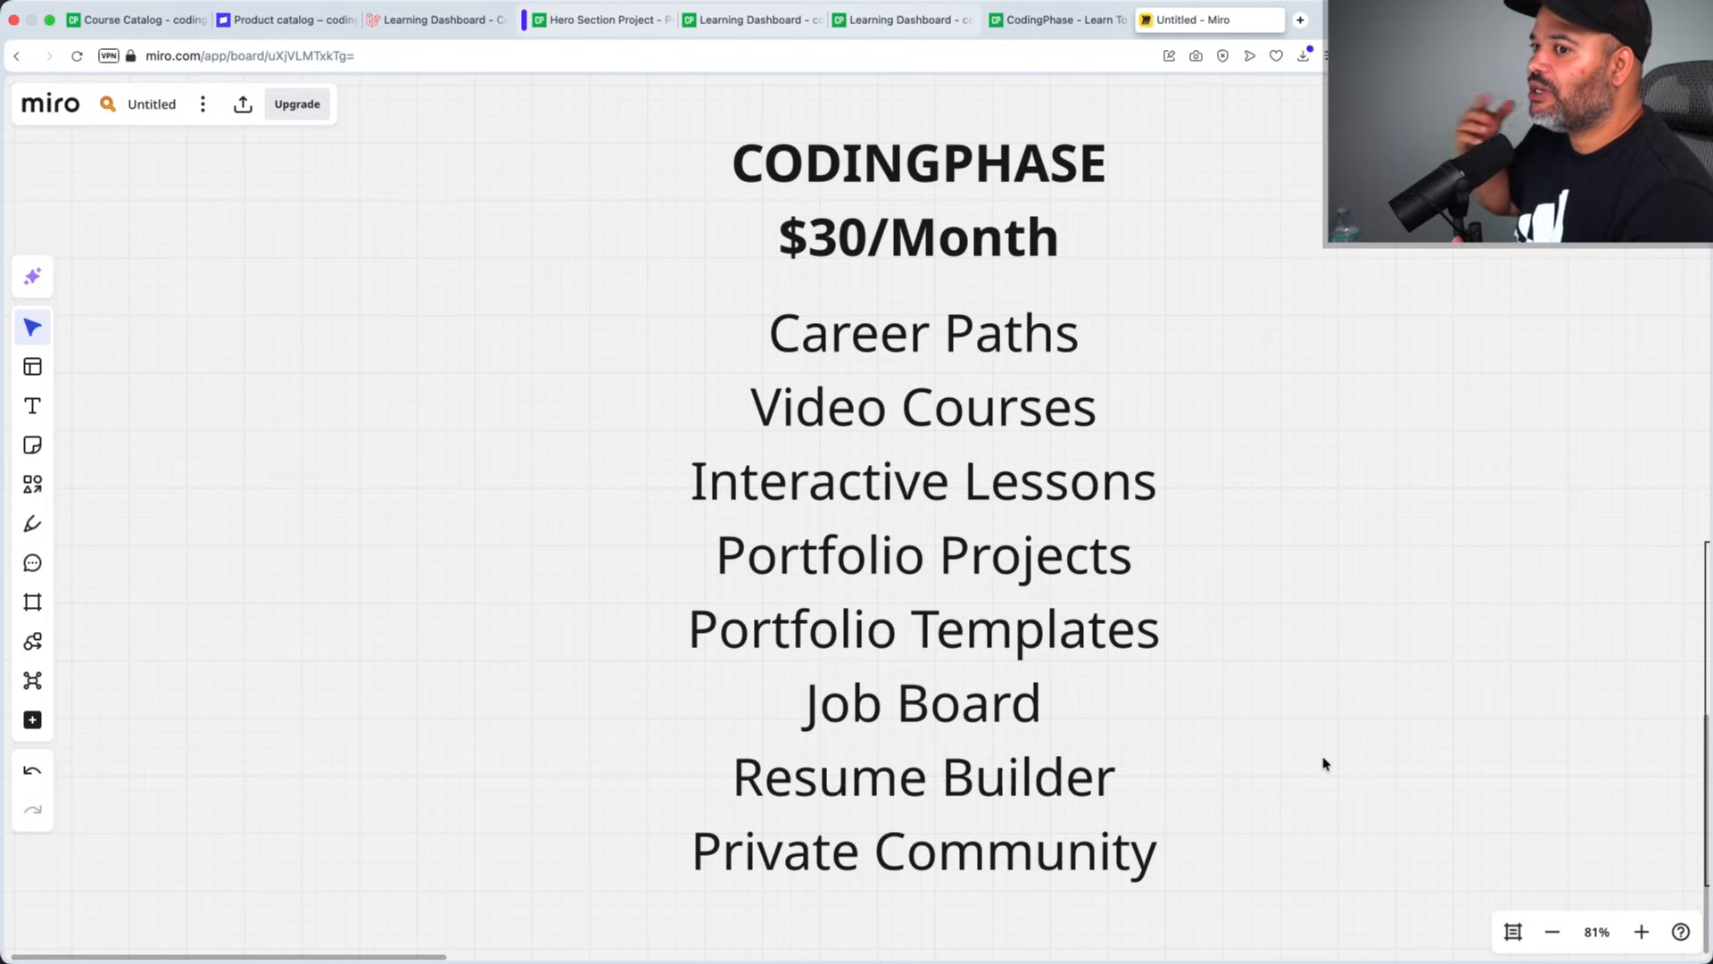
mouse_move(1194, 504)
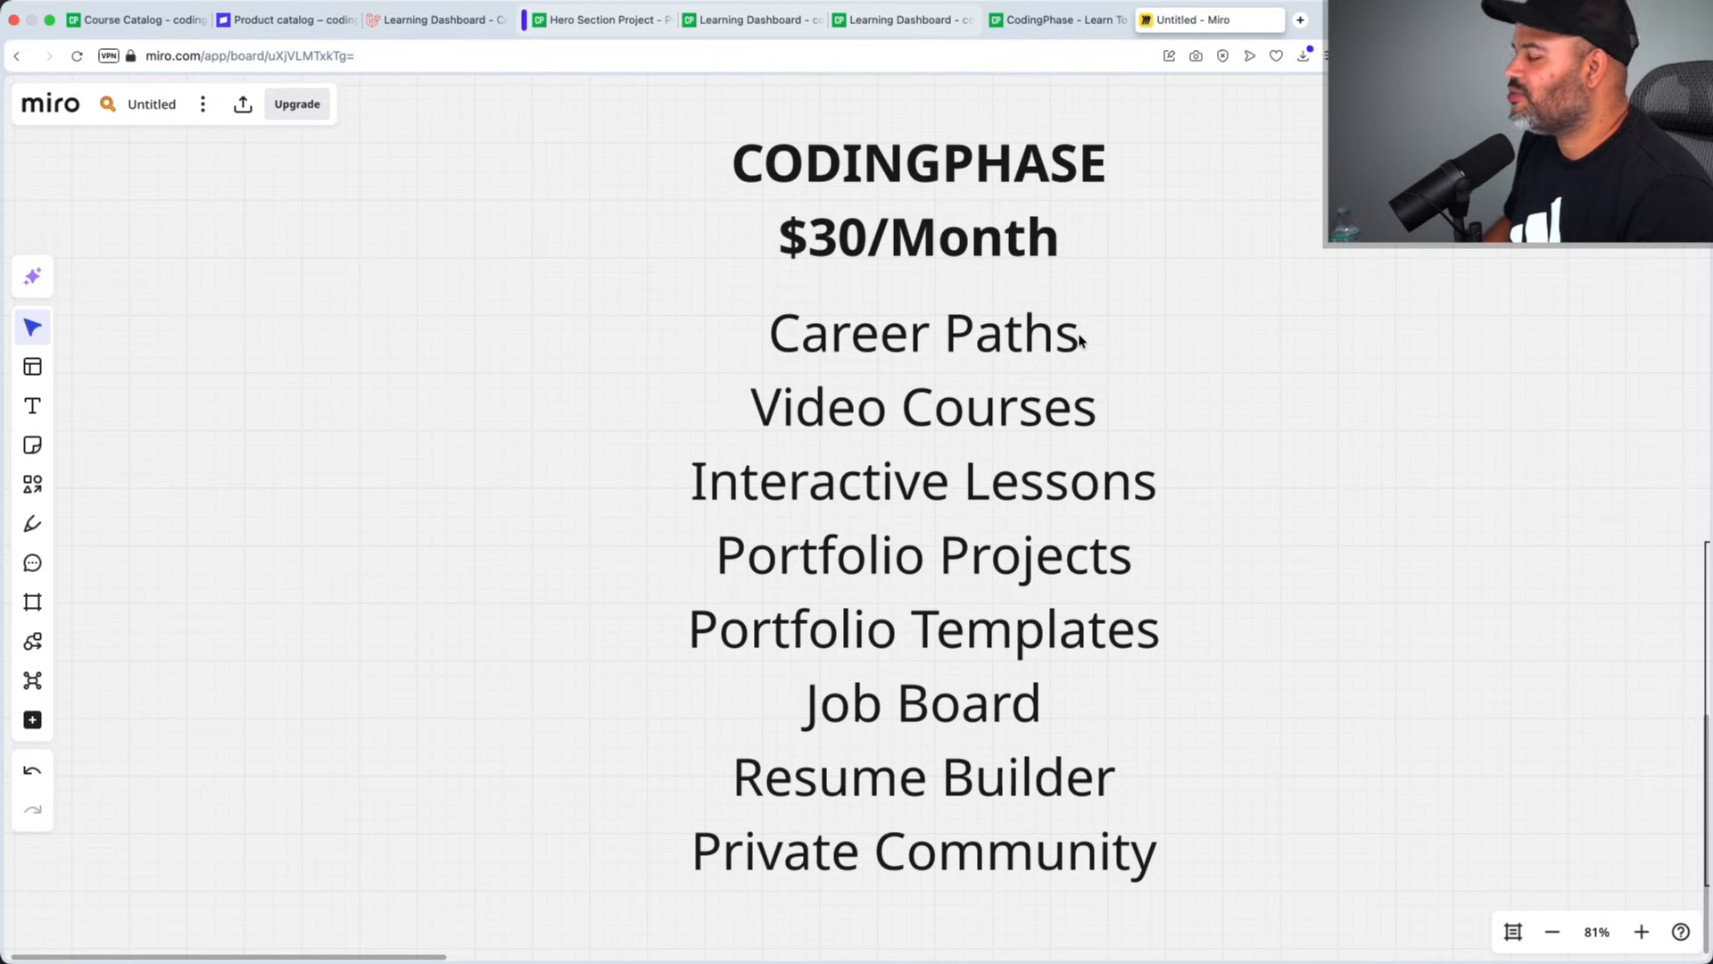
mouse_move(1087, 406)
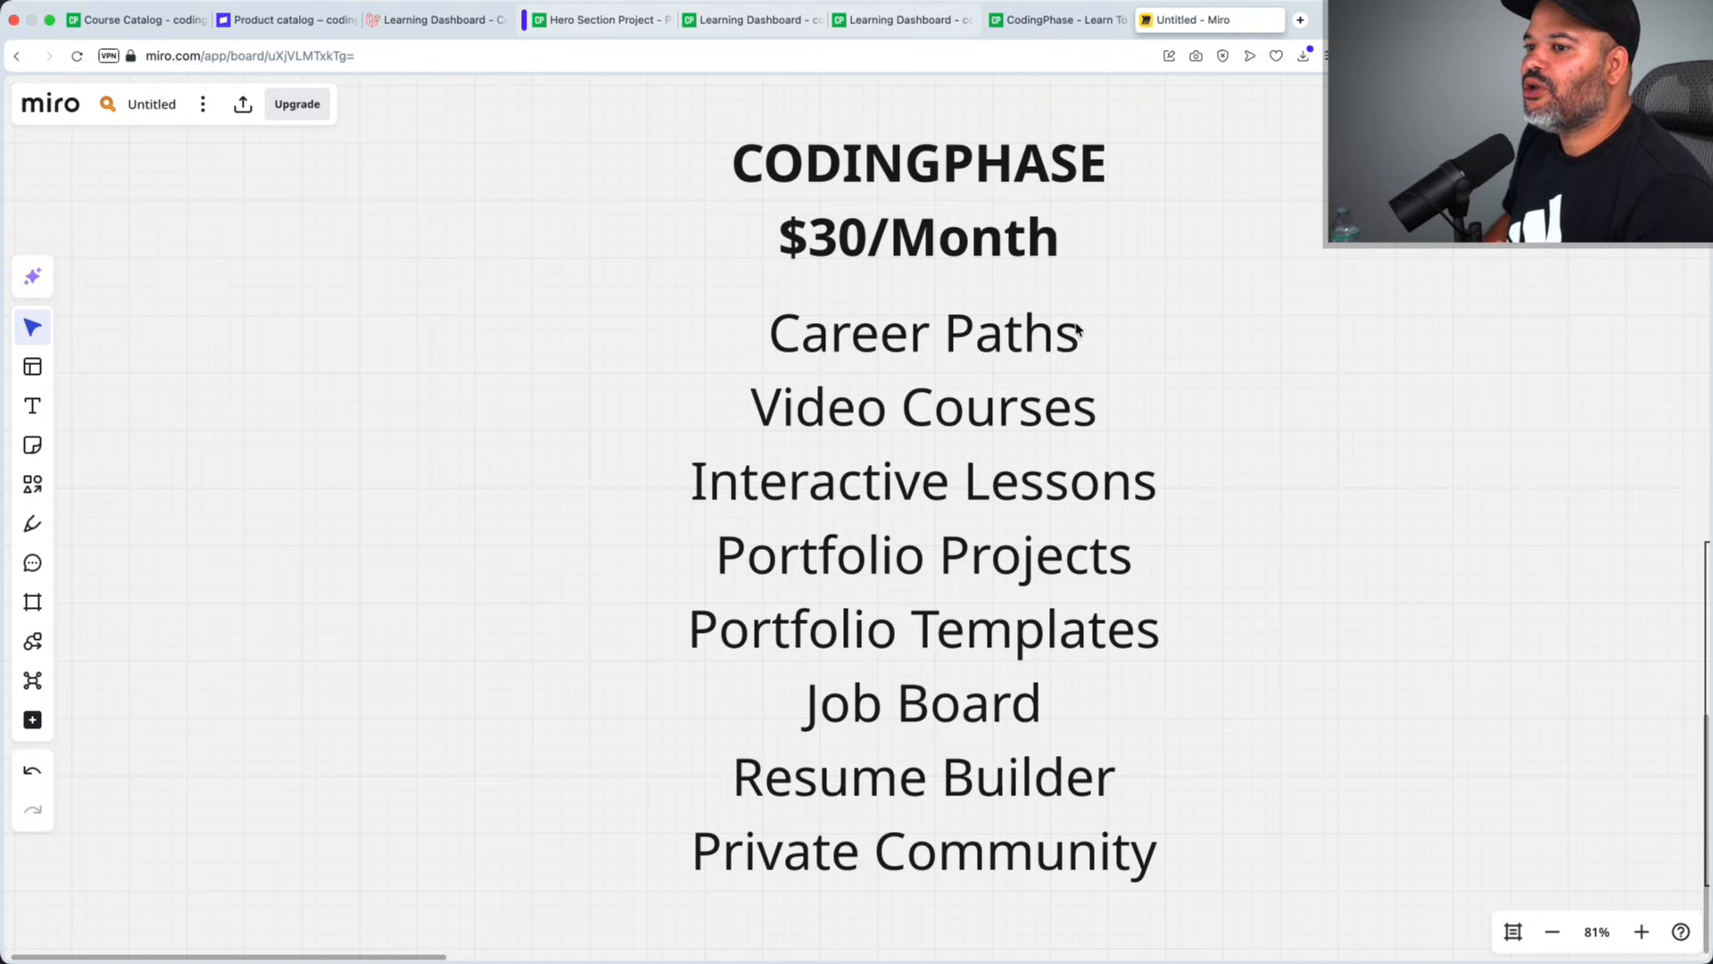
mouse_move(1003, 373)
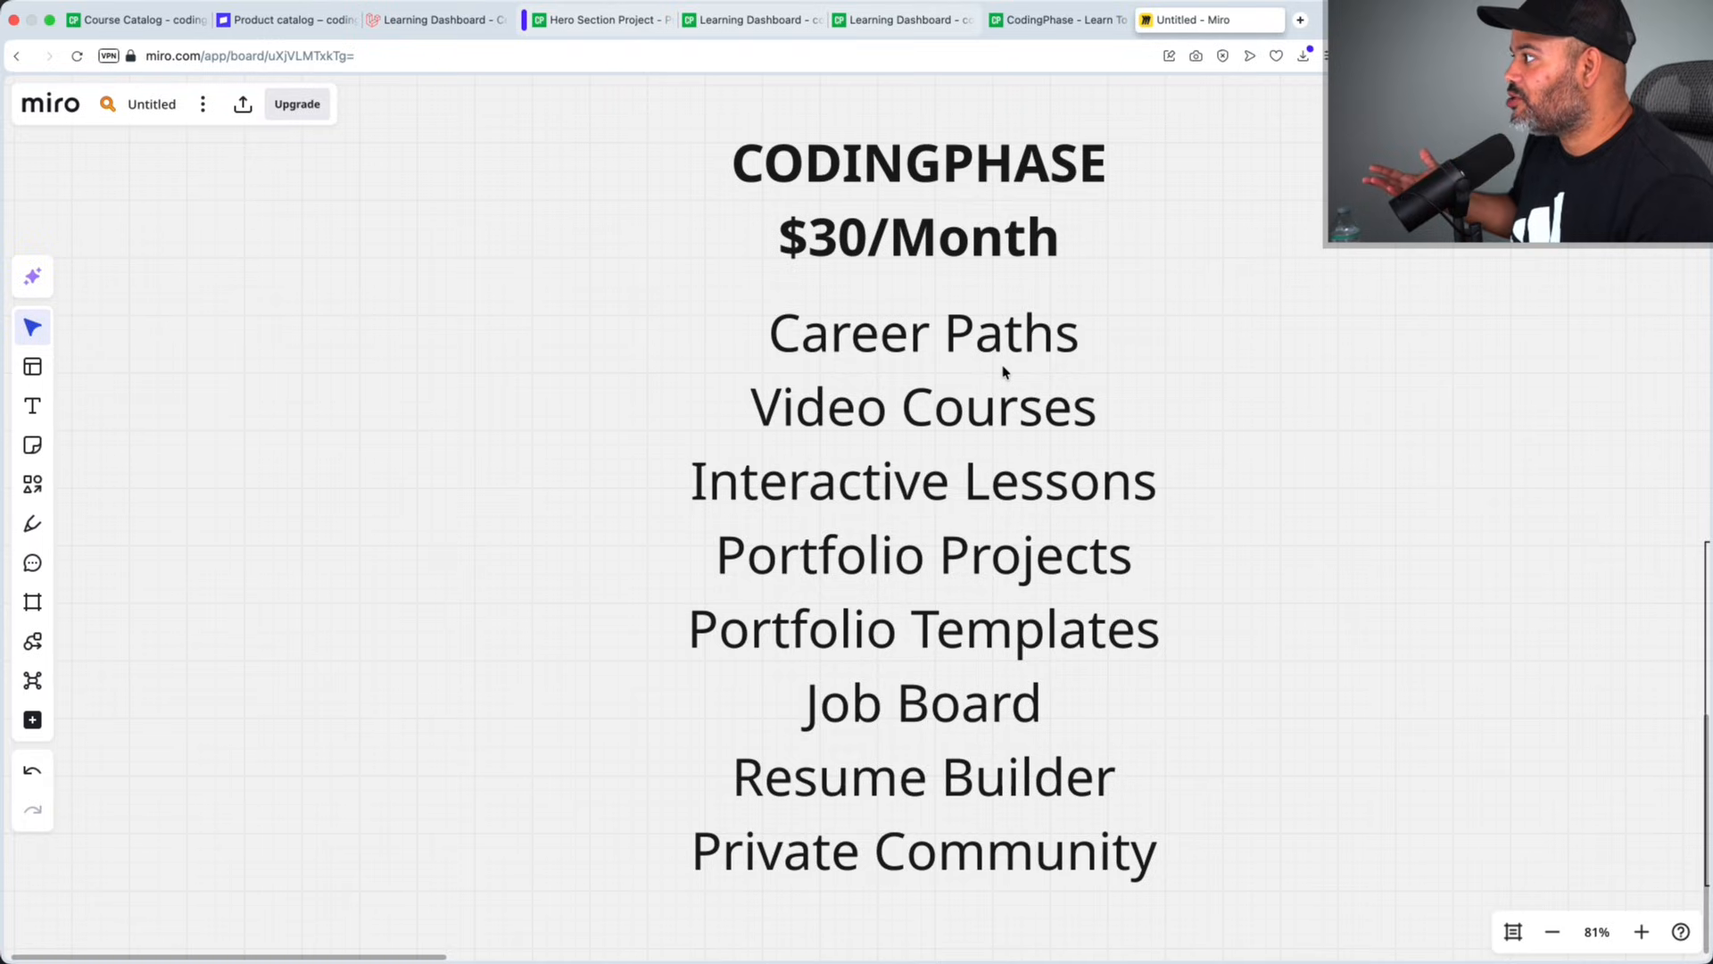
mouse_move(1079, 565)
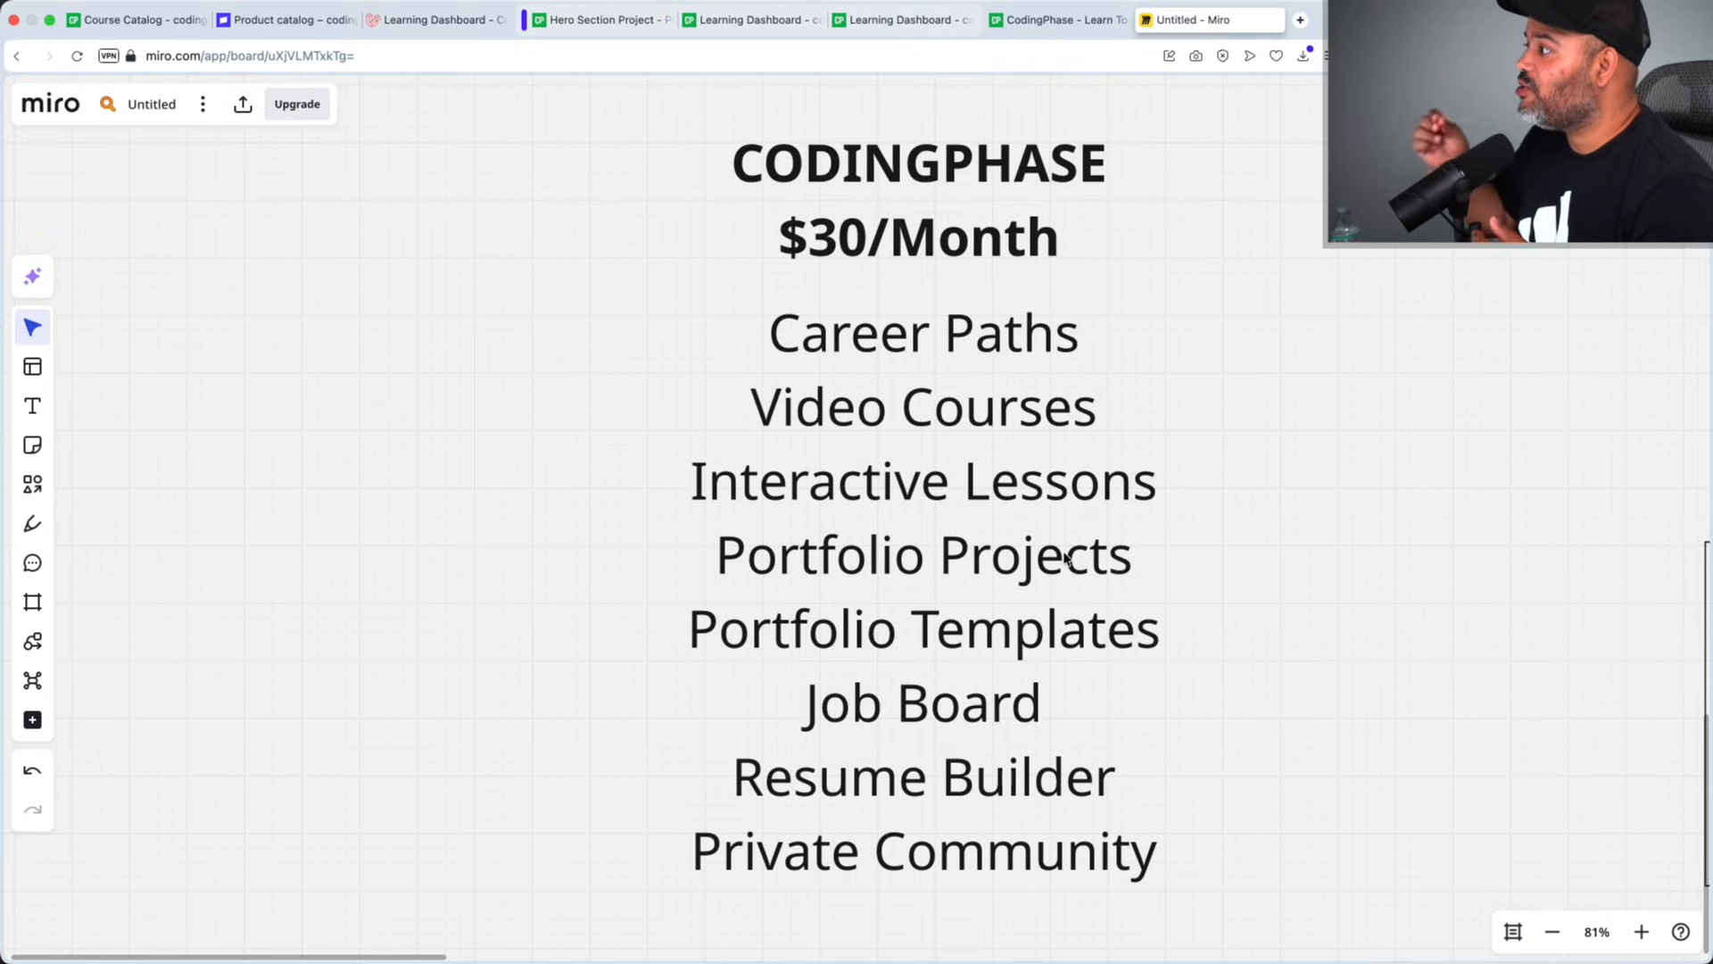
mouse_move(982, 638)
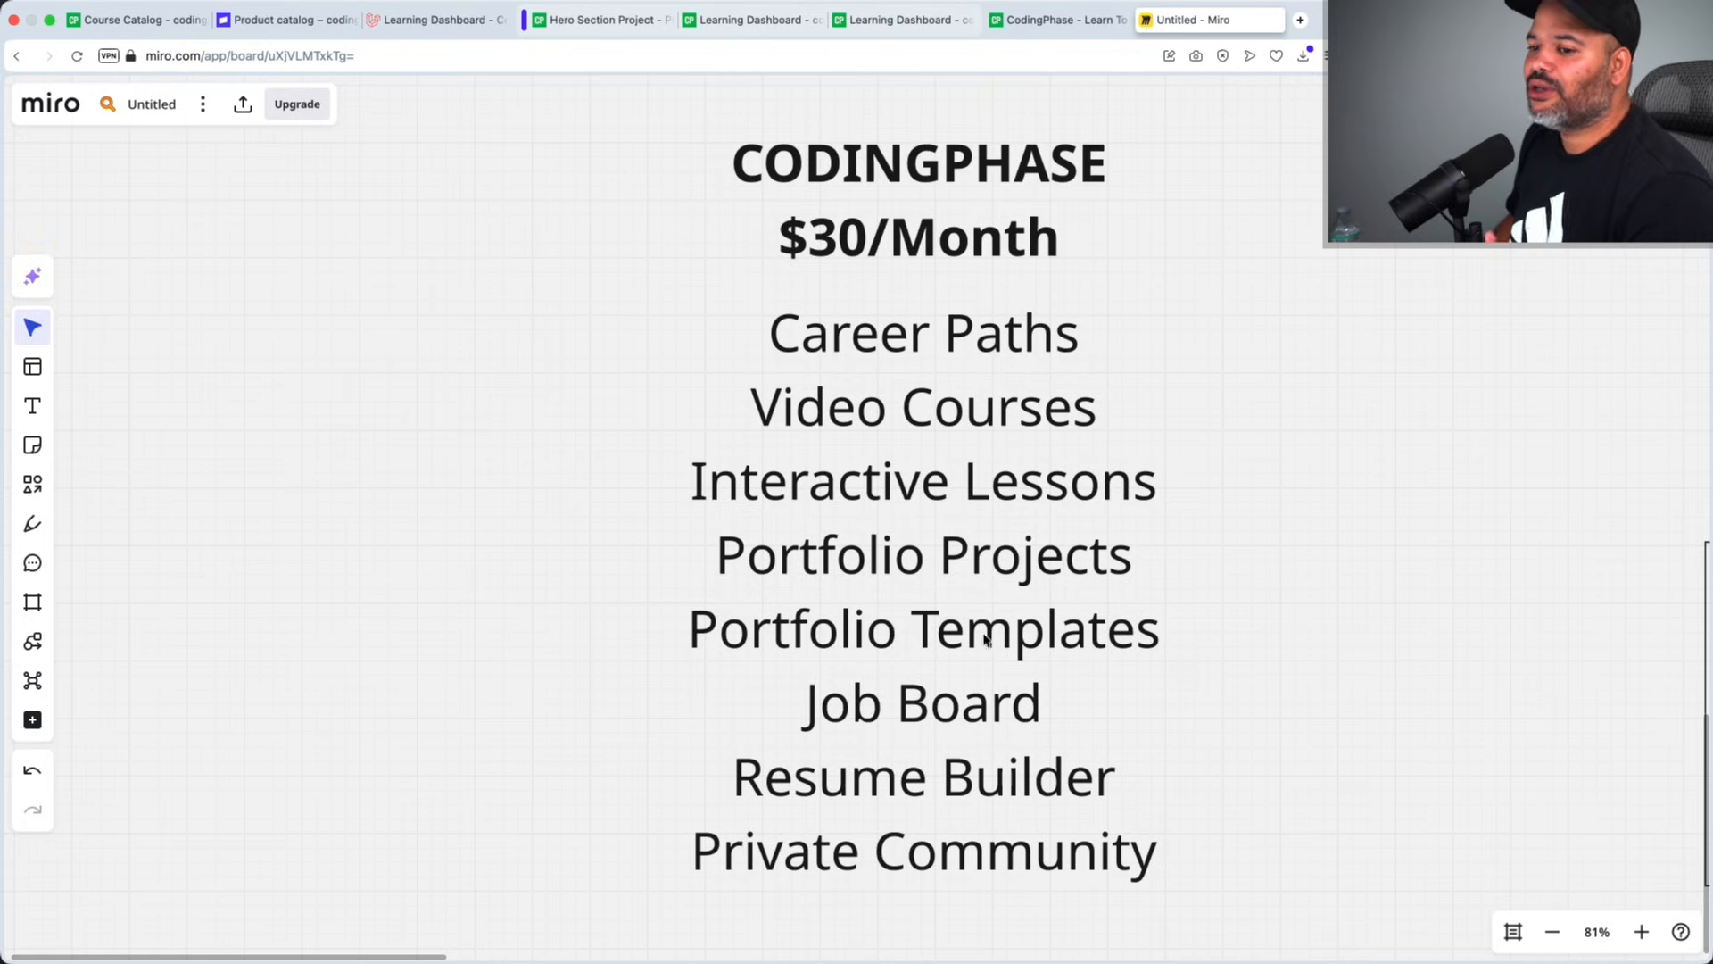
mouse_move(889, 667)
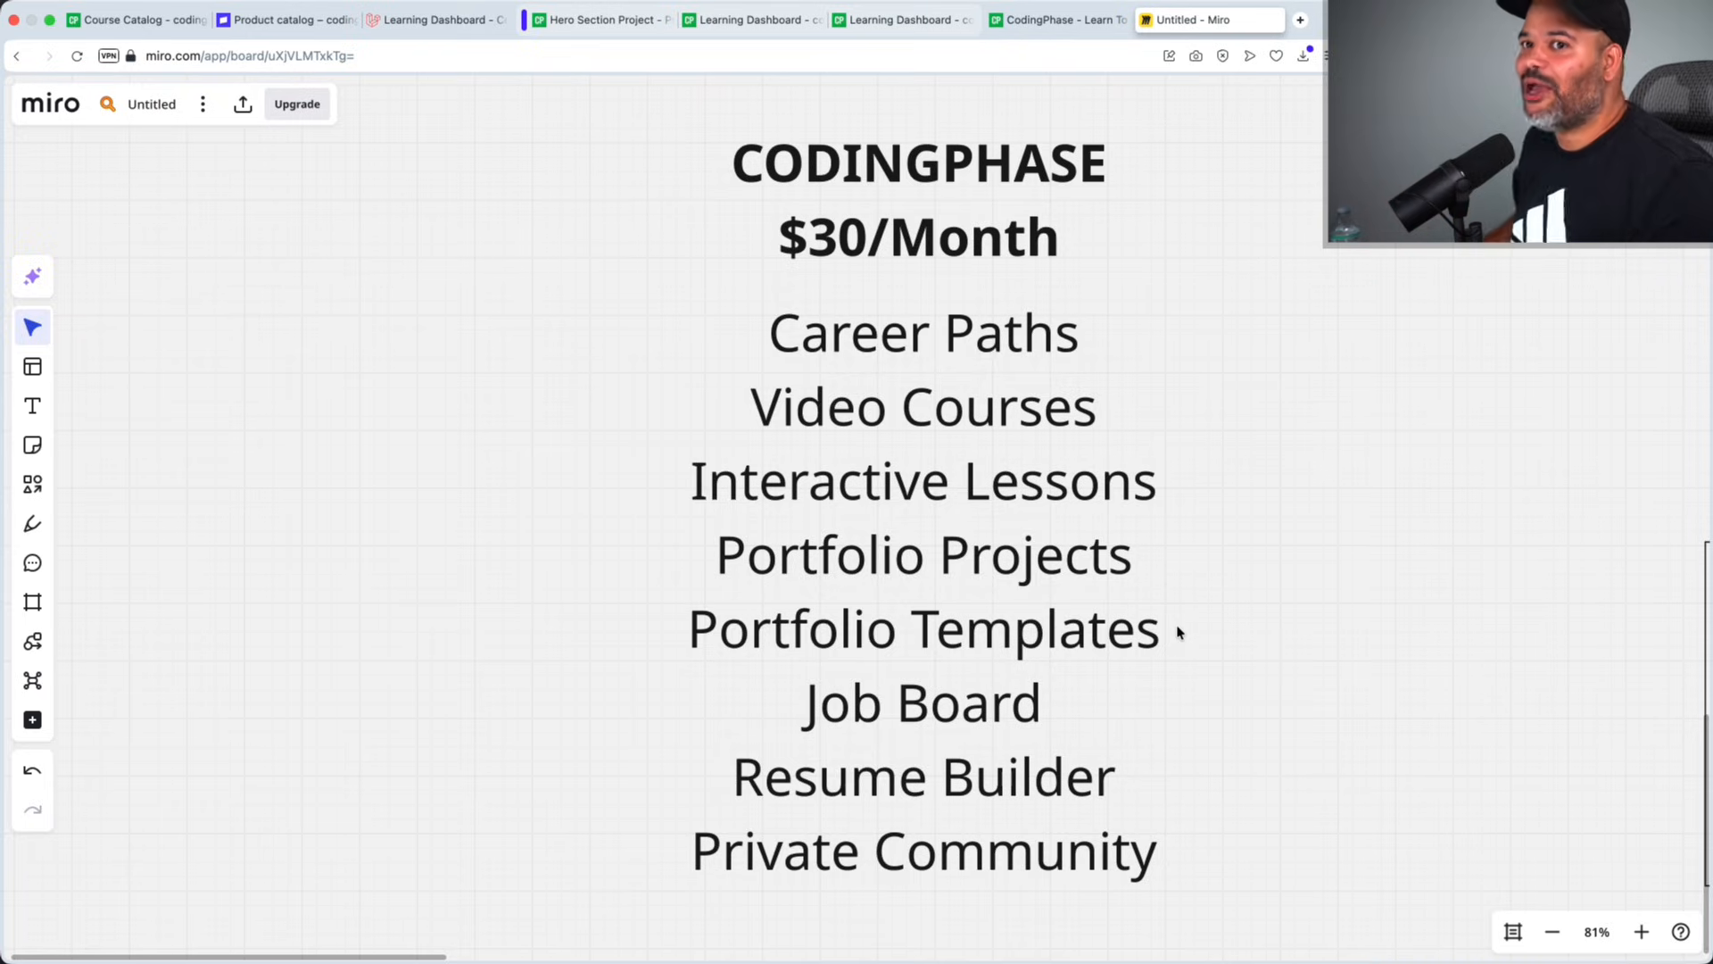
mouse_move(1098, 607)
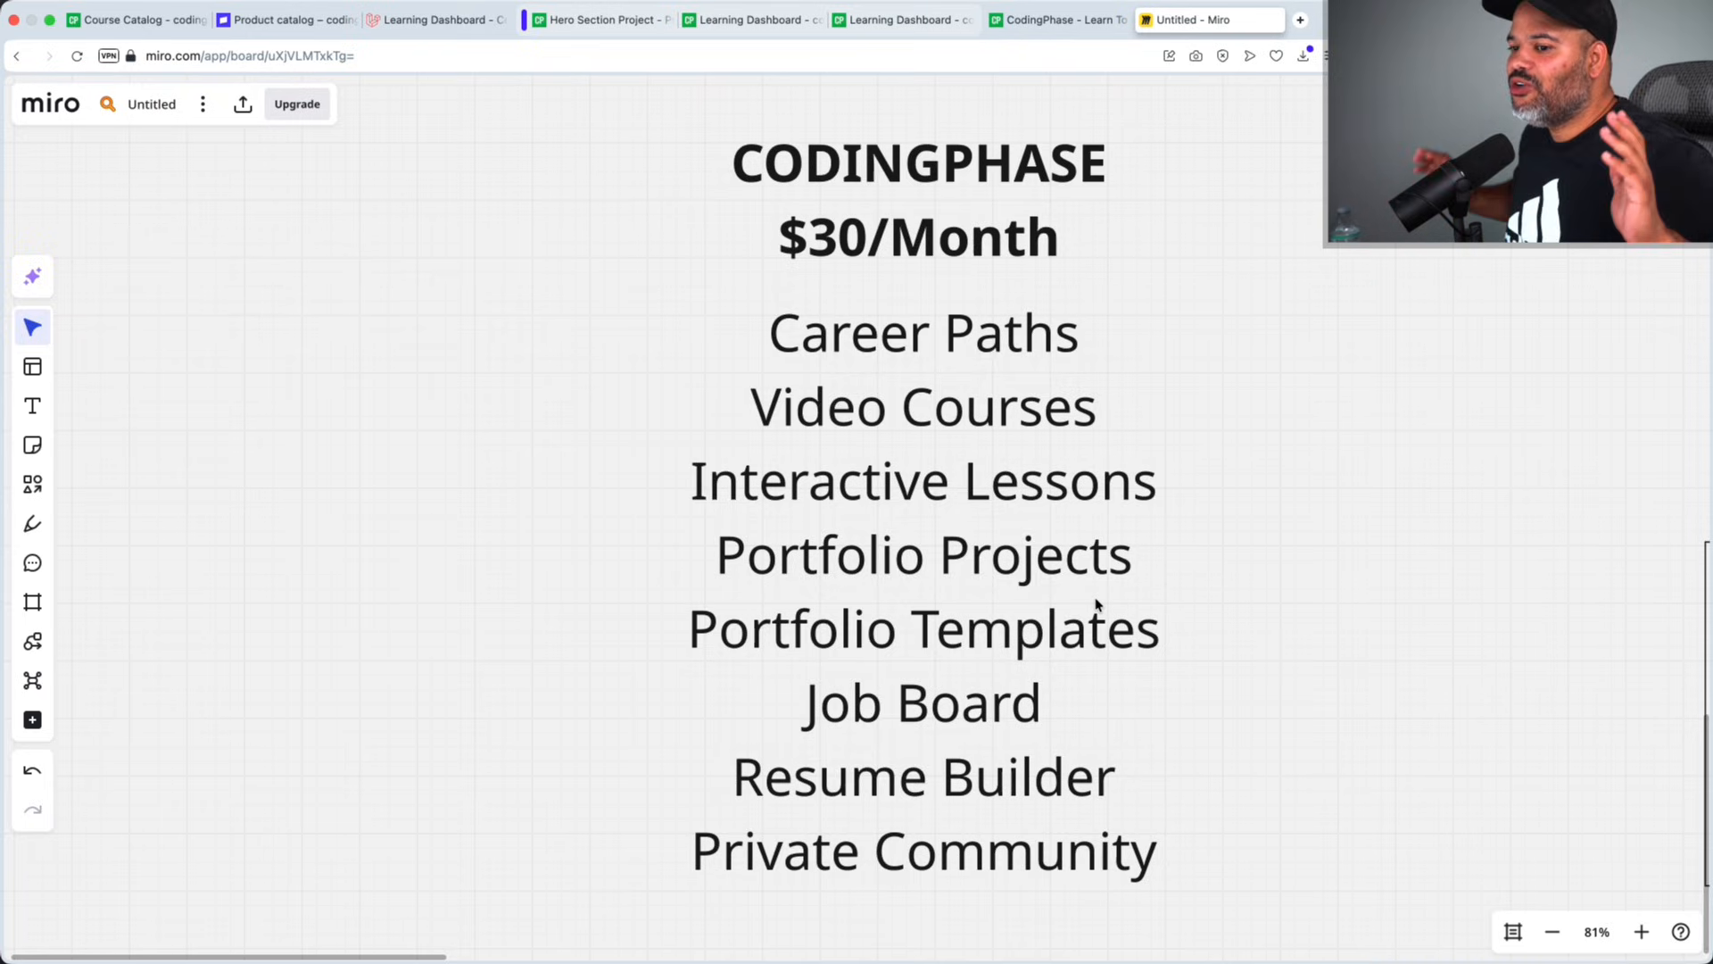